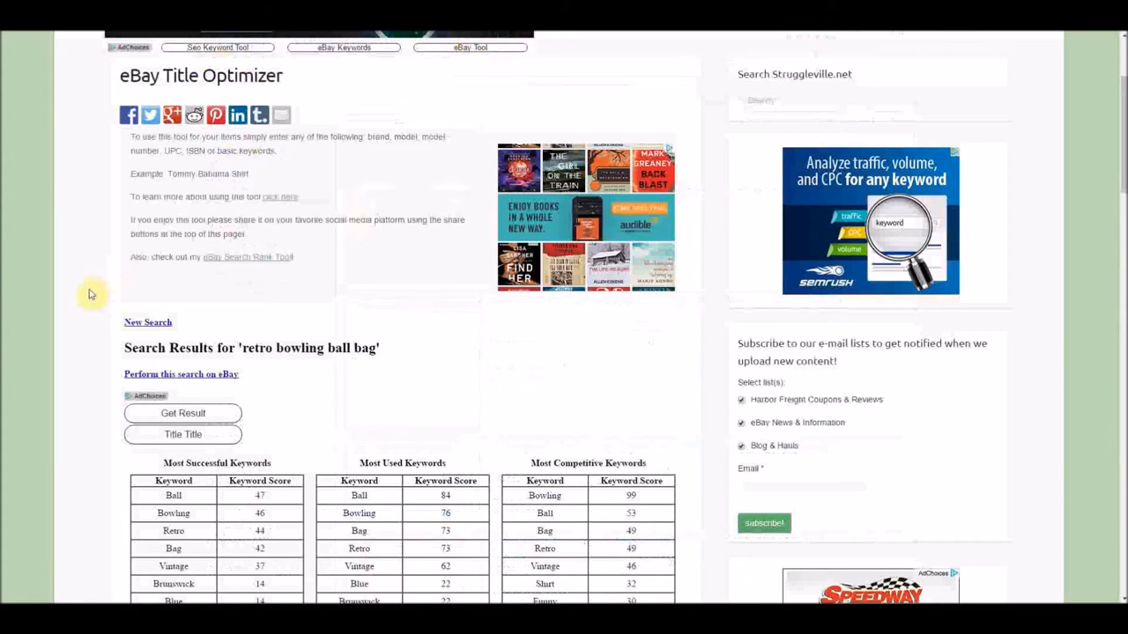
Run the 'retro bowling ball bag' sold search on eBay and browse the 44 results
scroll(up, 3)
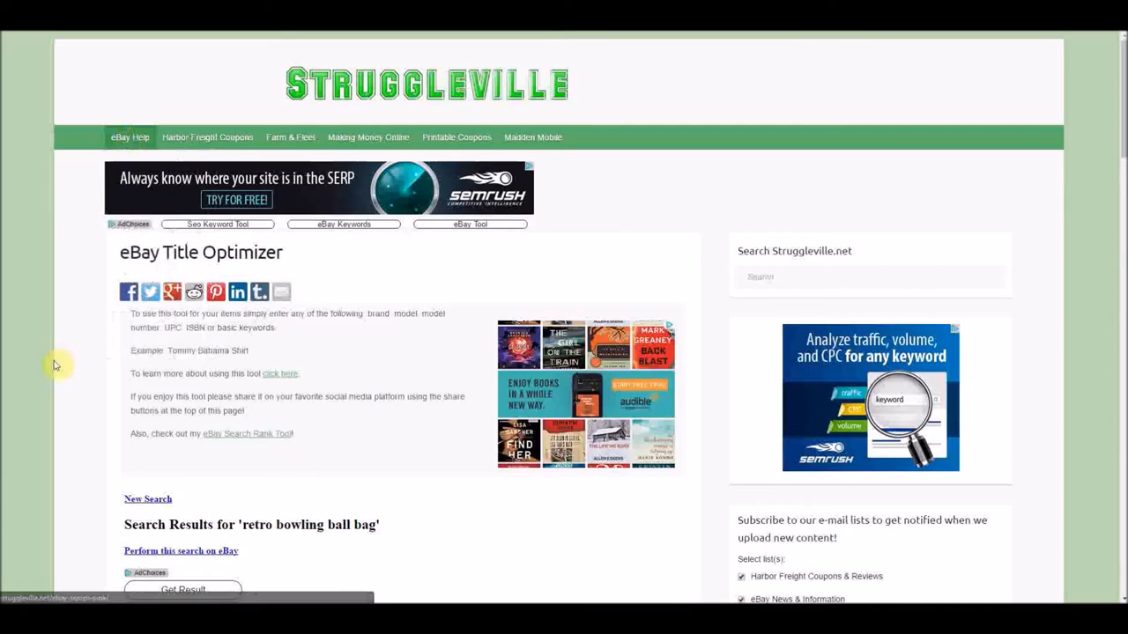
scroll(down, 3)
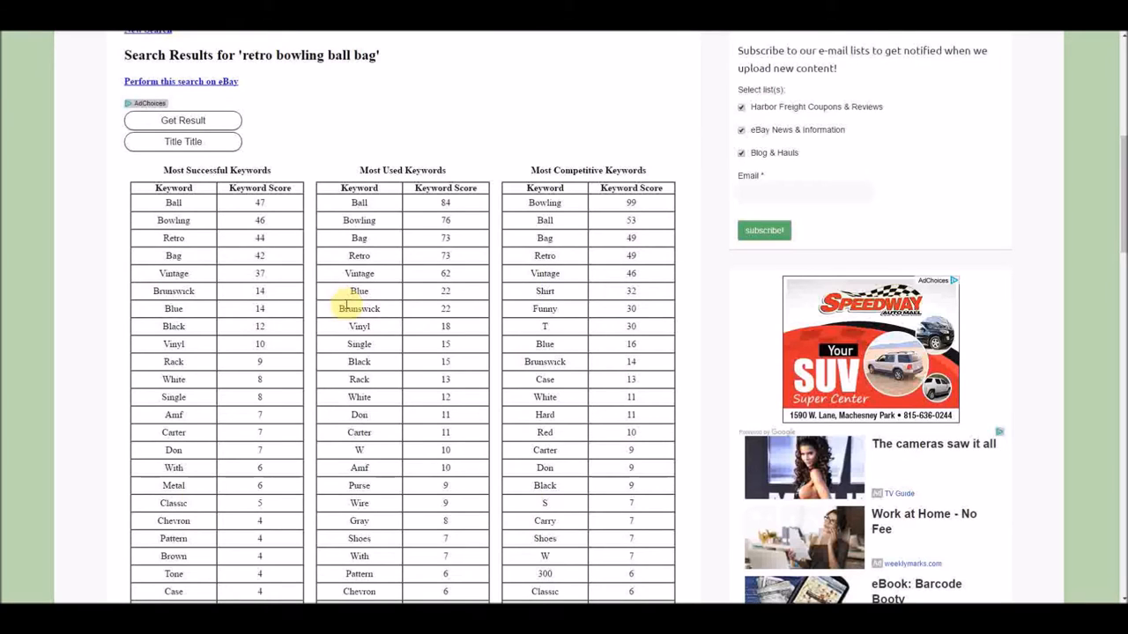
scroll(down, 3)
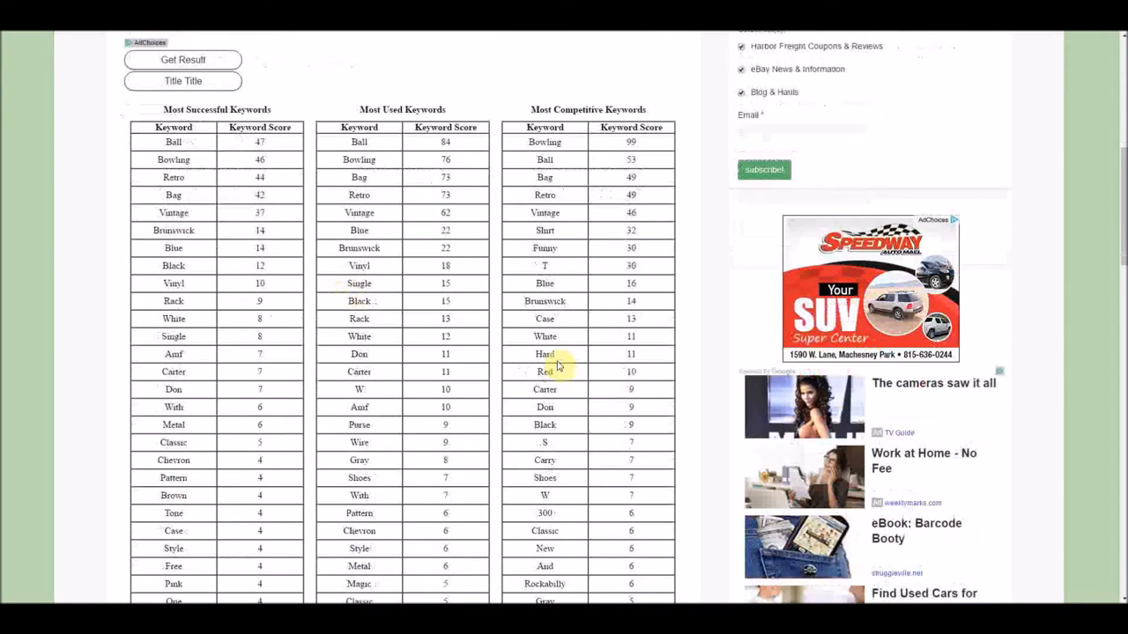
mouse_move(295, 376)
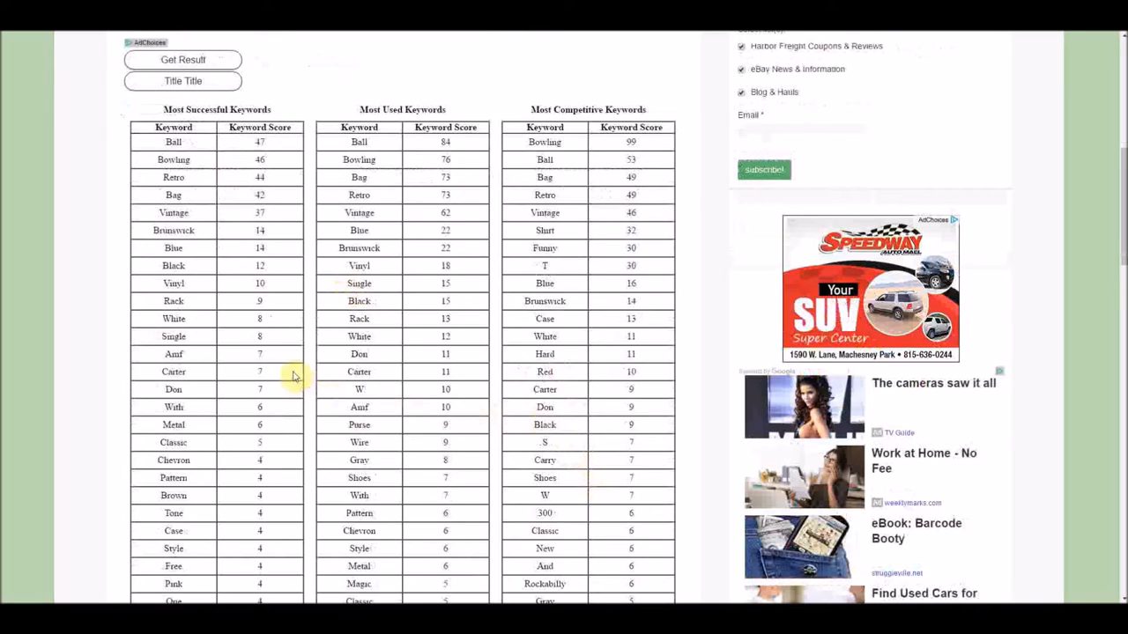
scroll(up, 3)
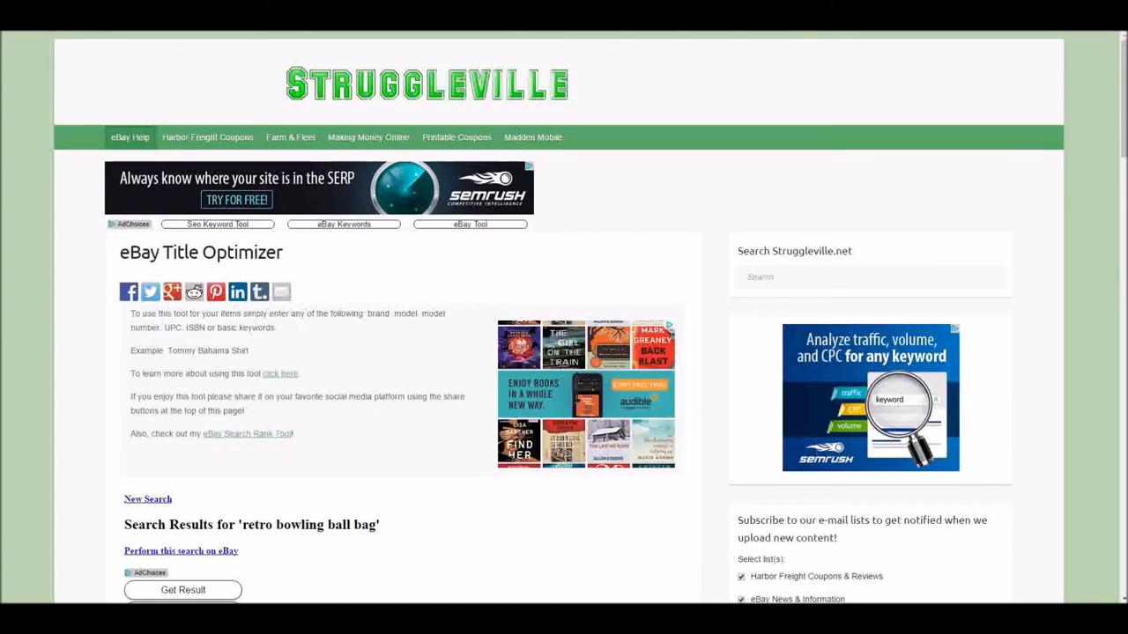
click(181, 550)
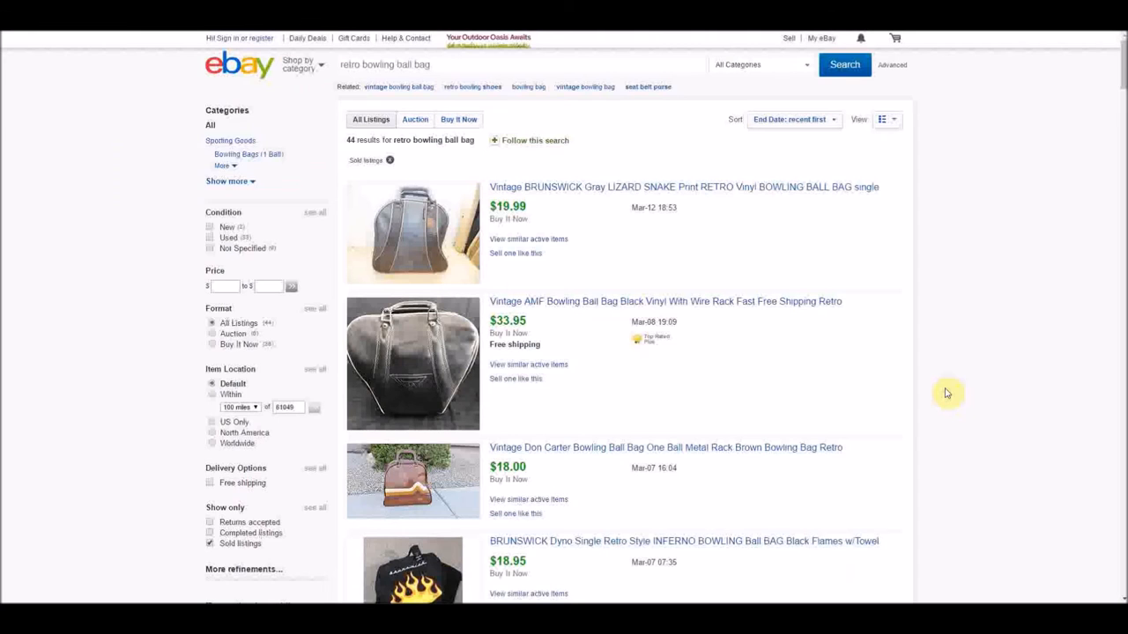
mouse_move(930, 329)
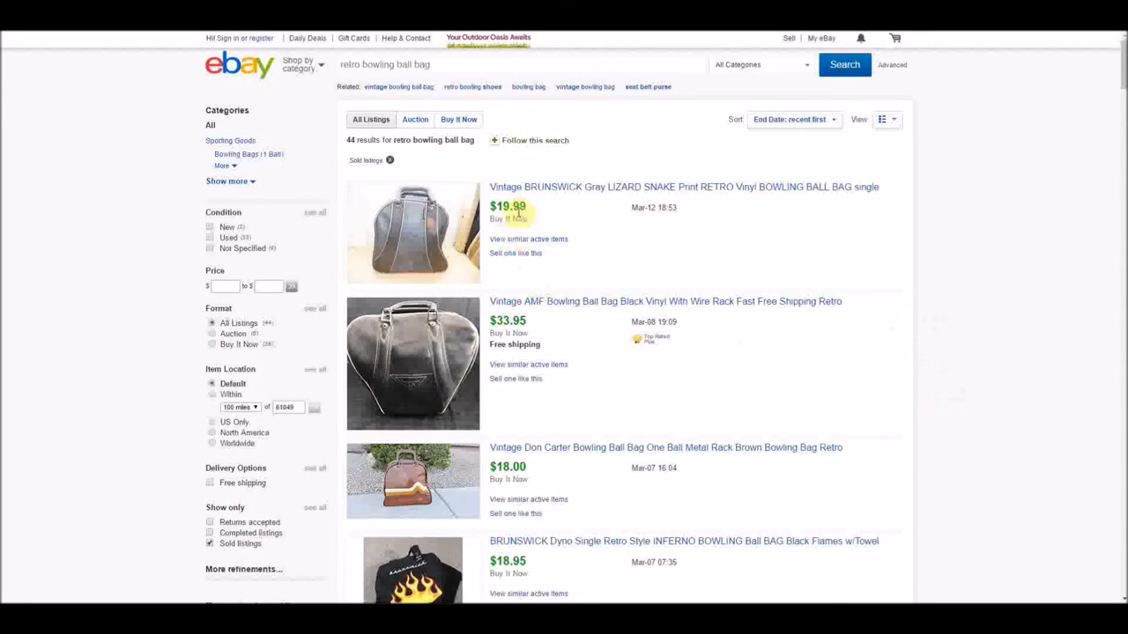
mouse_move(412, 223)
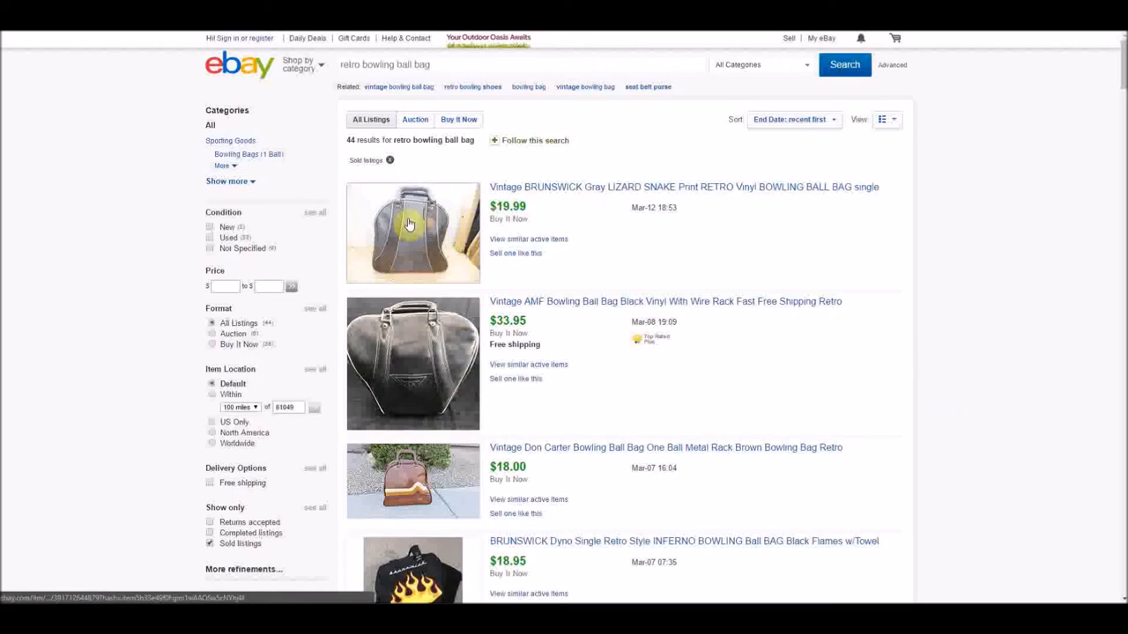
mouse_move(452, 253)
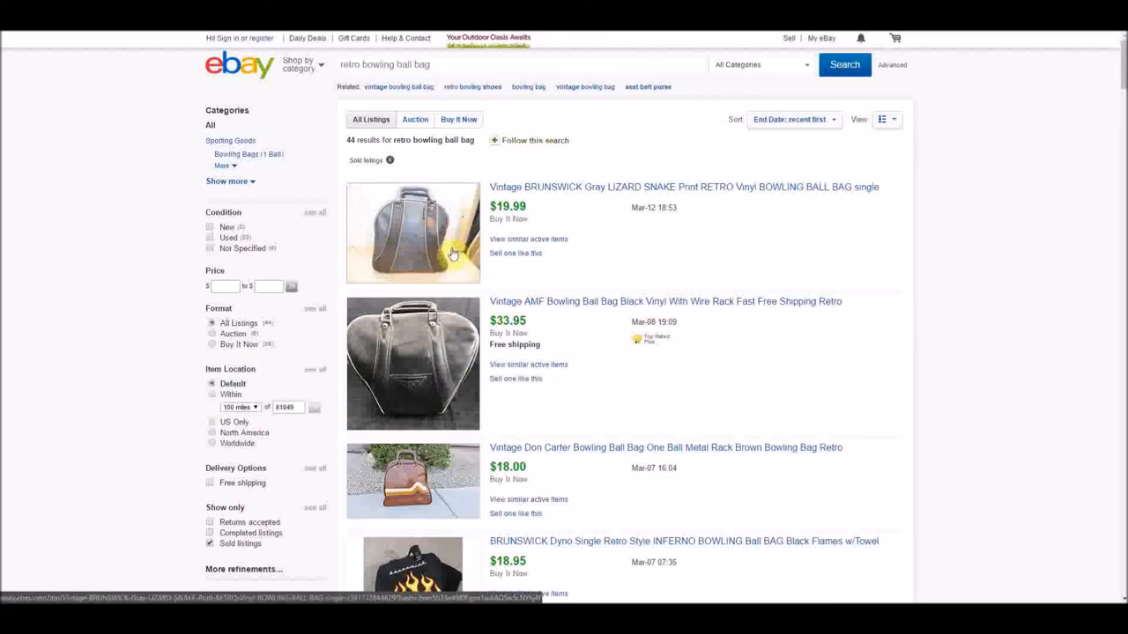
mouse_move(863, 293)
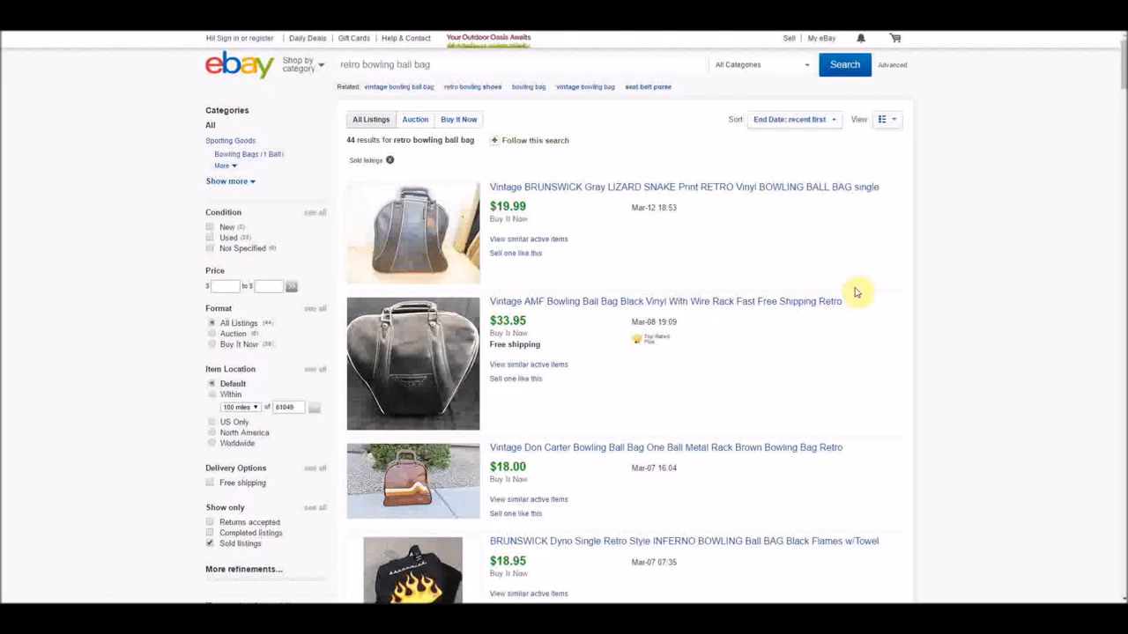
scroll(down, 3)
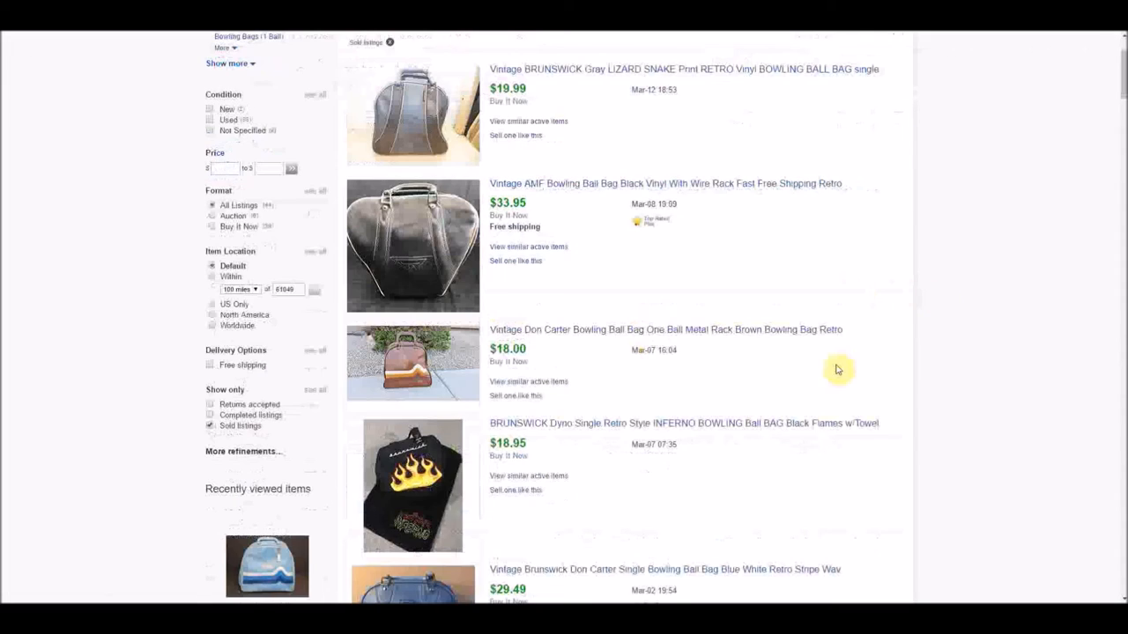
mouse_move(517, 297)
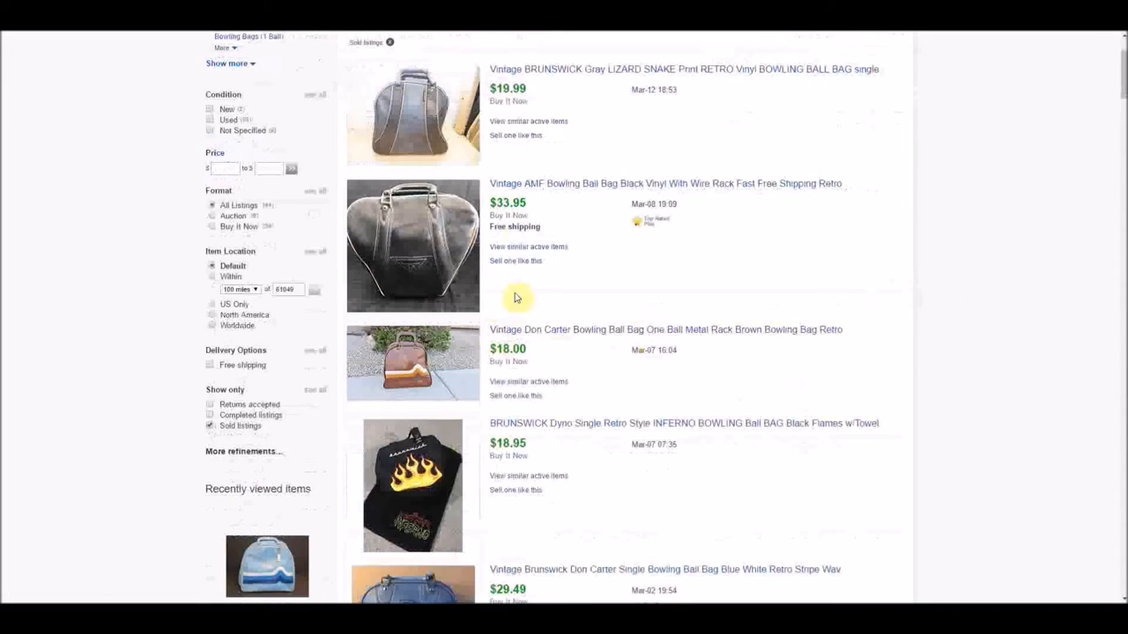
mouse_move(540, 288)
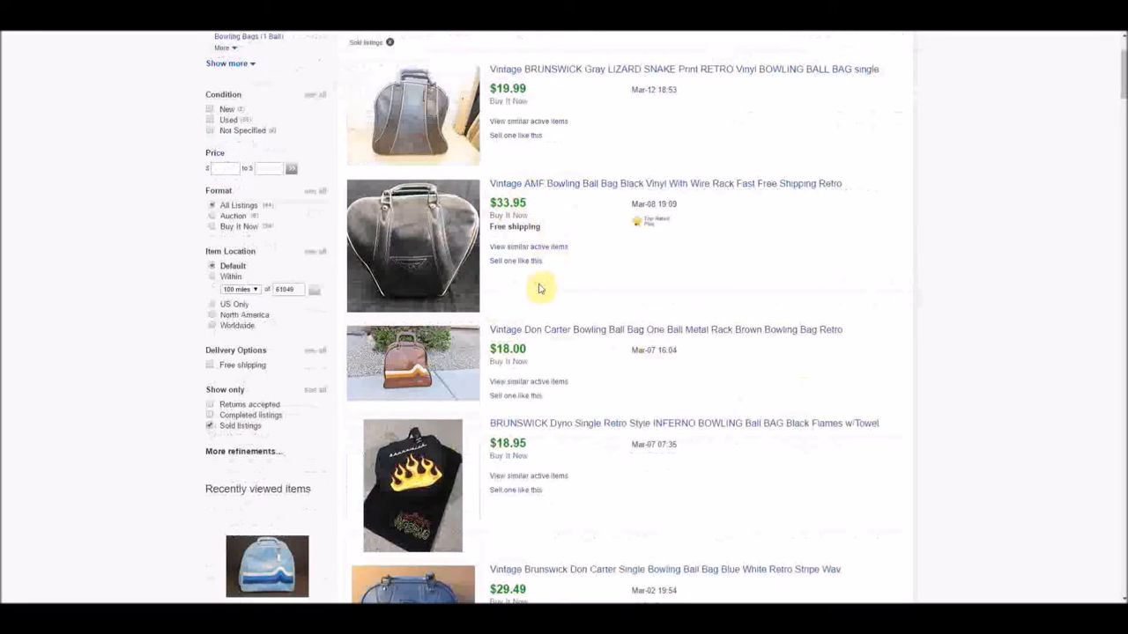
scroll(down, 3)
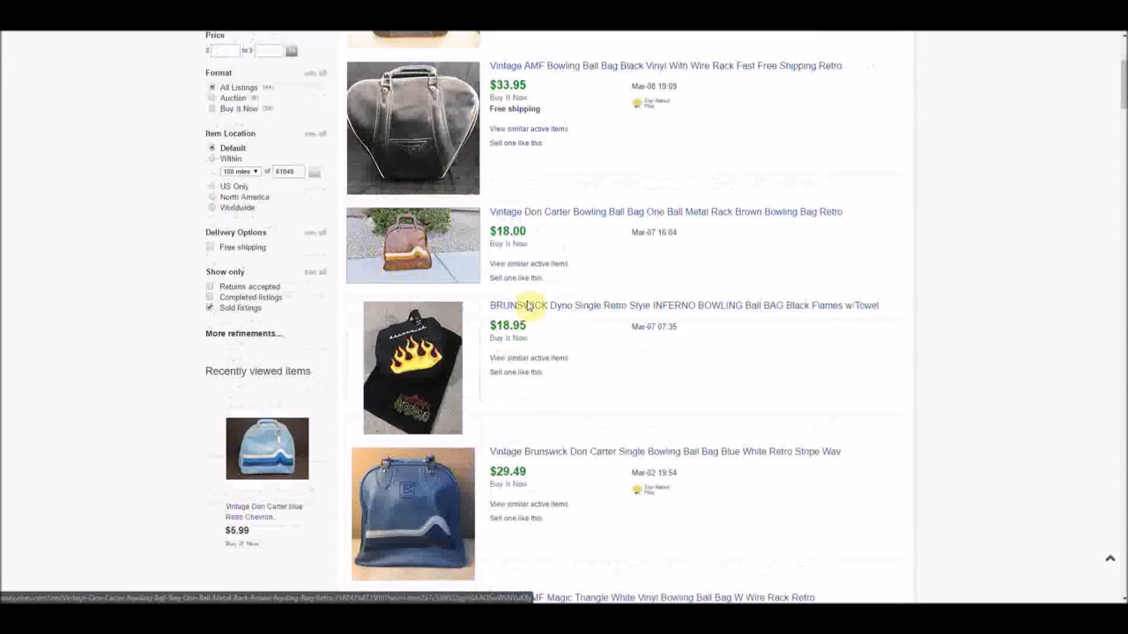
mouse_move(914, 352)
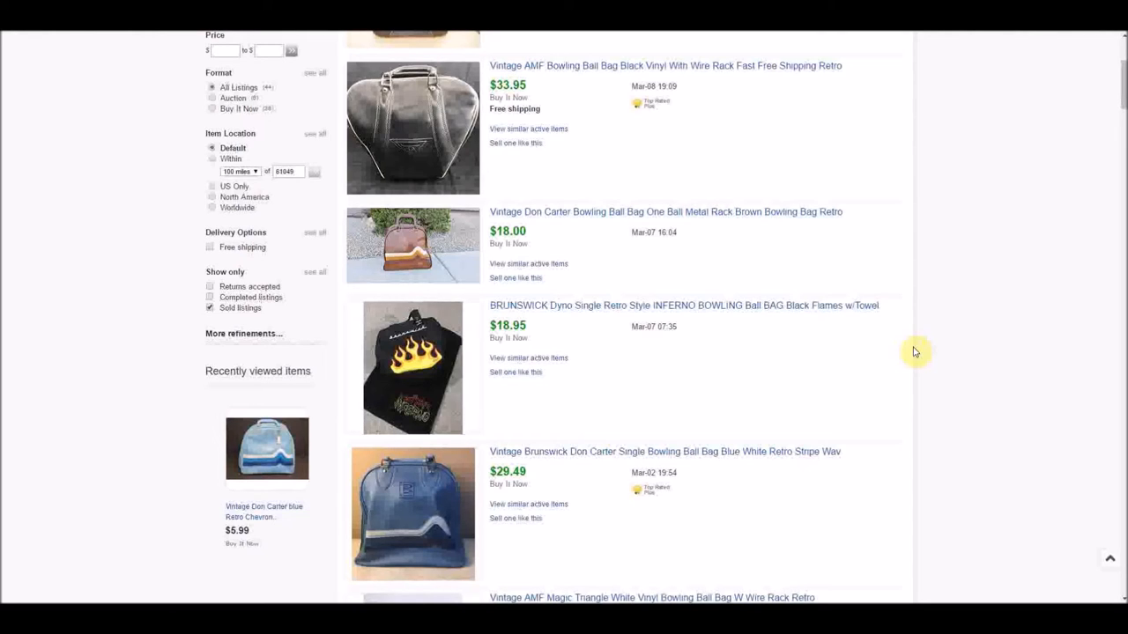
scroll(down, 3)
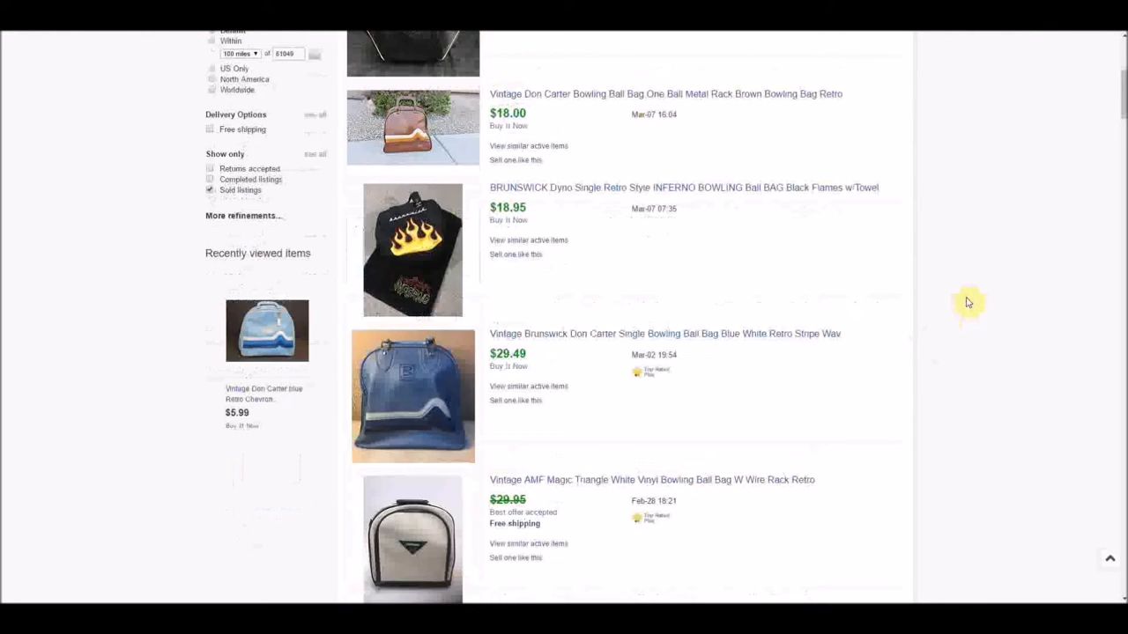
mouse_move(650, 196)
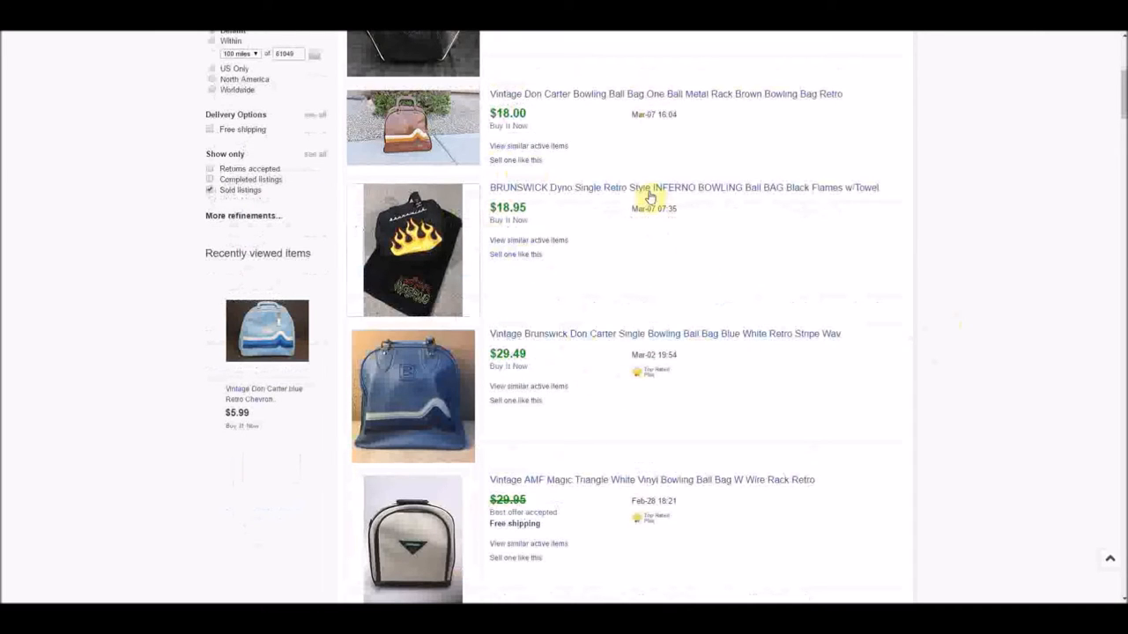
scroll(down, 3)
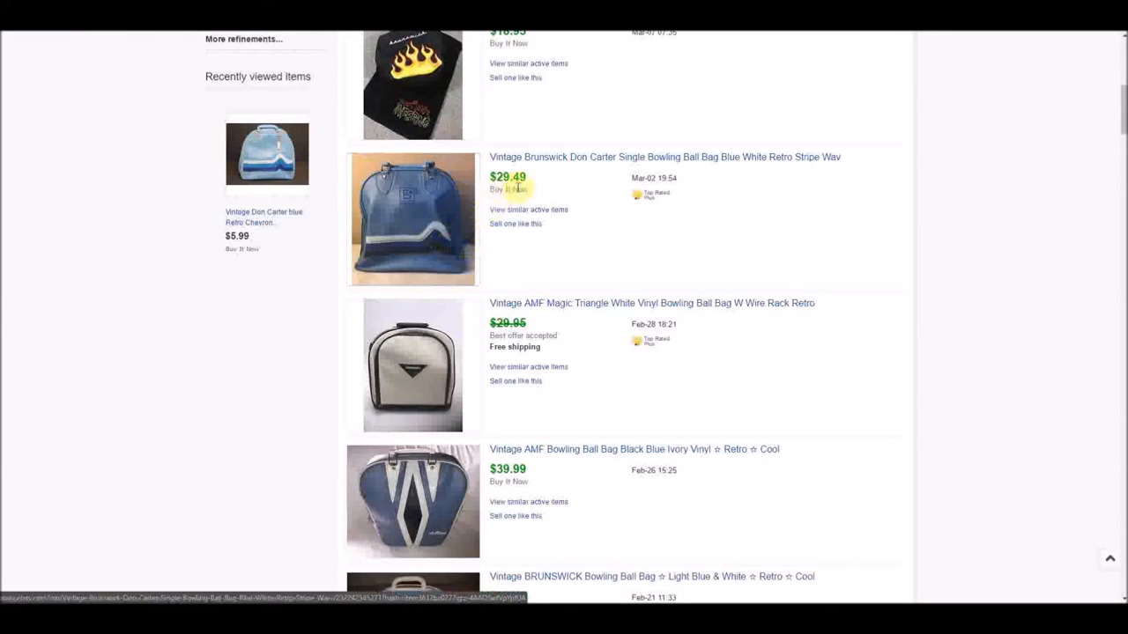
mouse_move(586, 192)
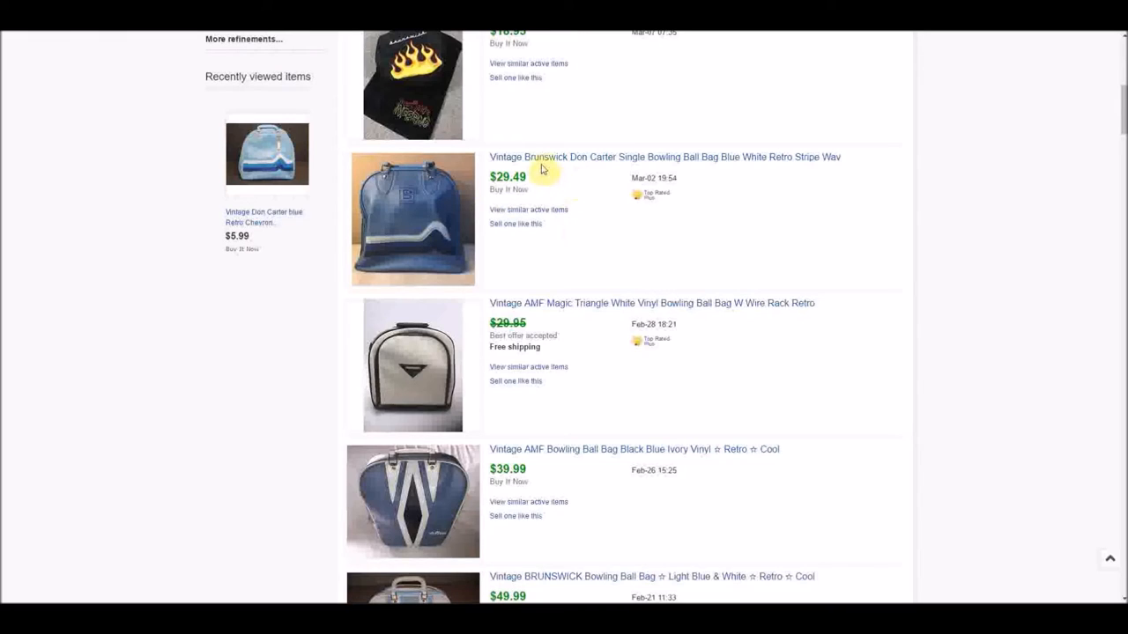
mouse_move(932, 266)
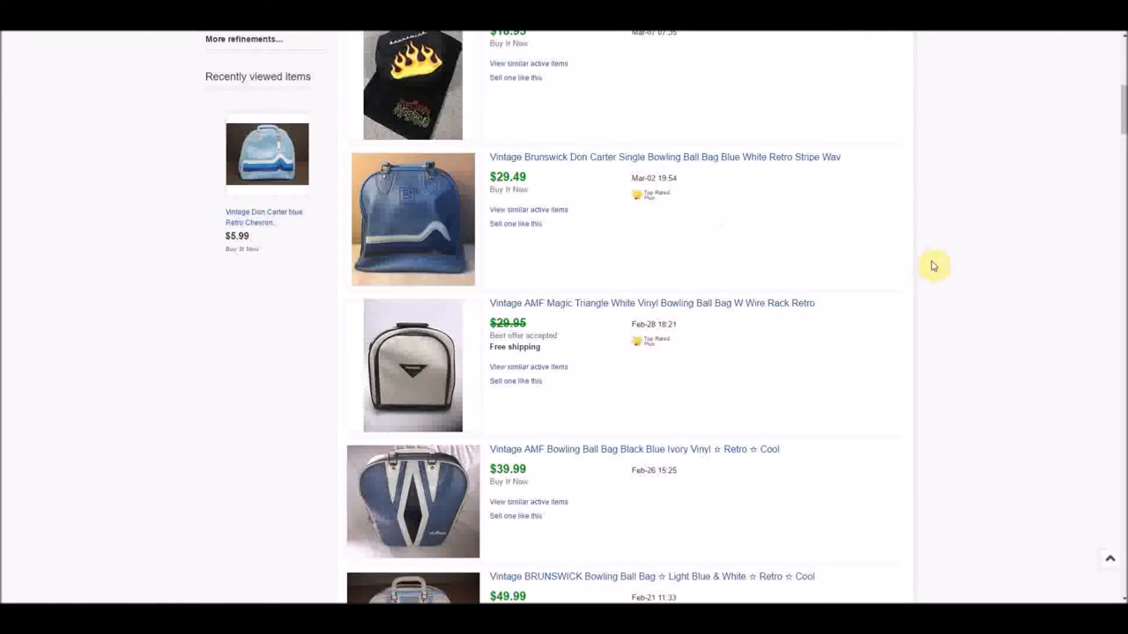
scroll(down, 3)
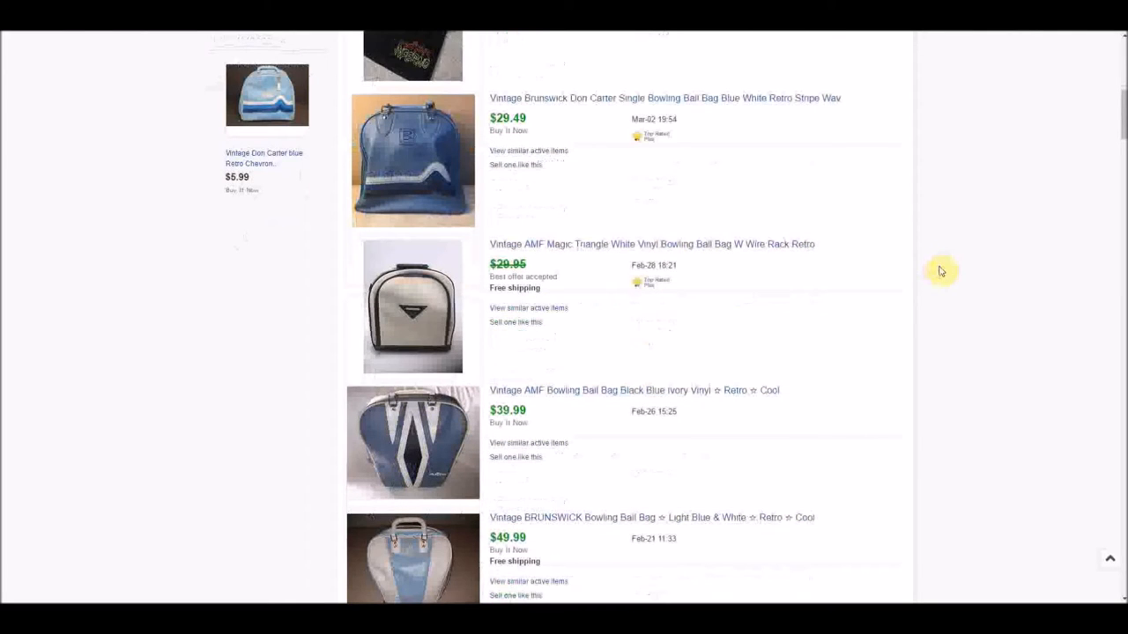
mouse_move(916, 286)
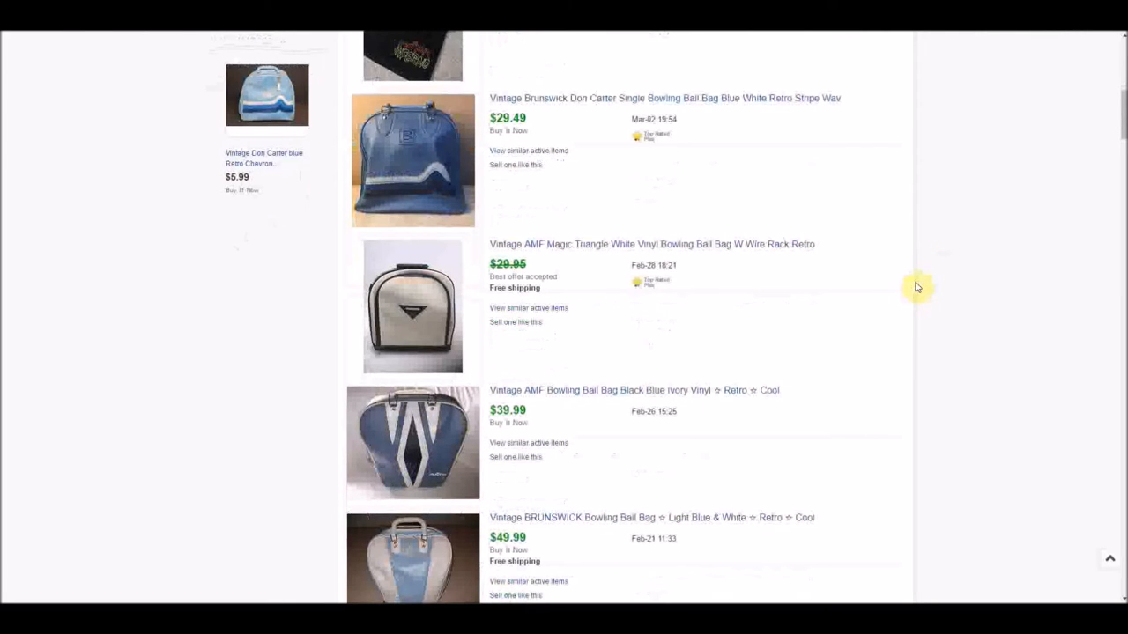
scroll(down, 3)
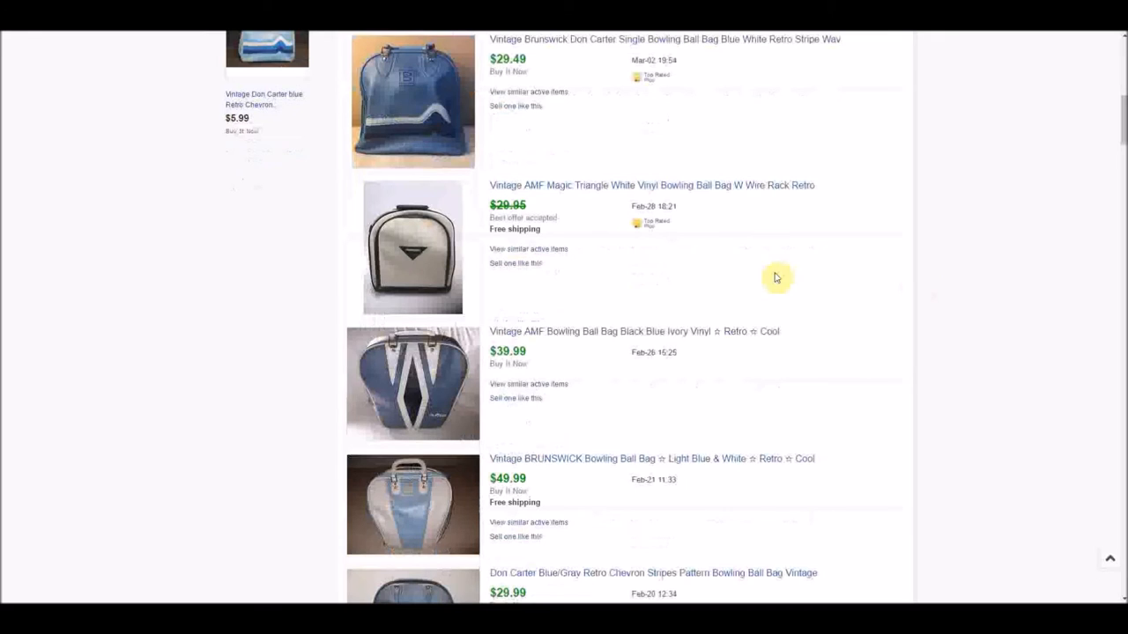
mouse_move(680, 223)
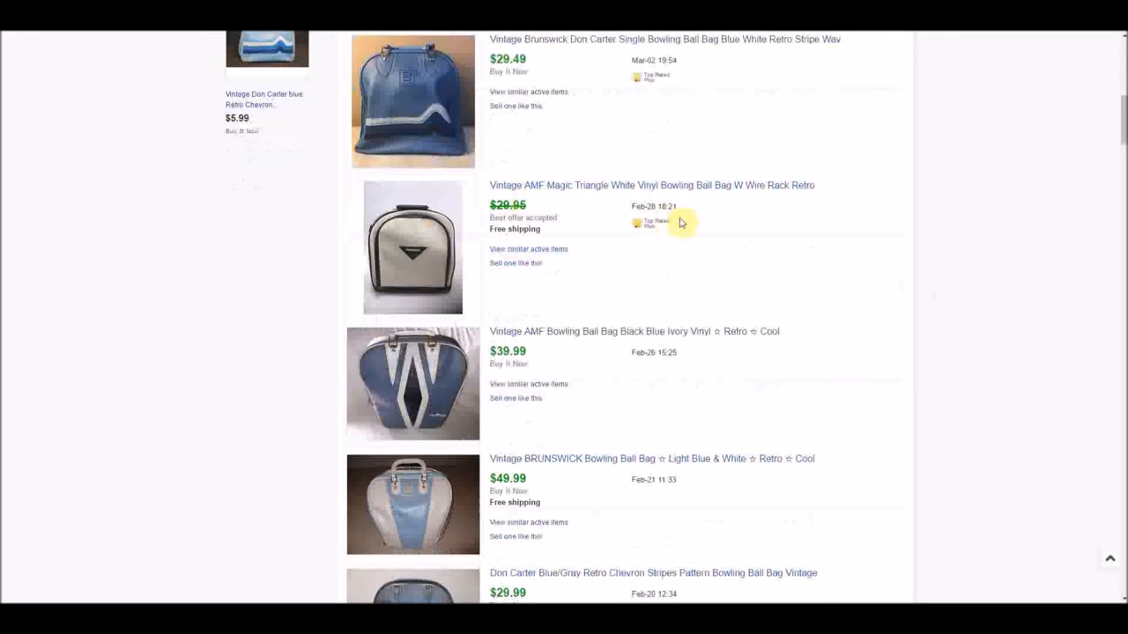
mouse_move(371, 365)
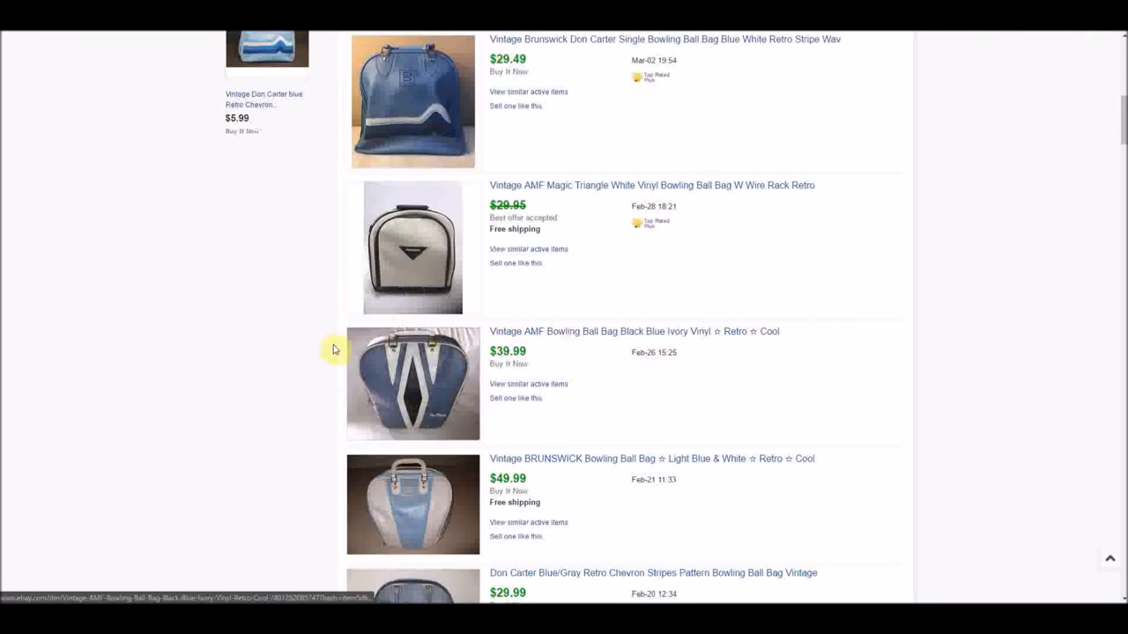
Scroll past the Don Carter and Million Miler bags to the Ideal $9.95 and $15 Track Avenger listings
scroll(down, 3)
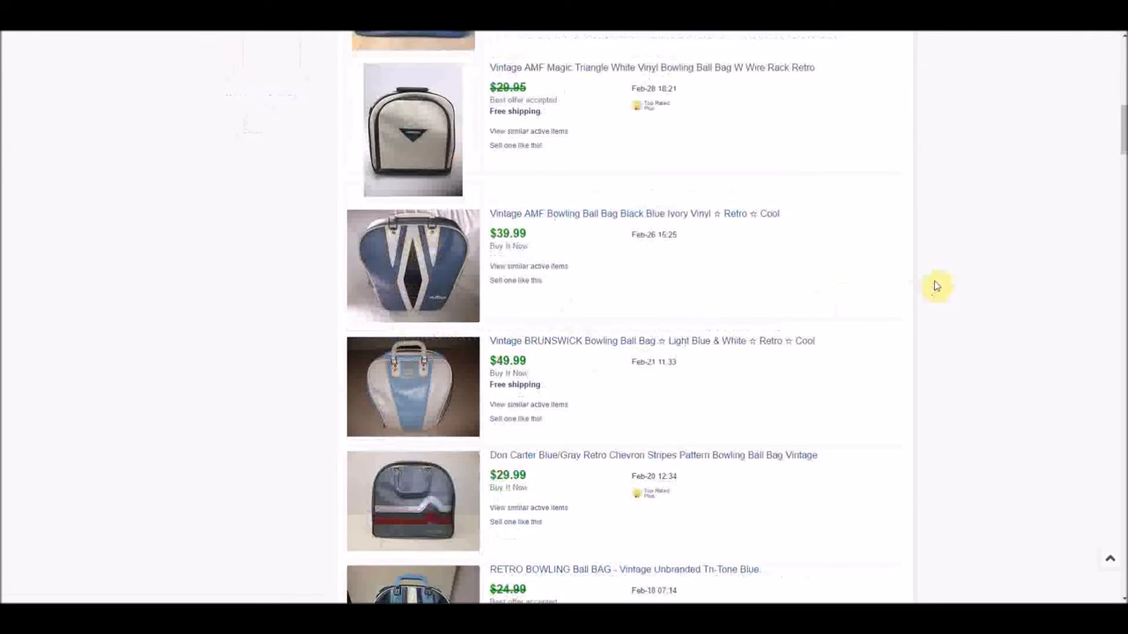
scroll(down, 3)
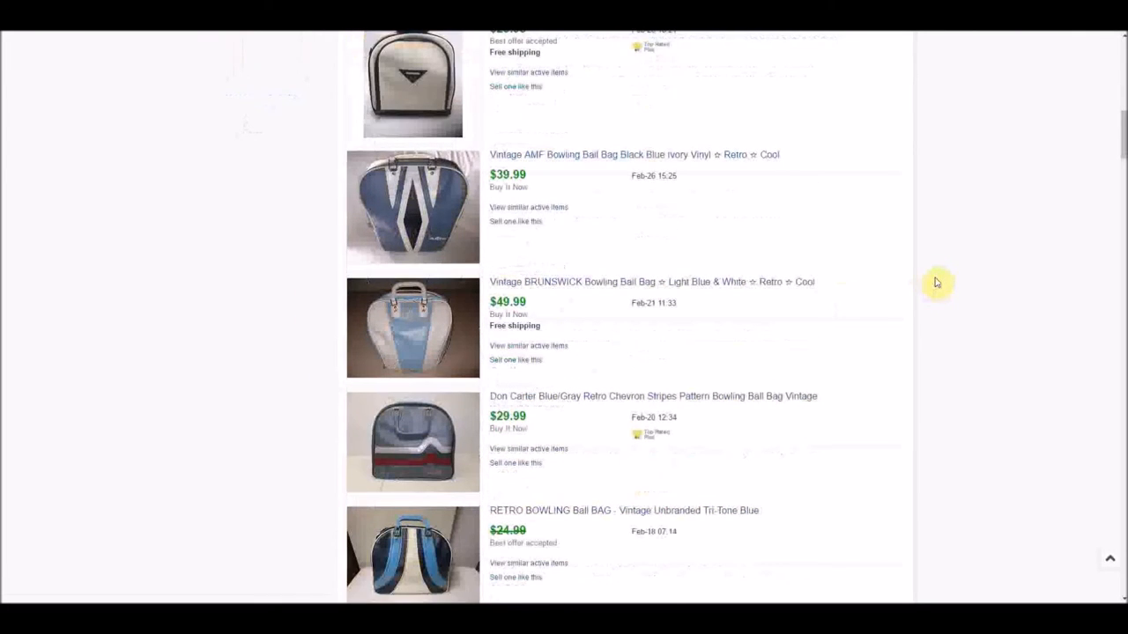
mouse_move(402, 329)
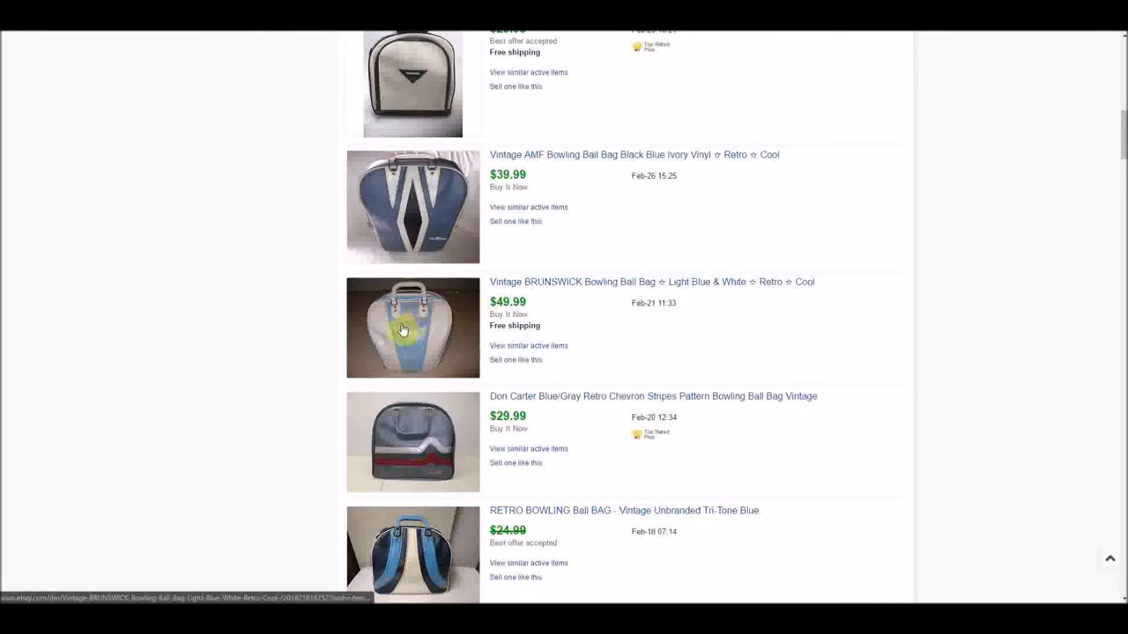
mouse_move(540, 315)
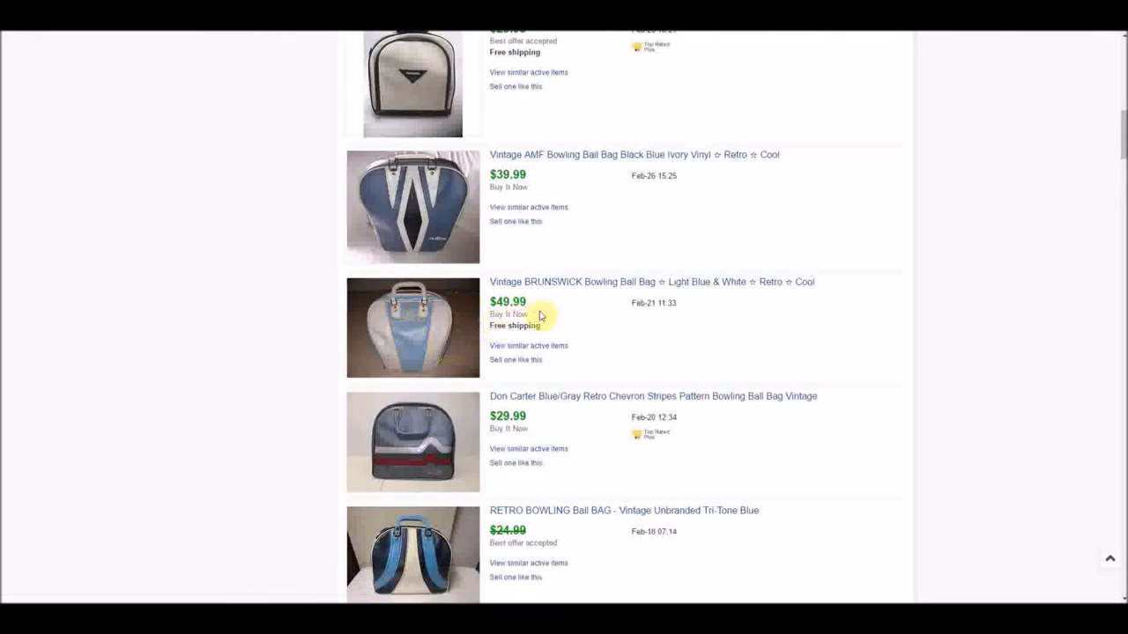
mouse_move(580, 294)
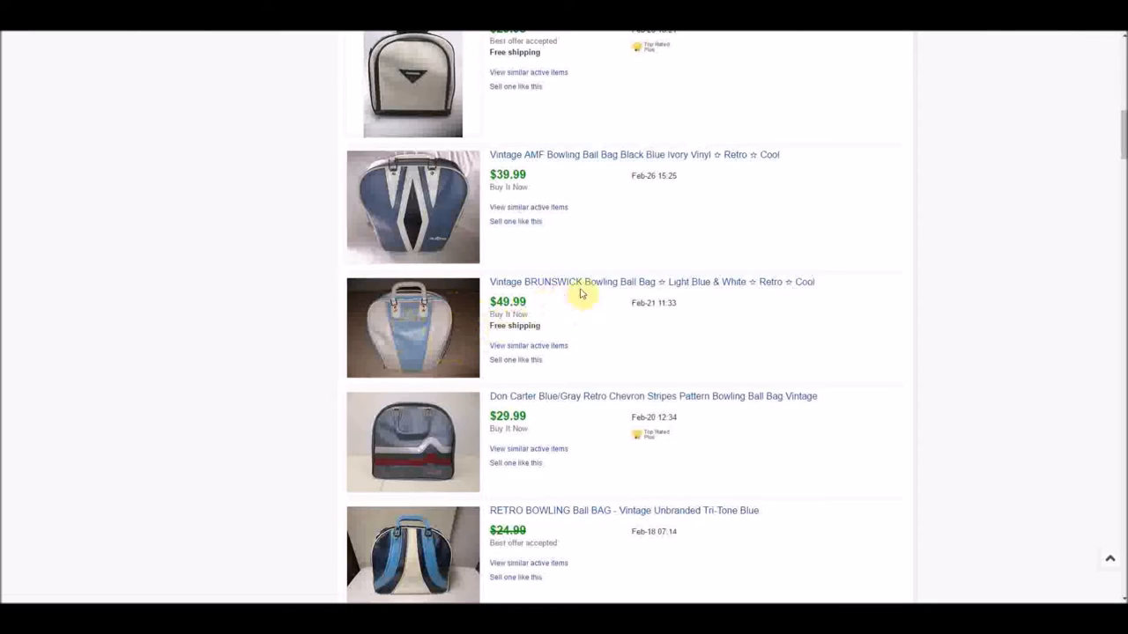
mouse_move(826, 359)
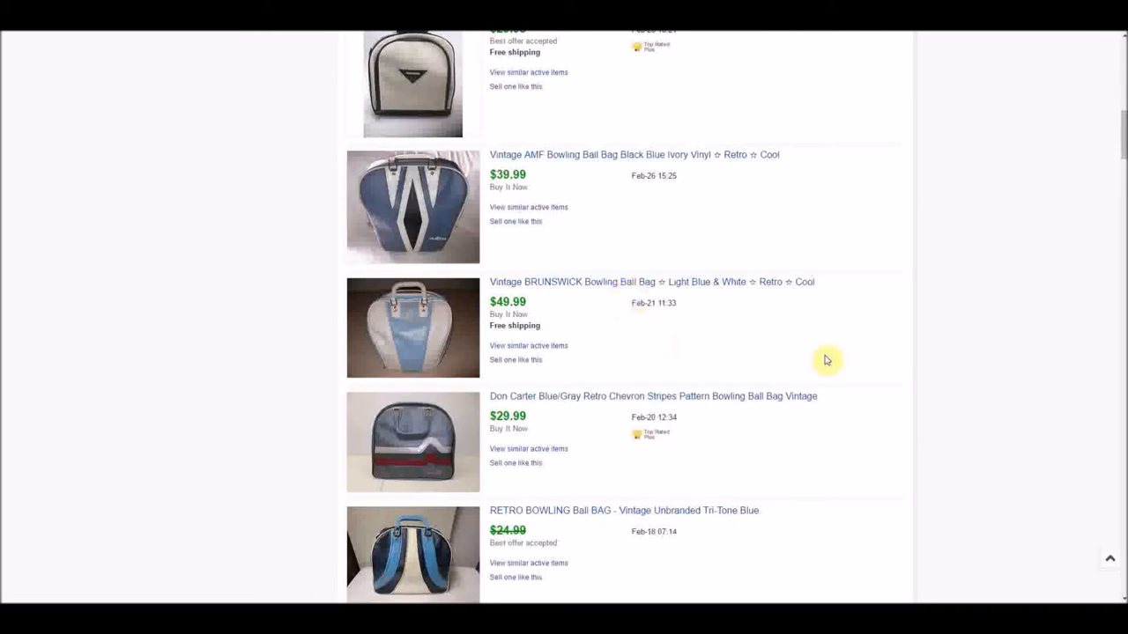
scroll(down, 3)
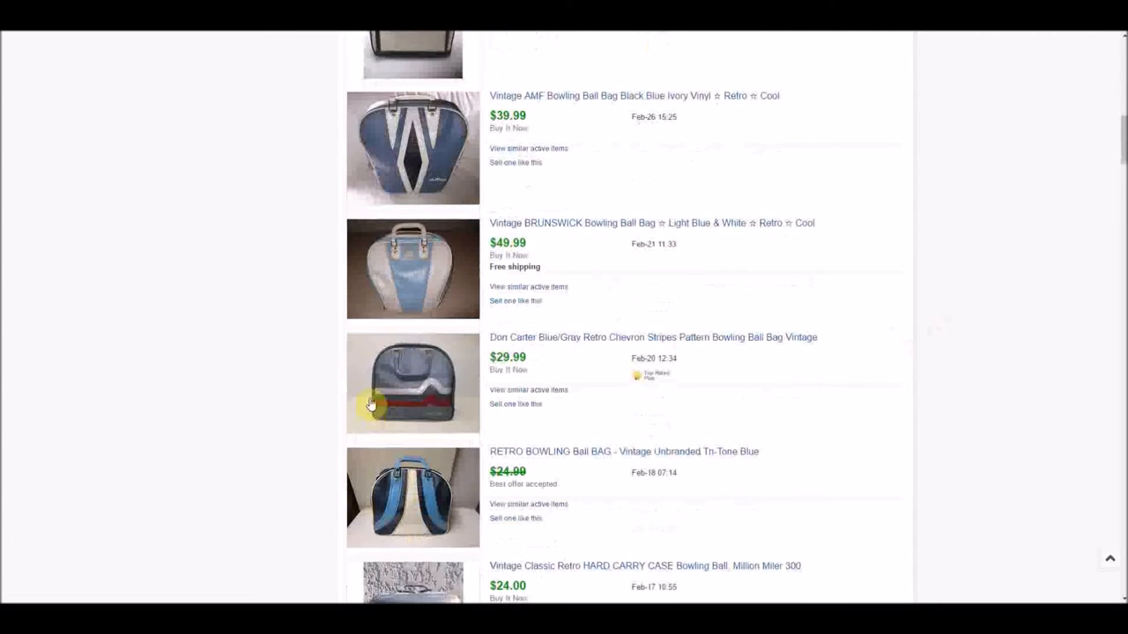
mouse_move(1062, 347)
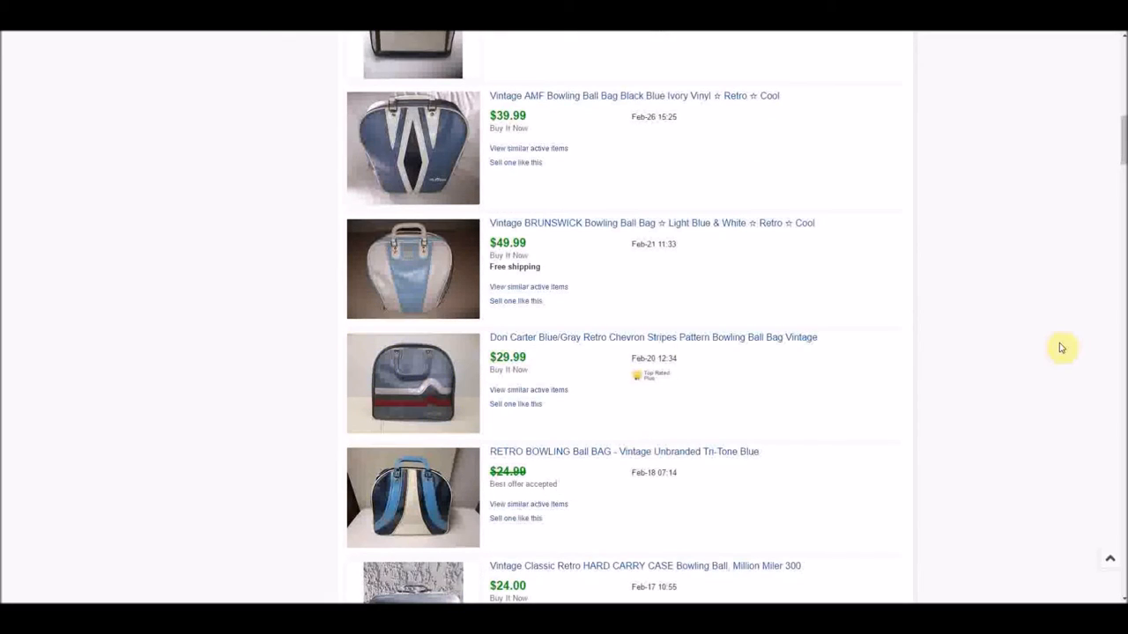
mouse_move(869, 335)
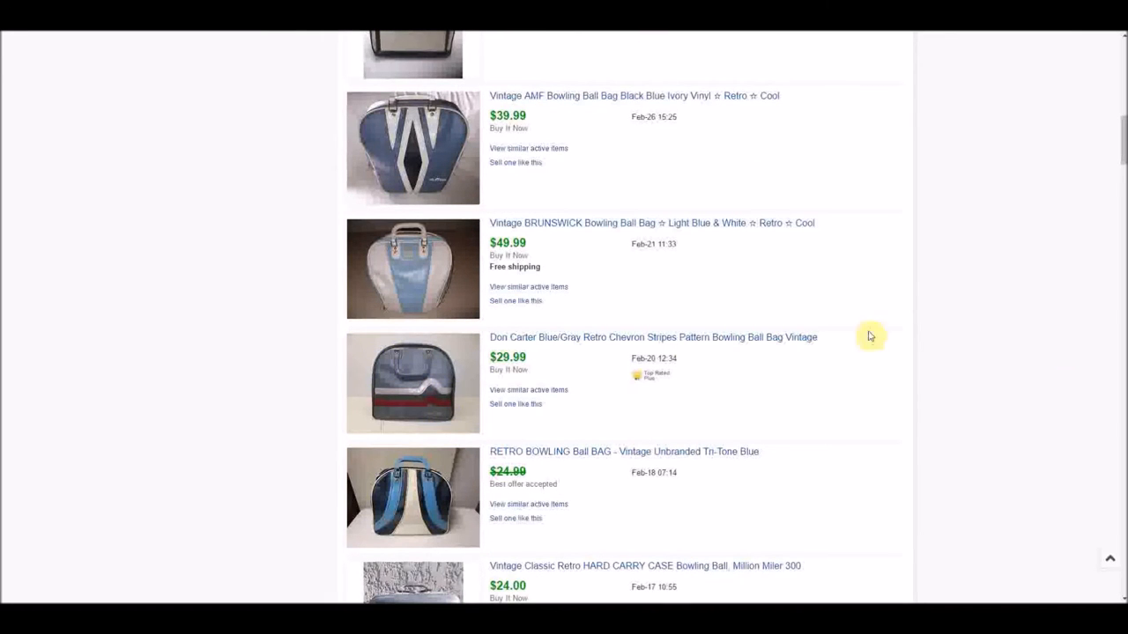
mouse_move(958, 335)
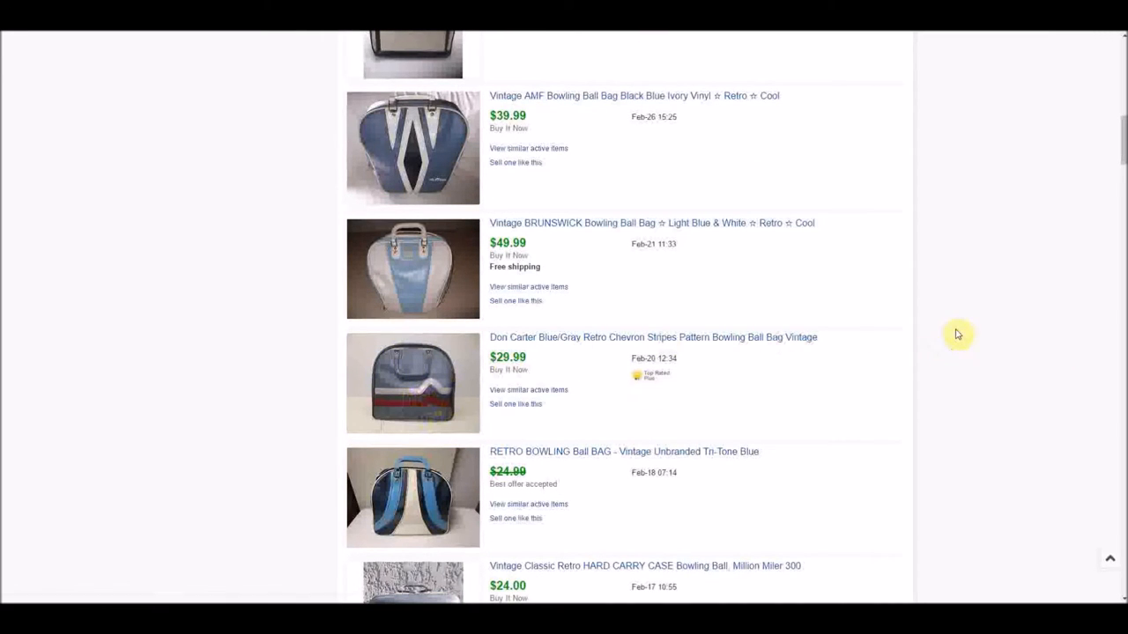
mouse_move(761, 414)
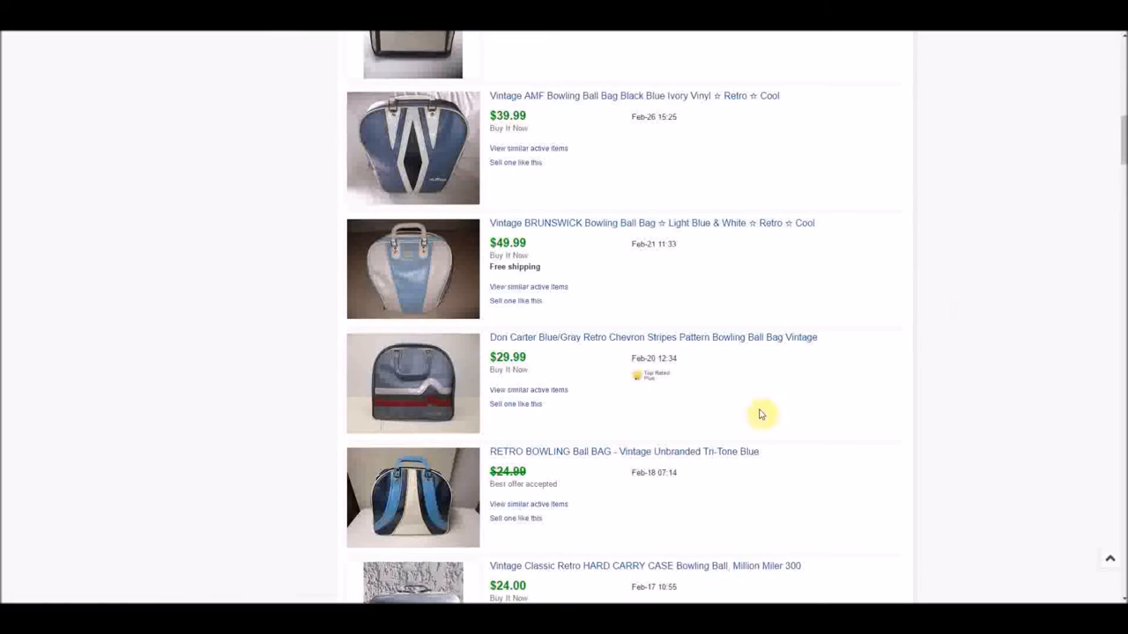
mouse_move(954, 344)
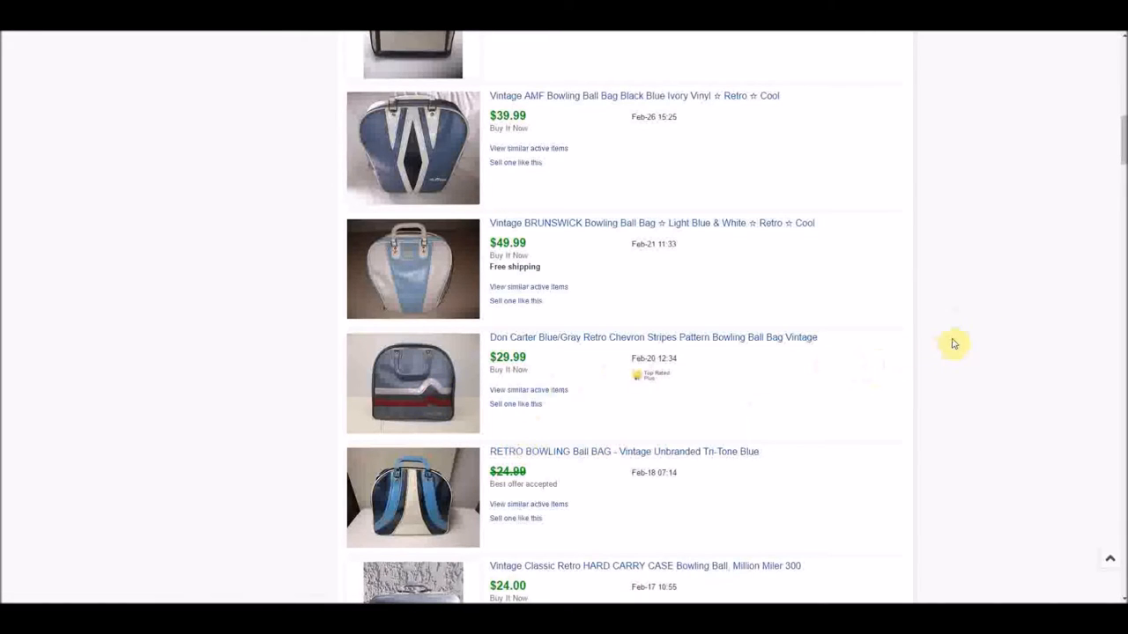
scroll(down, 3)
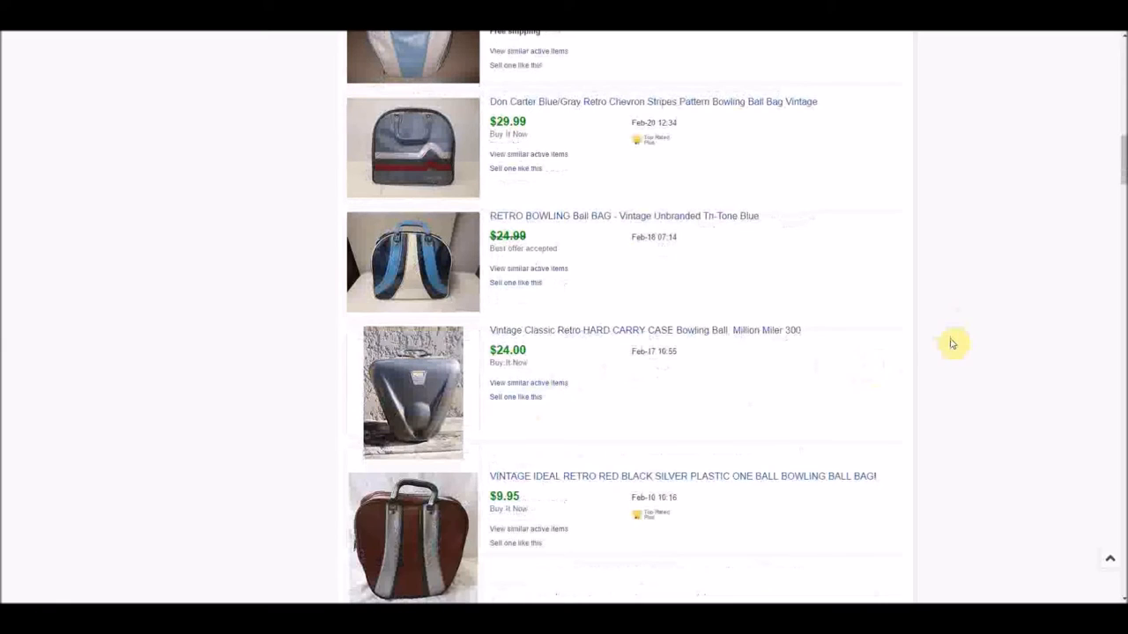
mouse_move(520, 268)
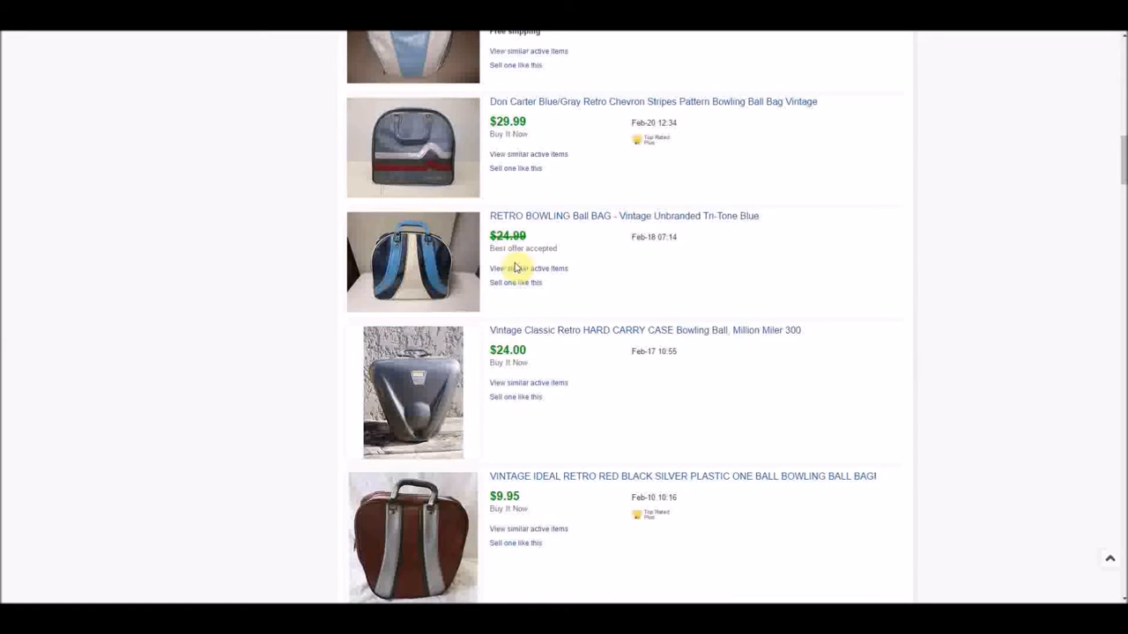
mouse_move(639, 268)
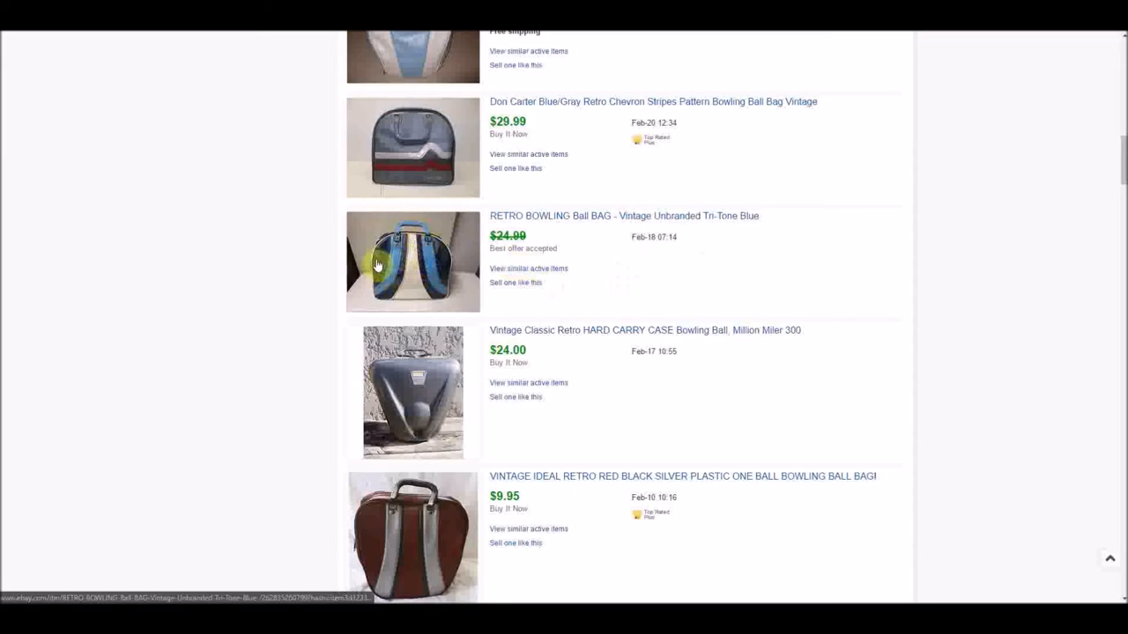
scroll(down, 3)
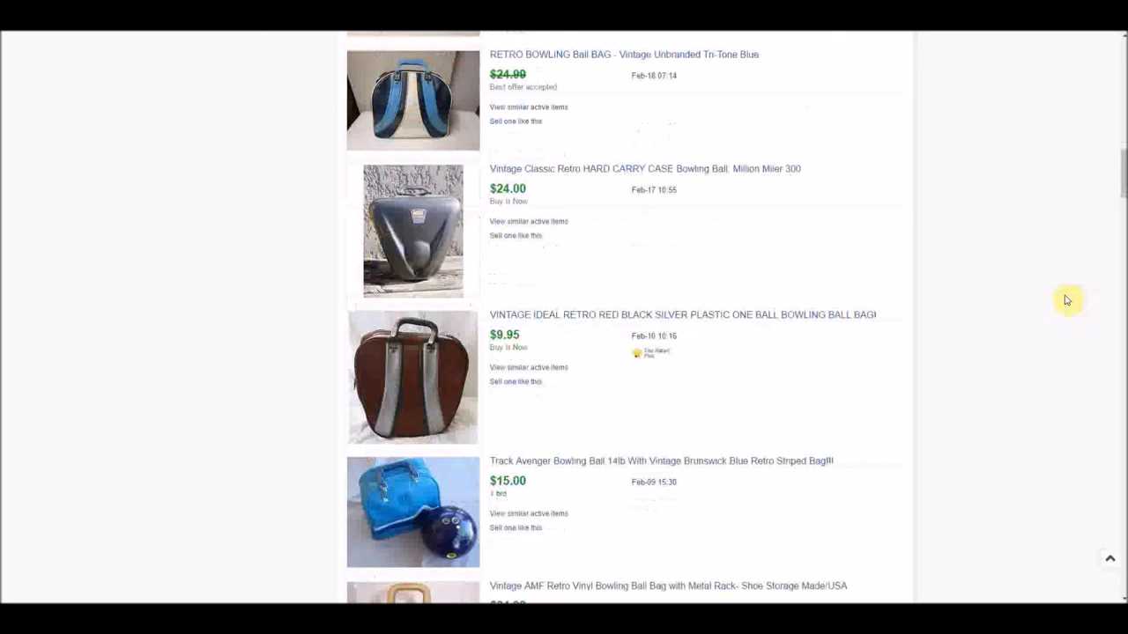
scroll(up, 3)
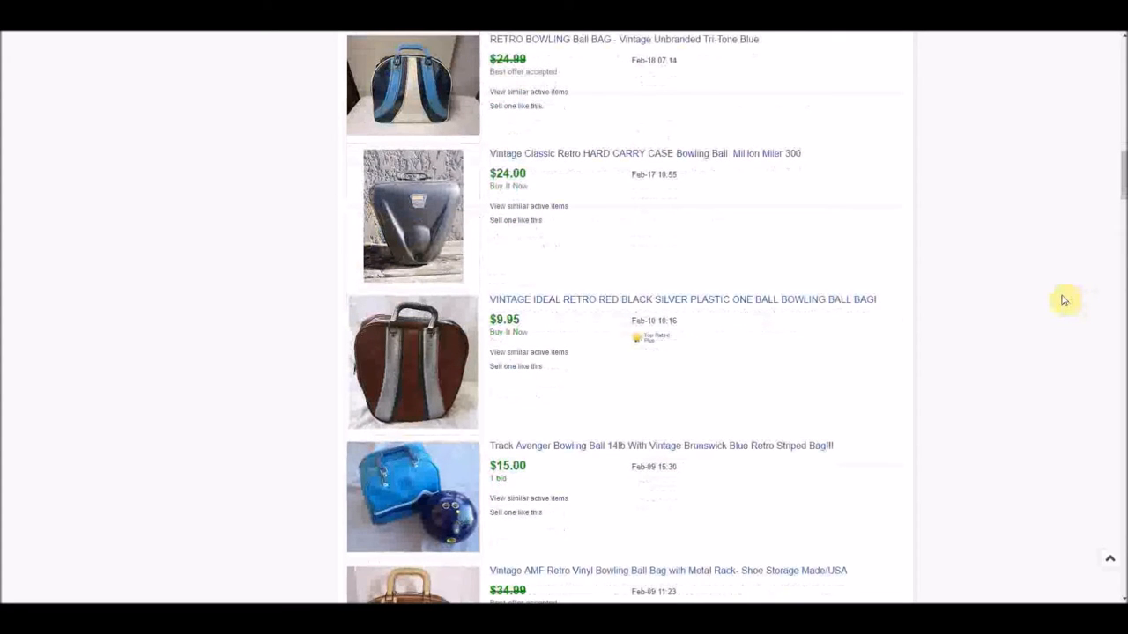
scroll(down, 3)
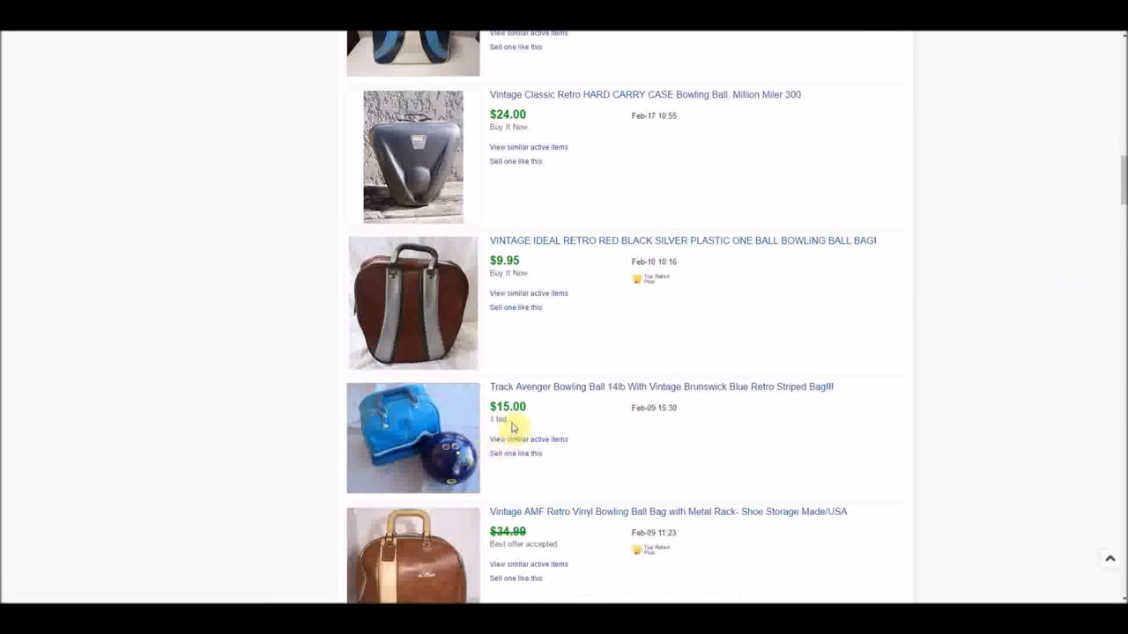
mouse_move(449, 473)
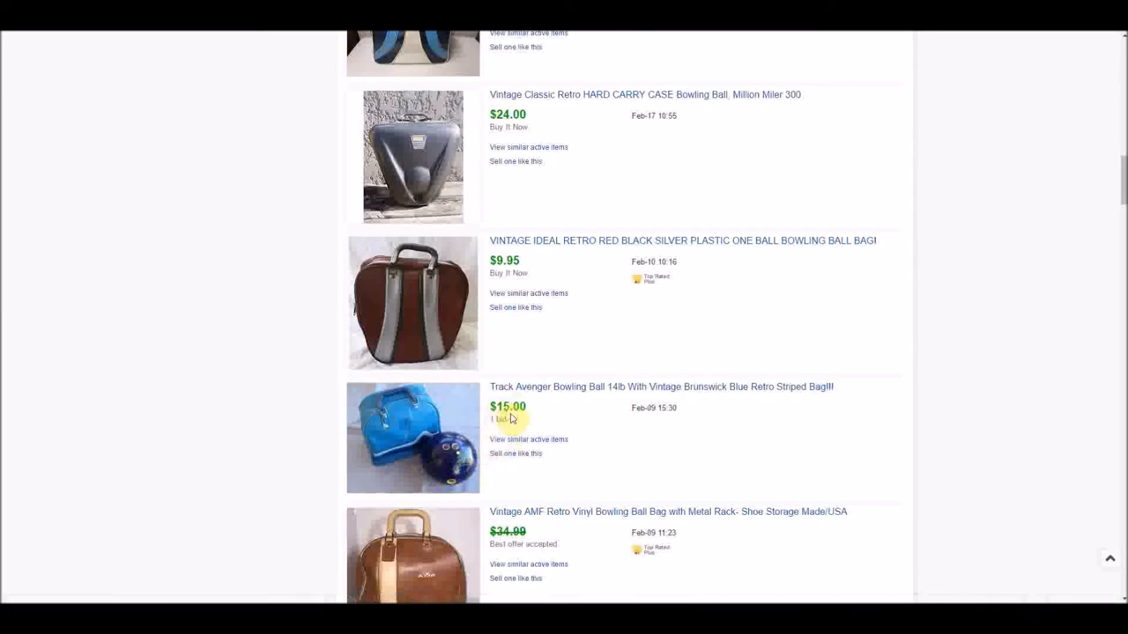
mouse_move(476, 487)
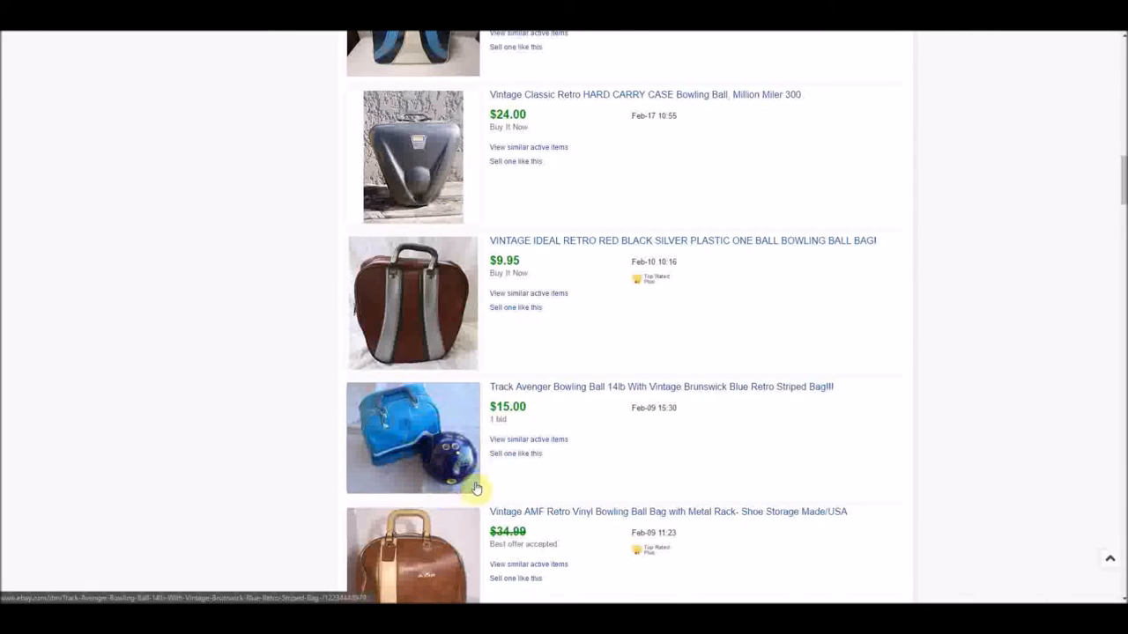
mouse_move(616, 402)
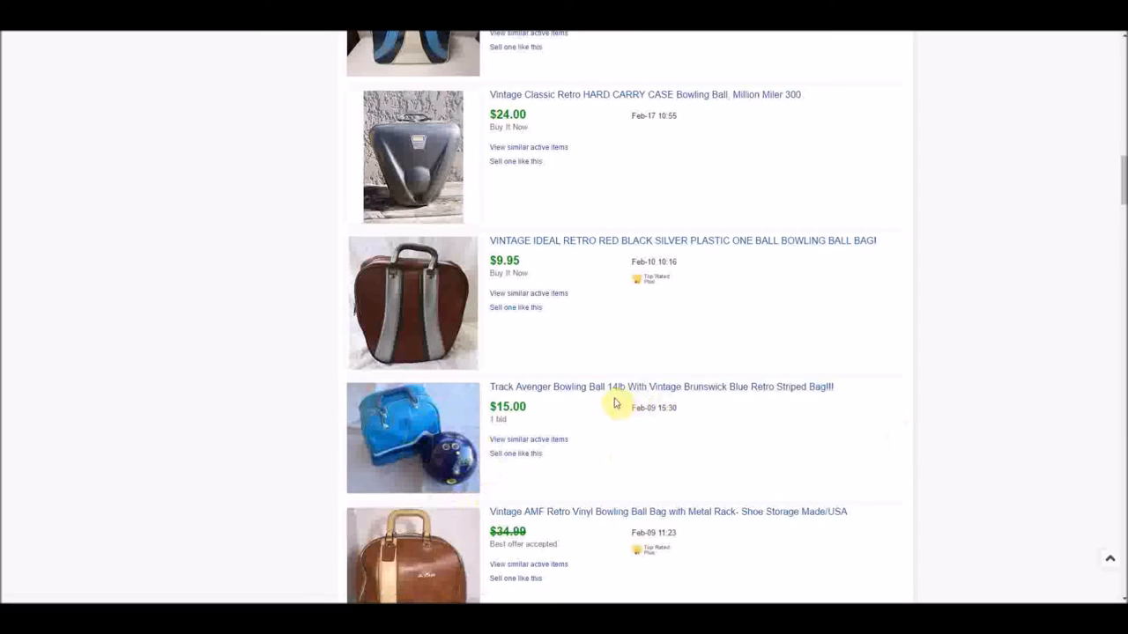
mouse_move(720, 451)
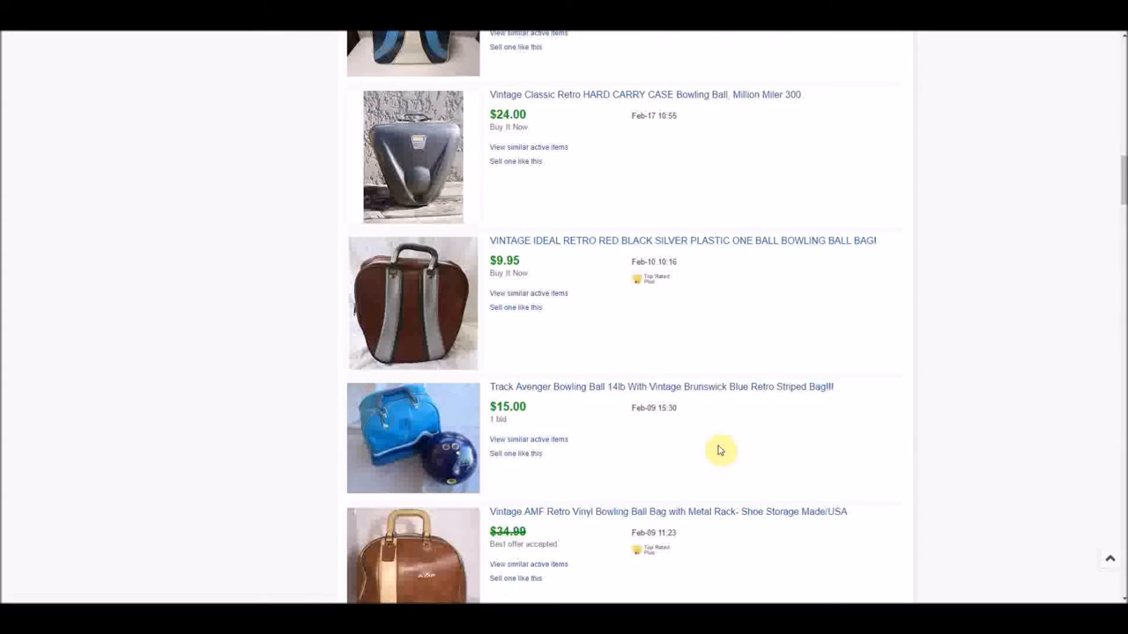
mouse_move(920, 431)
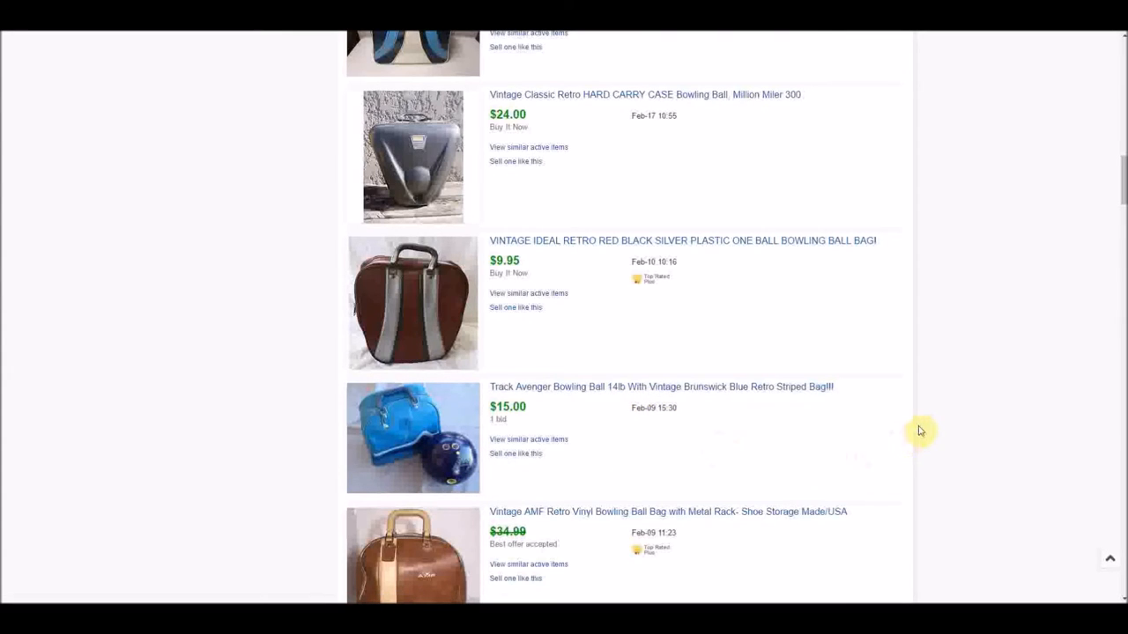
mouse_move(936, 422)
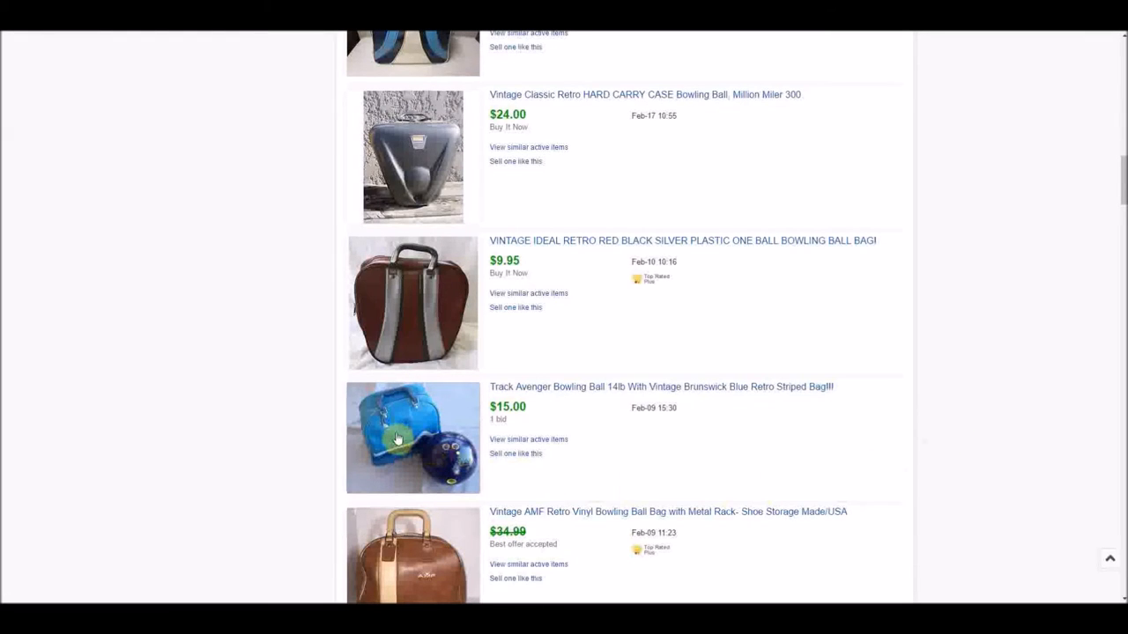
mouse_move(450, 462)
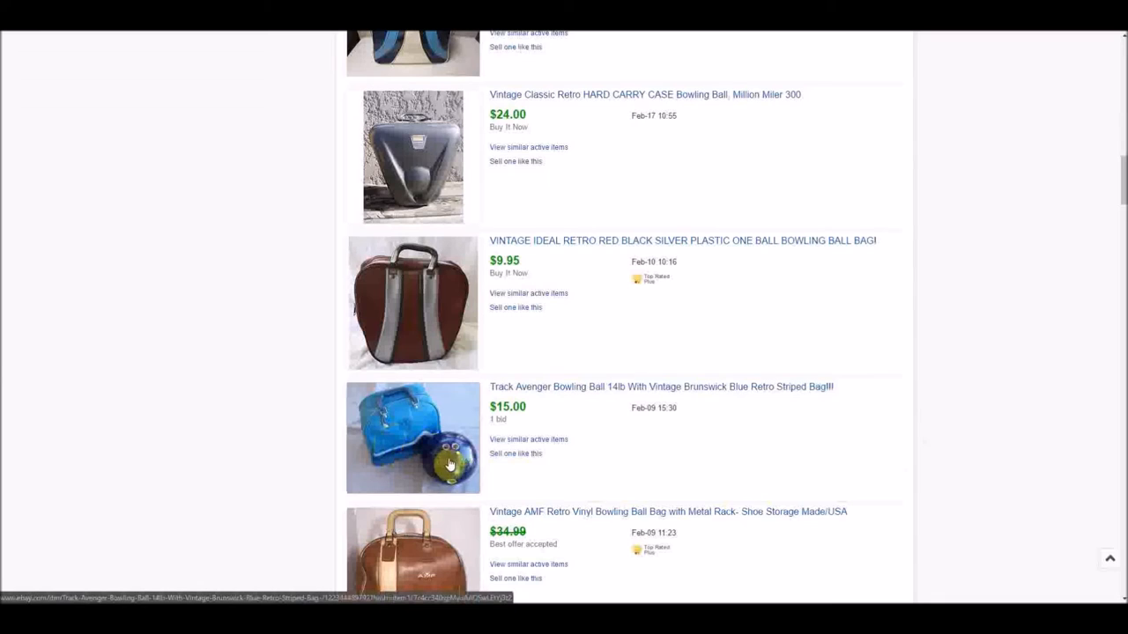
mouse_move(973, 409)
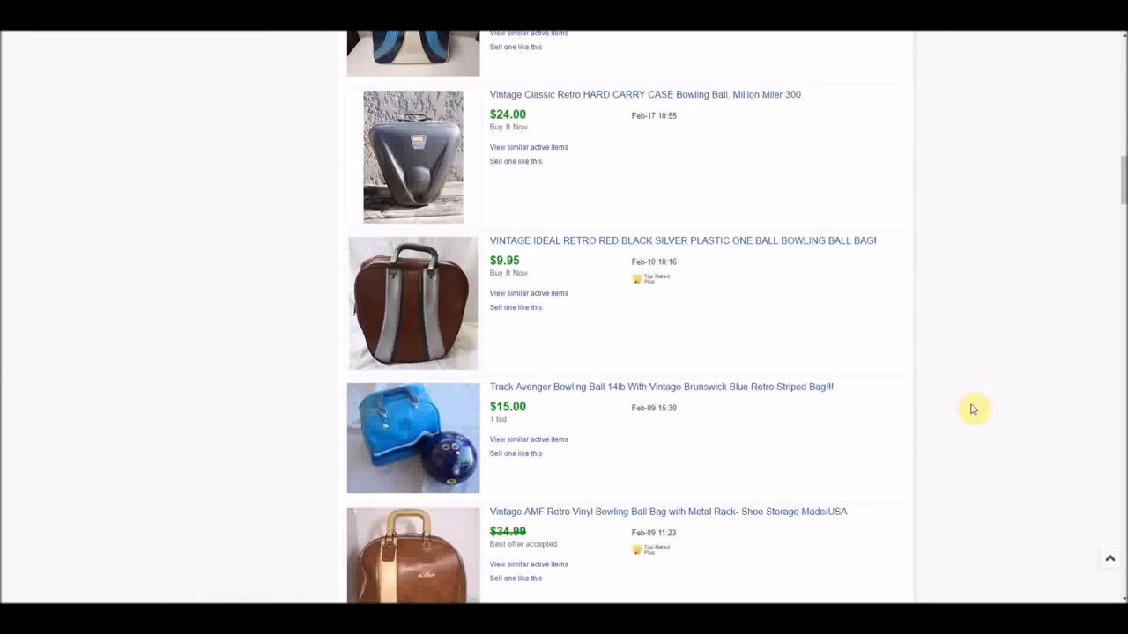
mouse_move(437, 481)
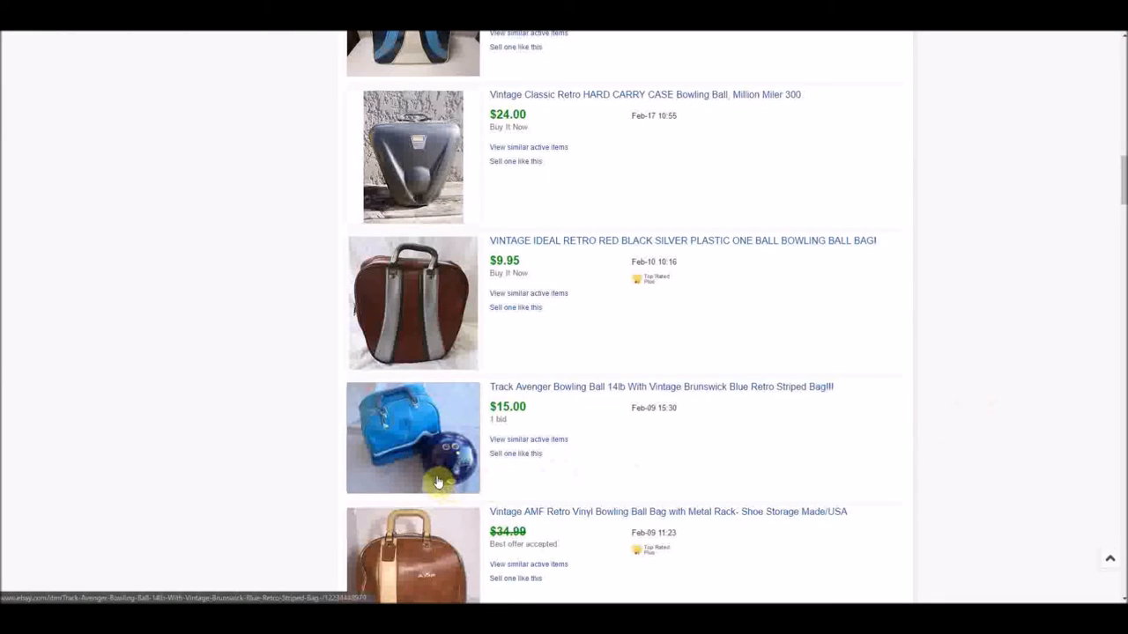
mouse_move(408, 420)
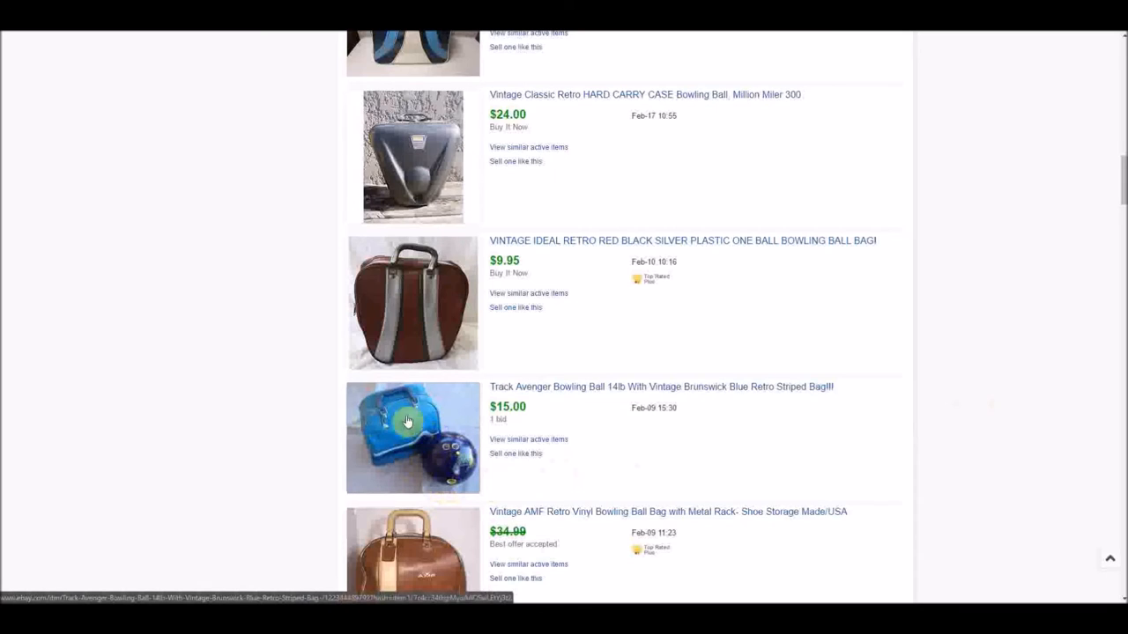
mouse_move(416, 463)
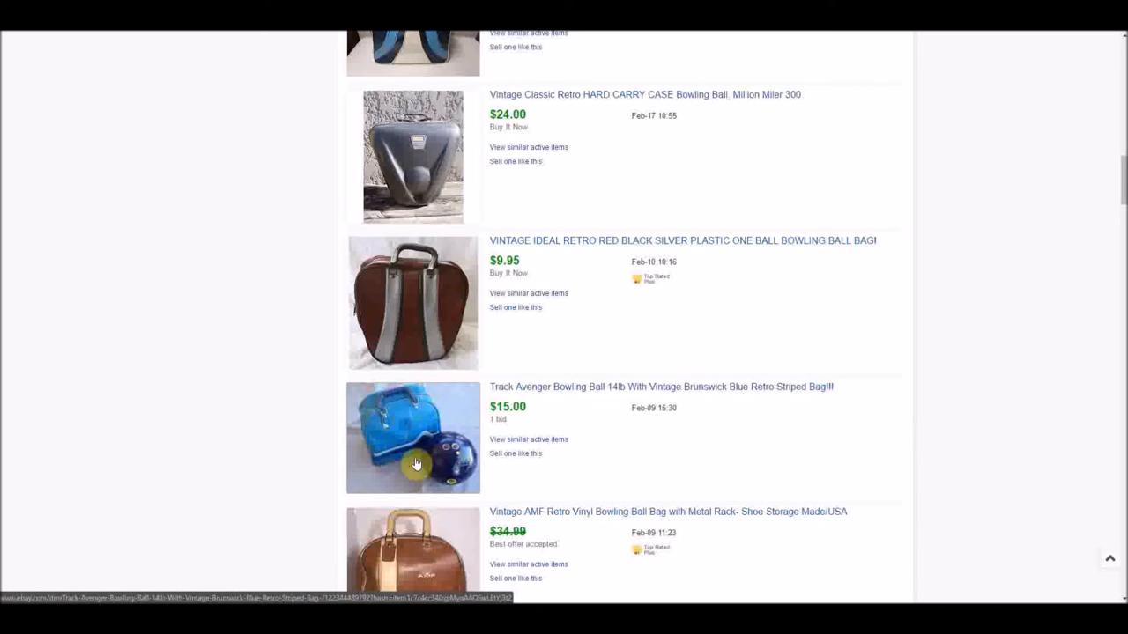
mouse_move(432, 460)
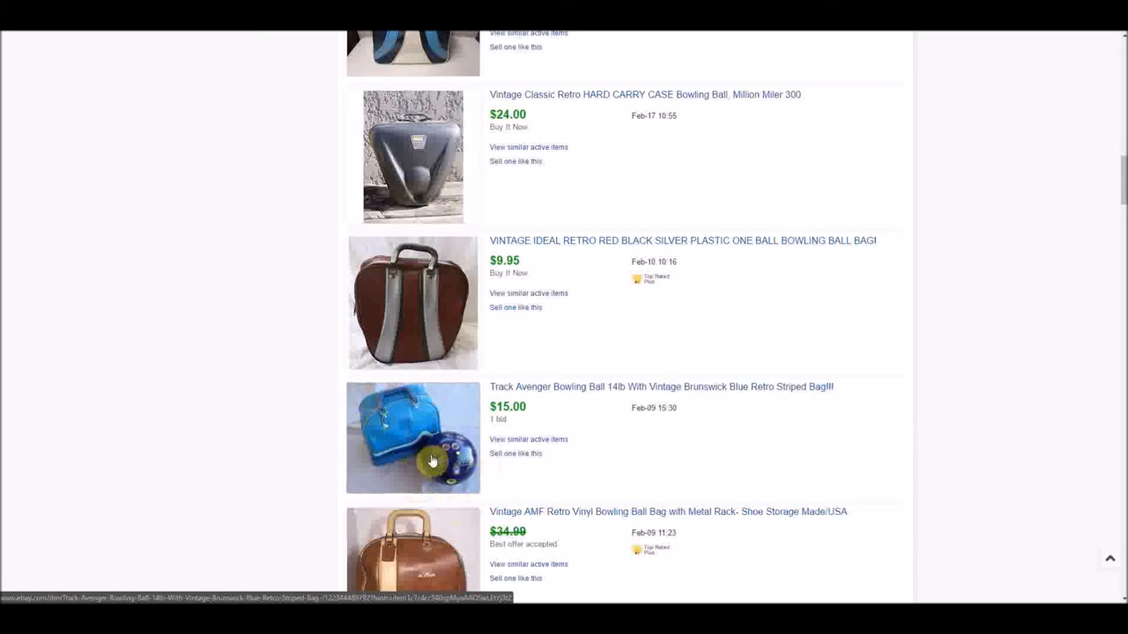
mouse_move(730, 476)
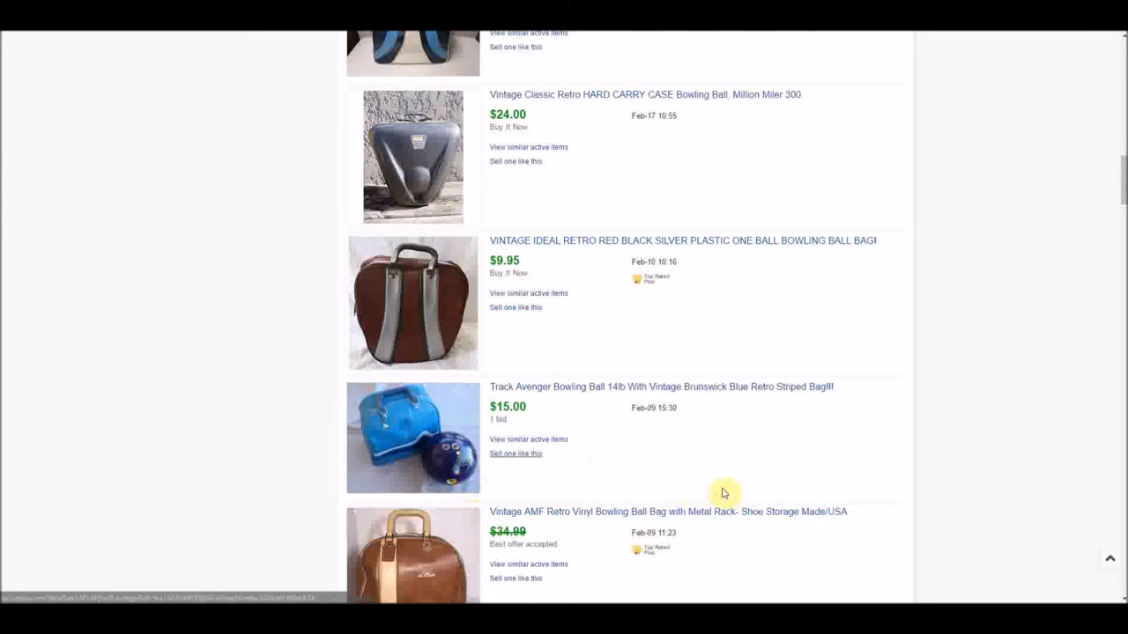
mouse_move(735, 475)
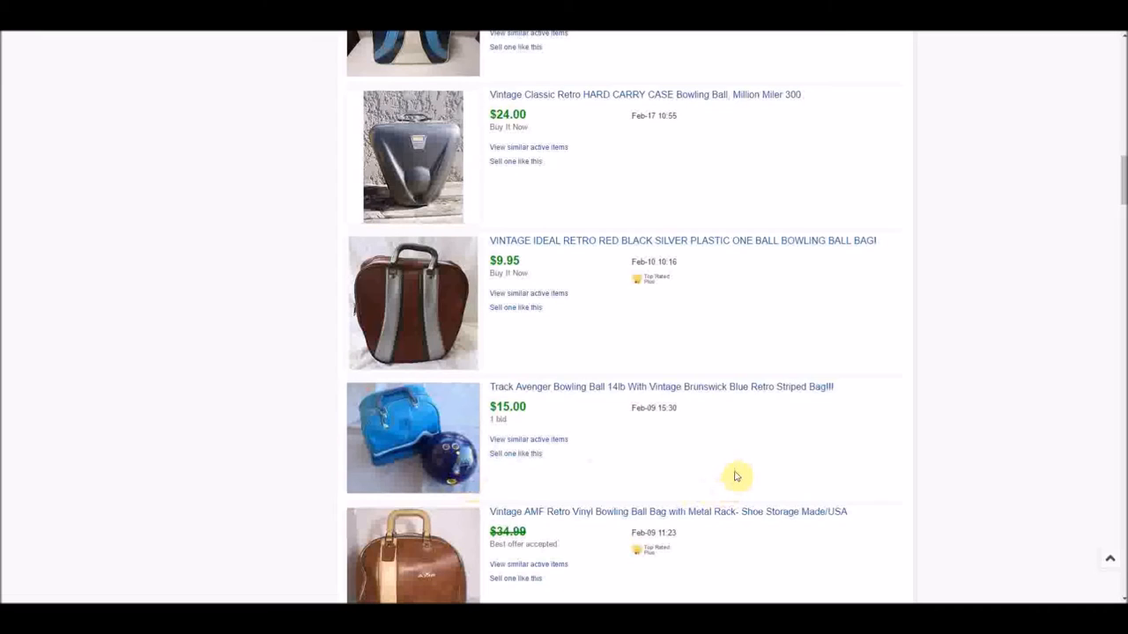
mouse_move(455, 473)
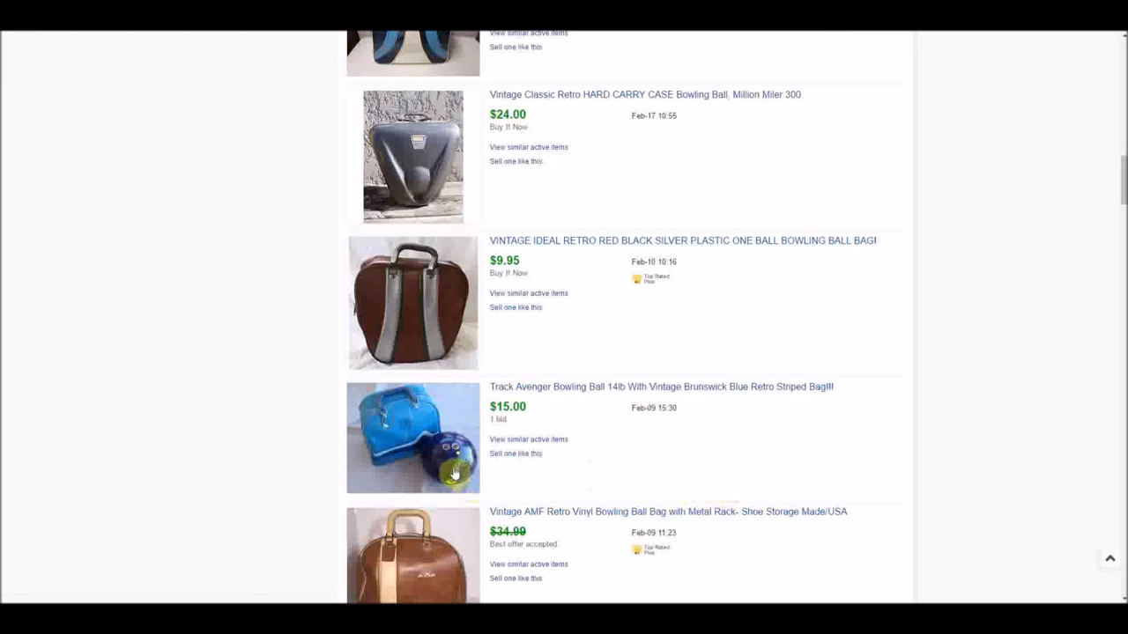
mouse_move(480, 417)
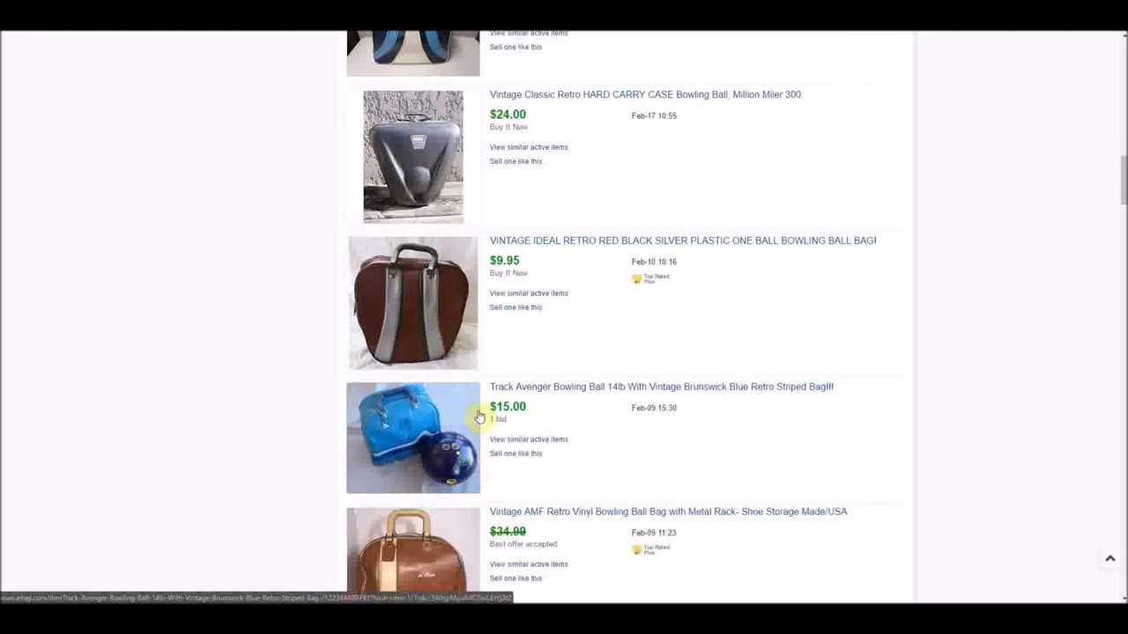
mouse_move(636, 488)
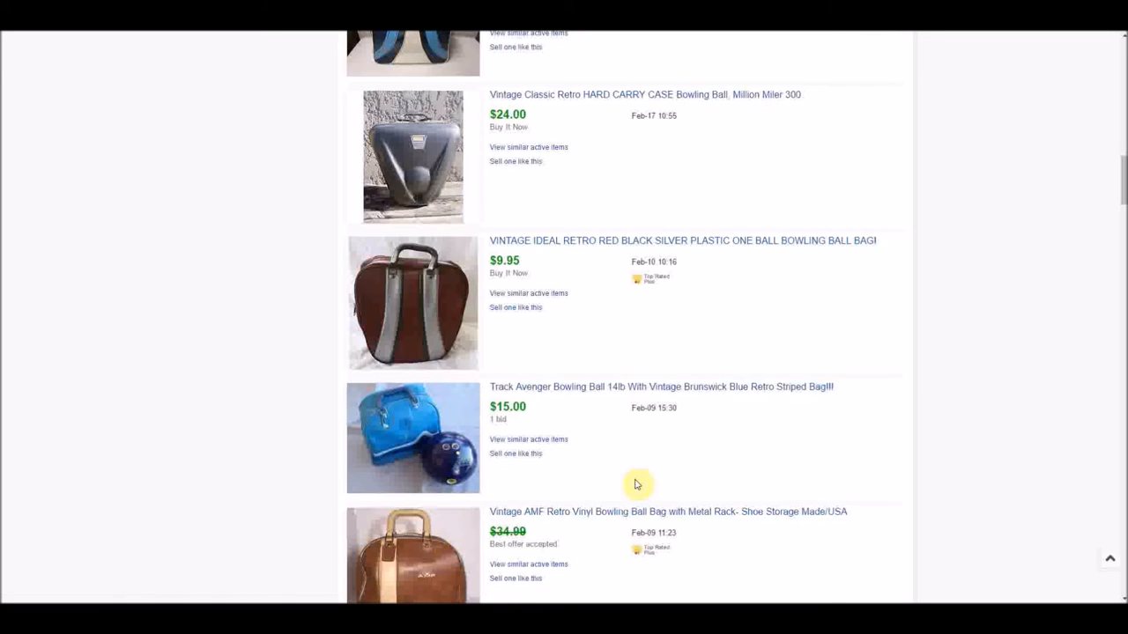
mouse_move(454, 469)
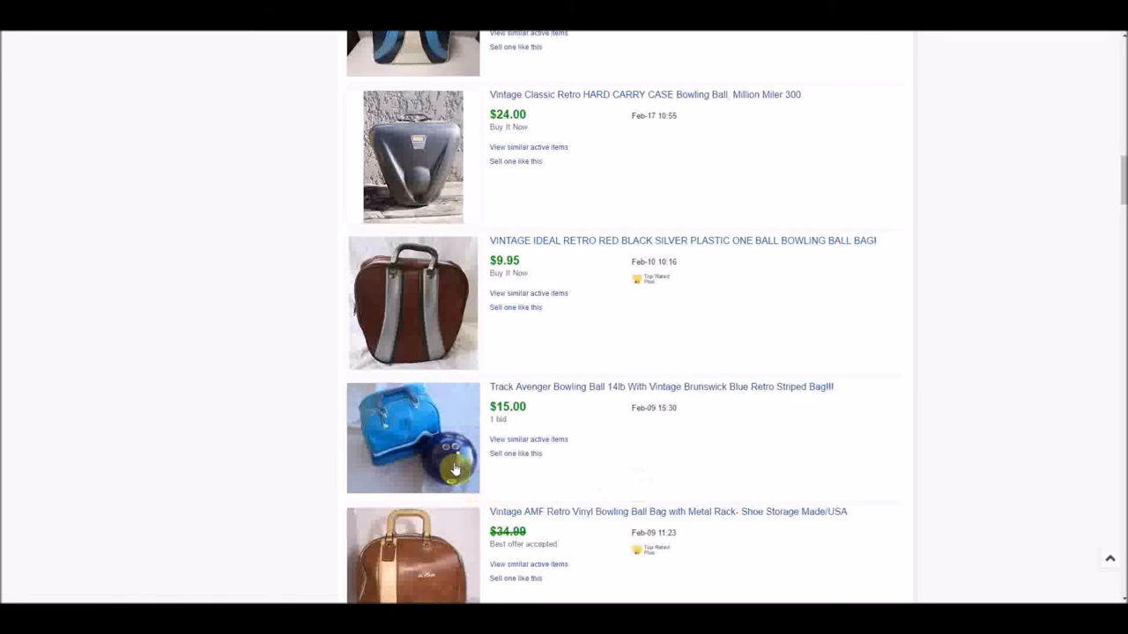
mouse_move(661, 480)
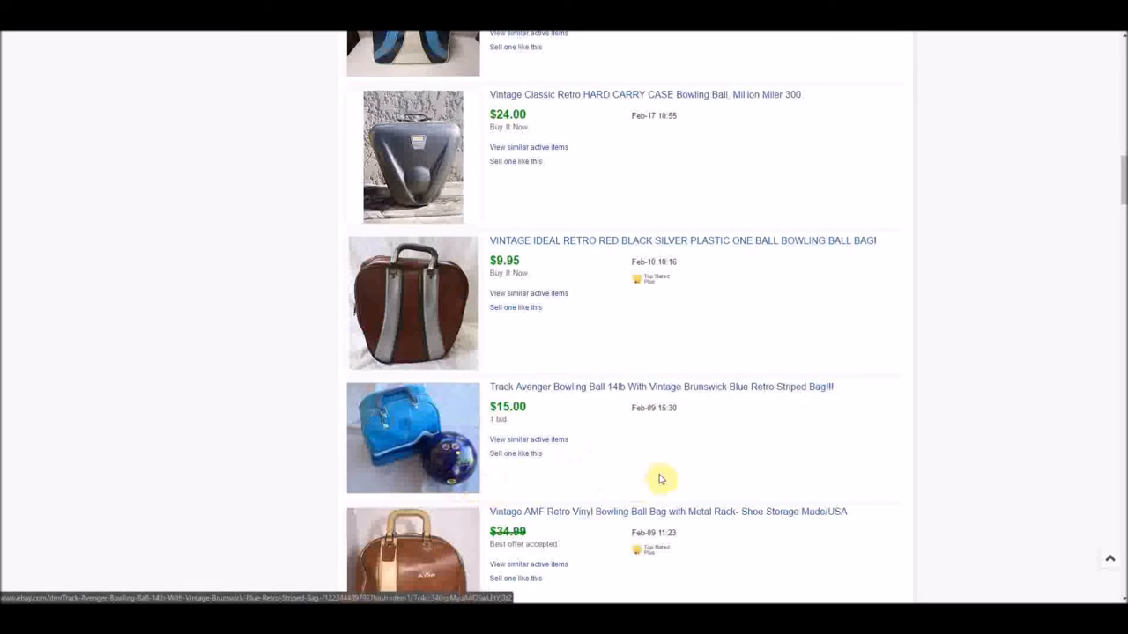
mouse_move(967, 424)
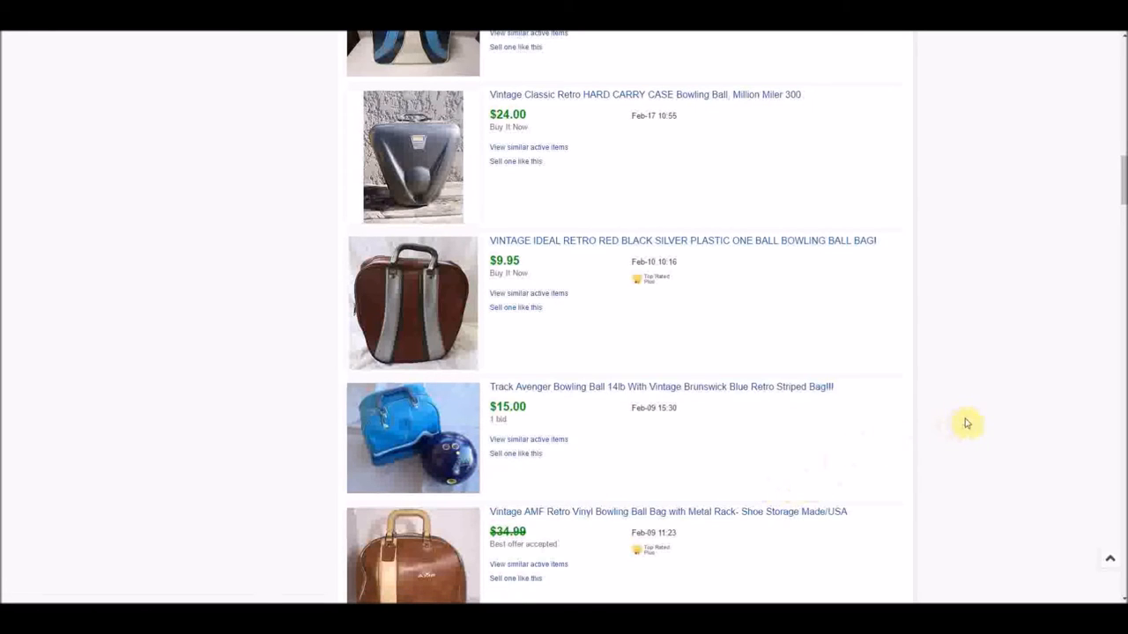
Scroll past the $34.99 AMF bag to the $19.00 hard case and $1.04 AMF bag
scroll(down, 3)
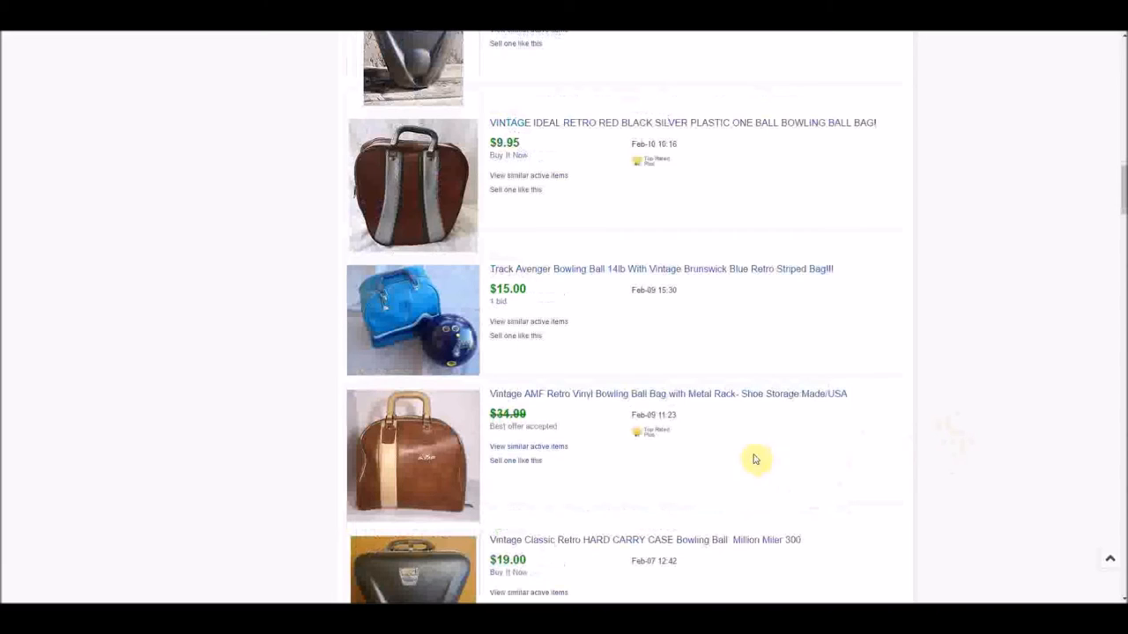
mouse_move(765, 494)
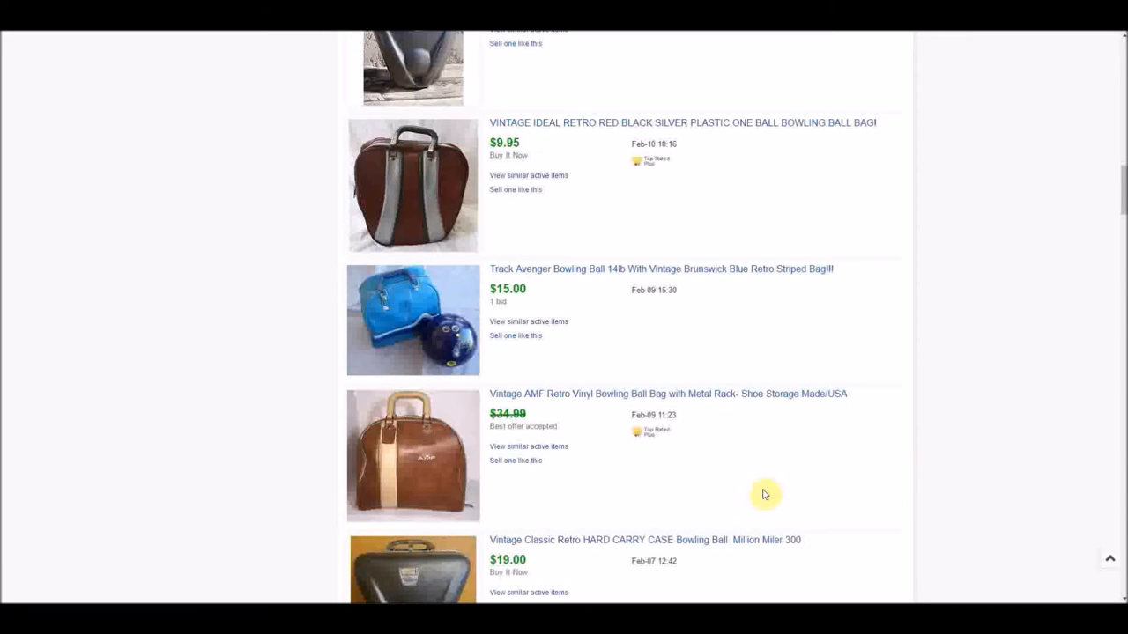
mouse_move(1022, 366)
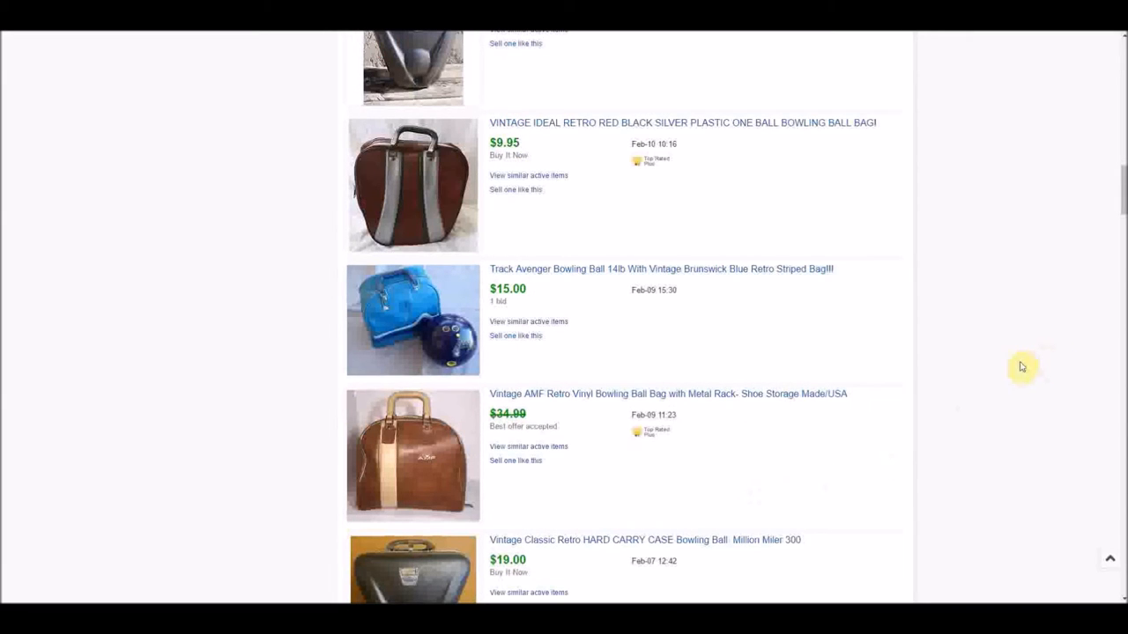
scroll(down, 3)
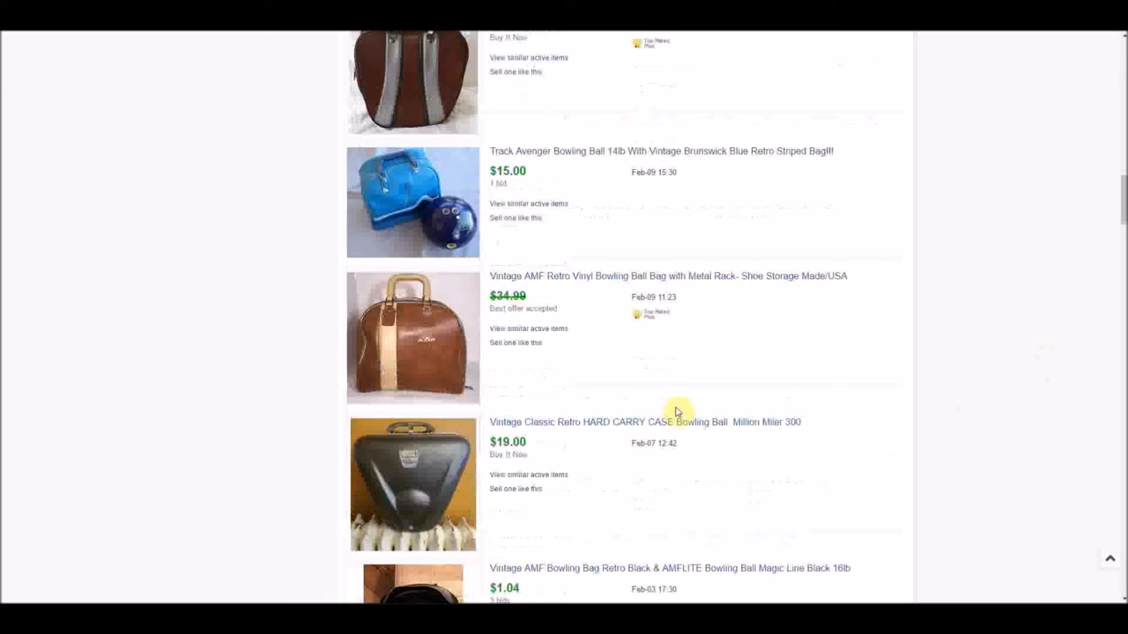
mouse_move(958, 402)
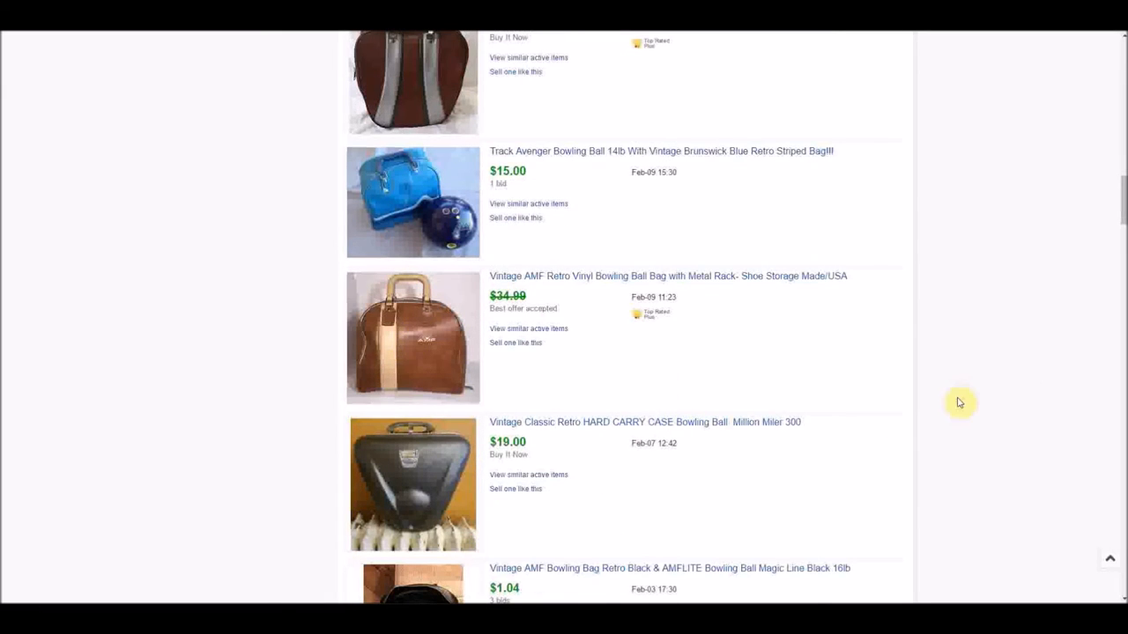
scroll(down, 3)
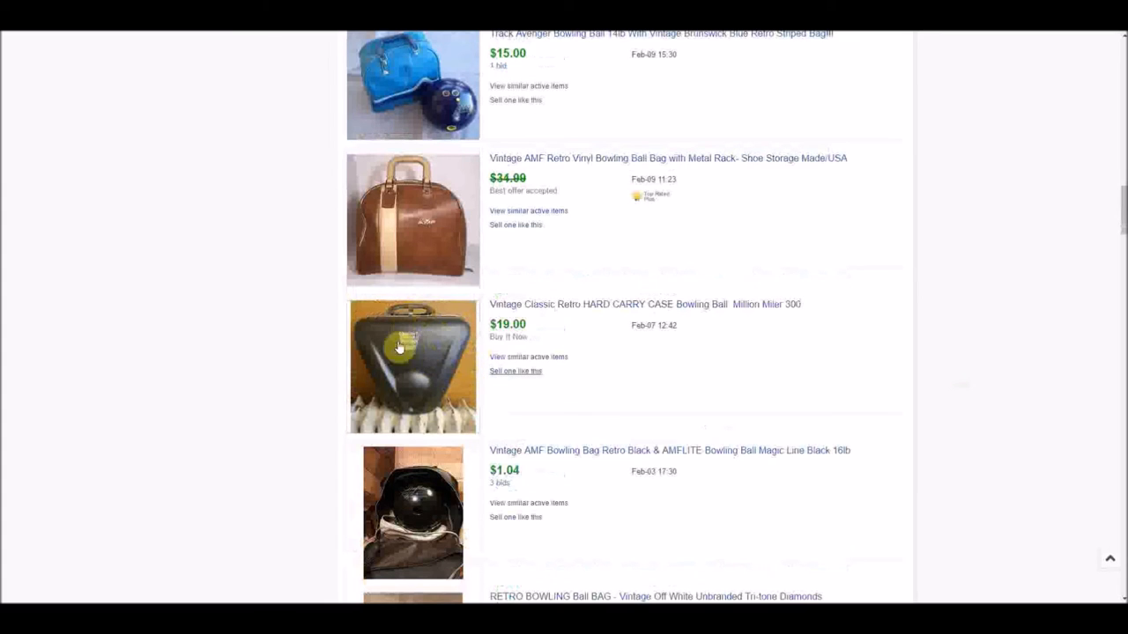
mouse_move(934, 362)
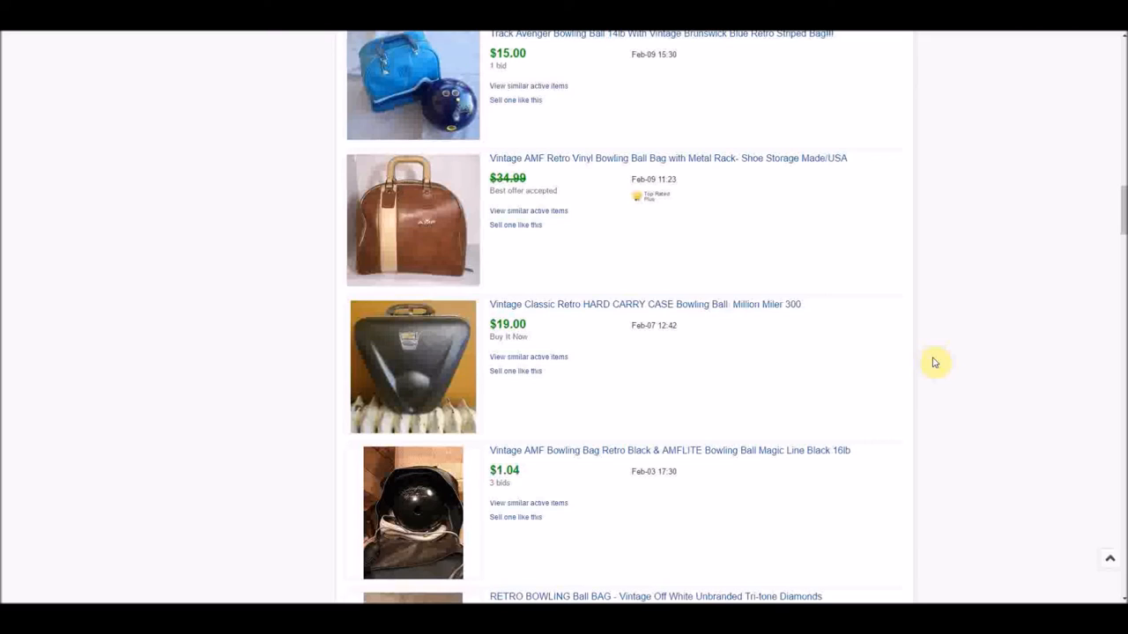
mouse_move(1043, 342)
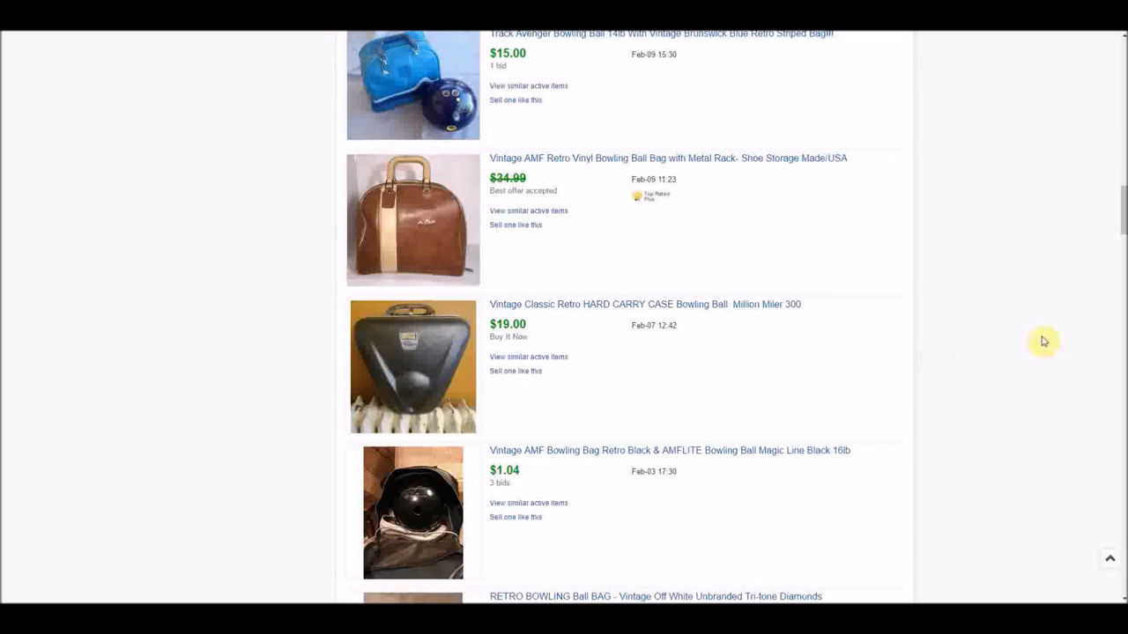
mouse_move(956, 396)
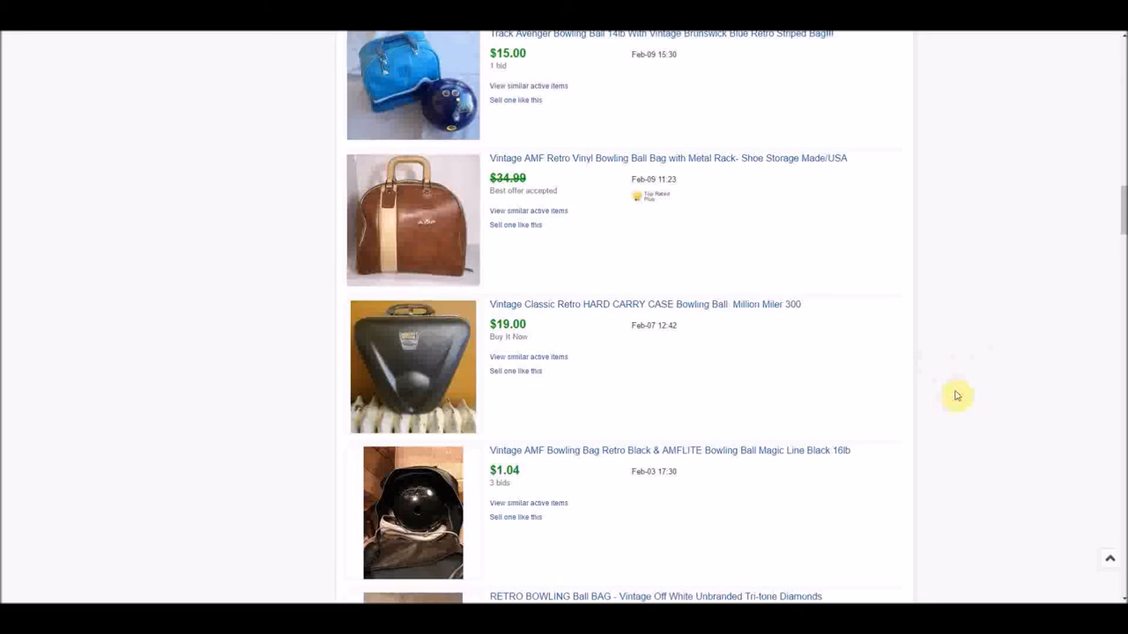
Scroll past the blue Brunswick bags to the $15.00 Inferno flames and $8.99 grey vinyl bags
scroll(down, 3)
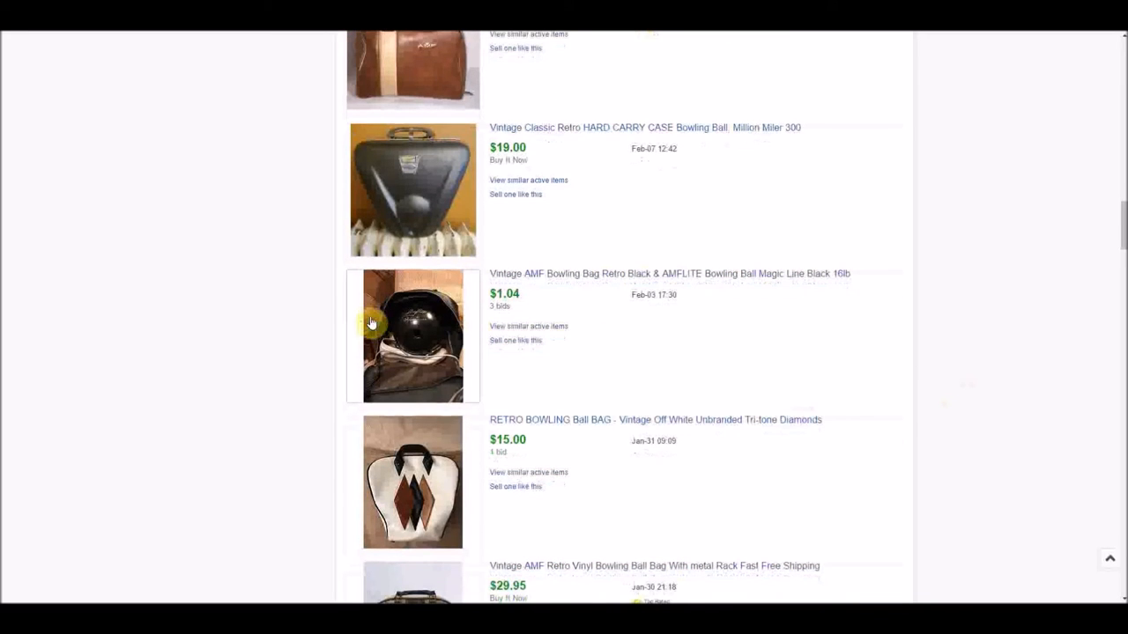
mouse_move(520, 319)
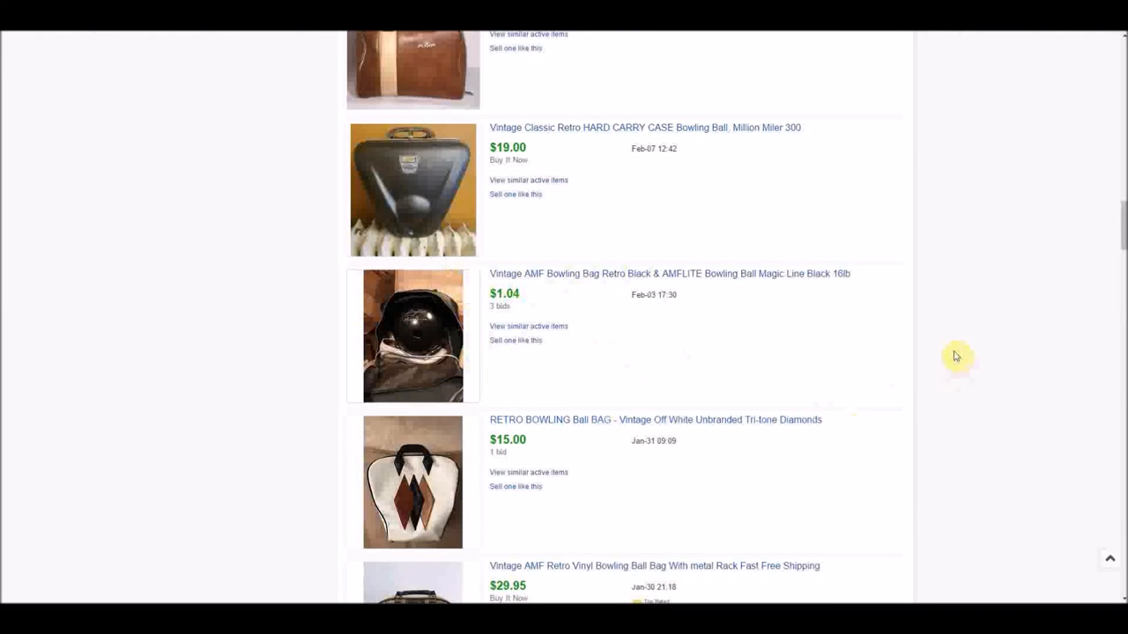
scroll(down, 3)
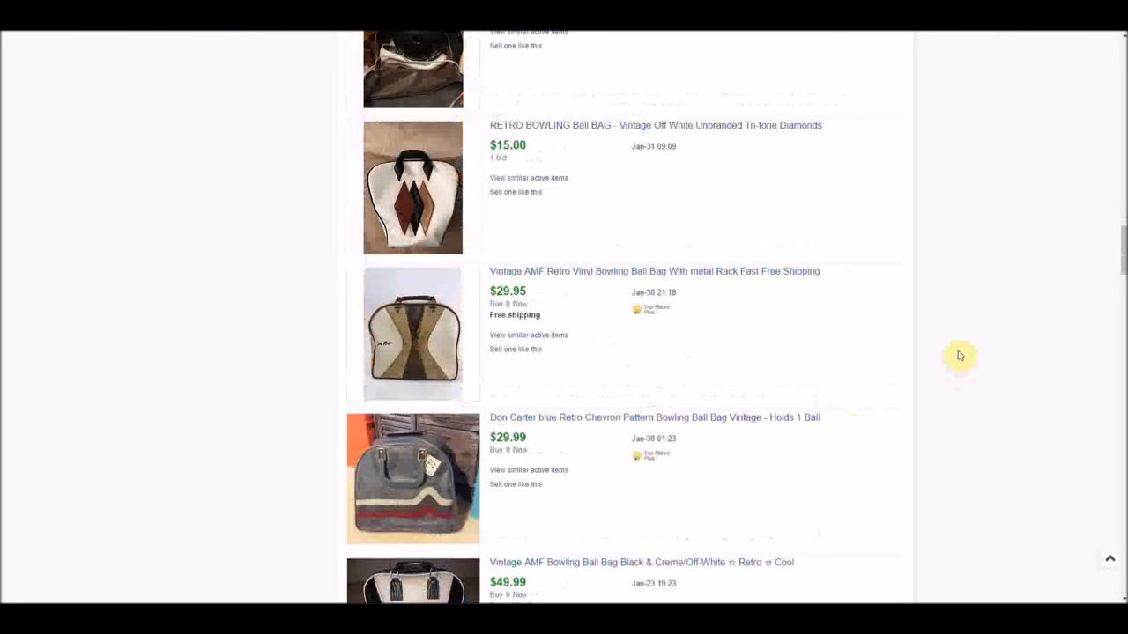
scroll(down, 3)
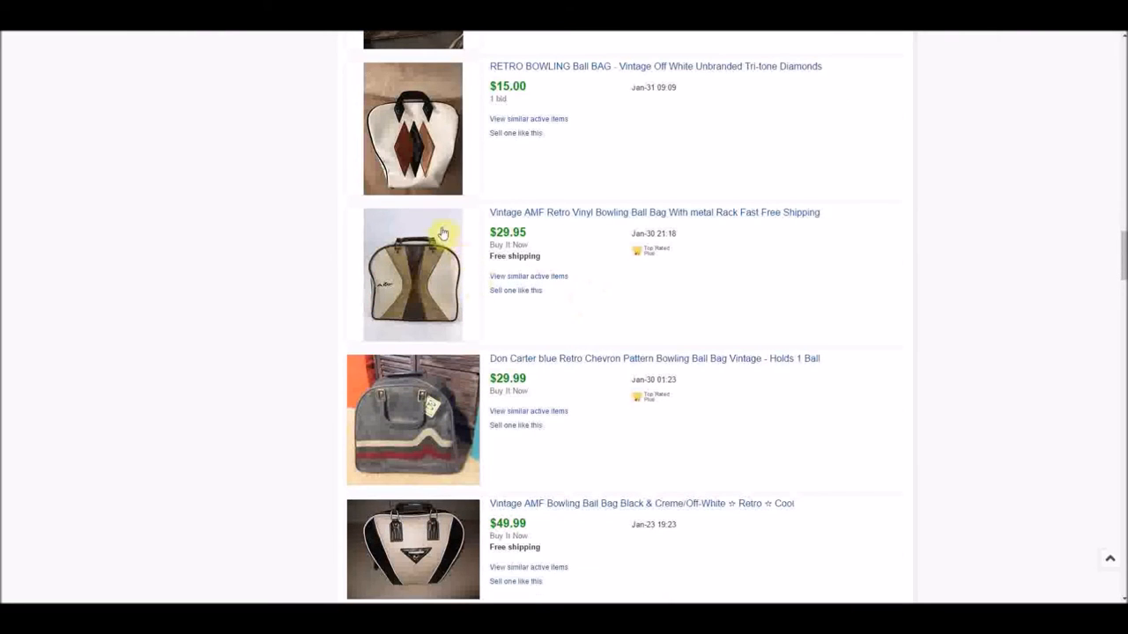
scroll(down, 3)
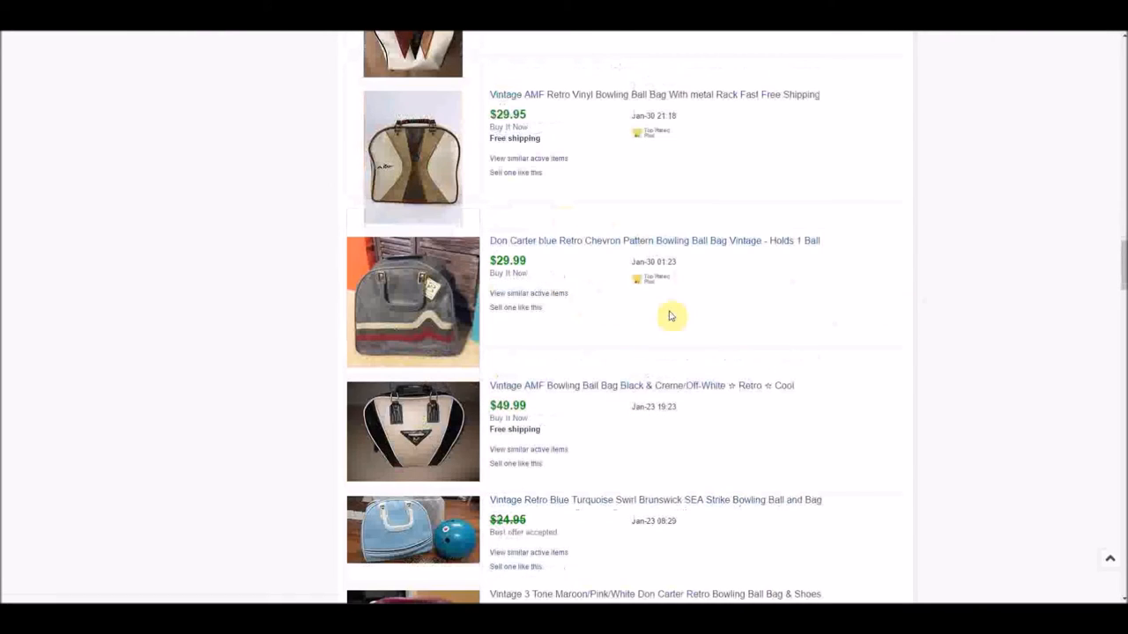
mouse_move(462, 374)
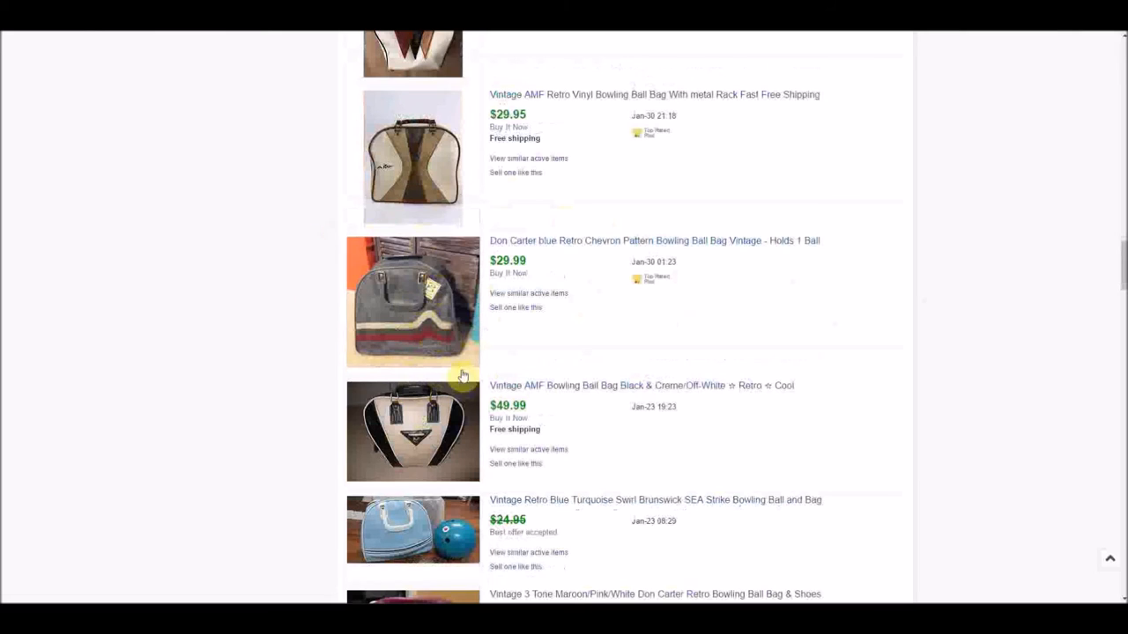
mouse_move(293, 308)
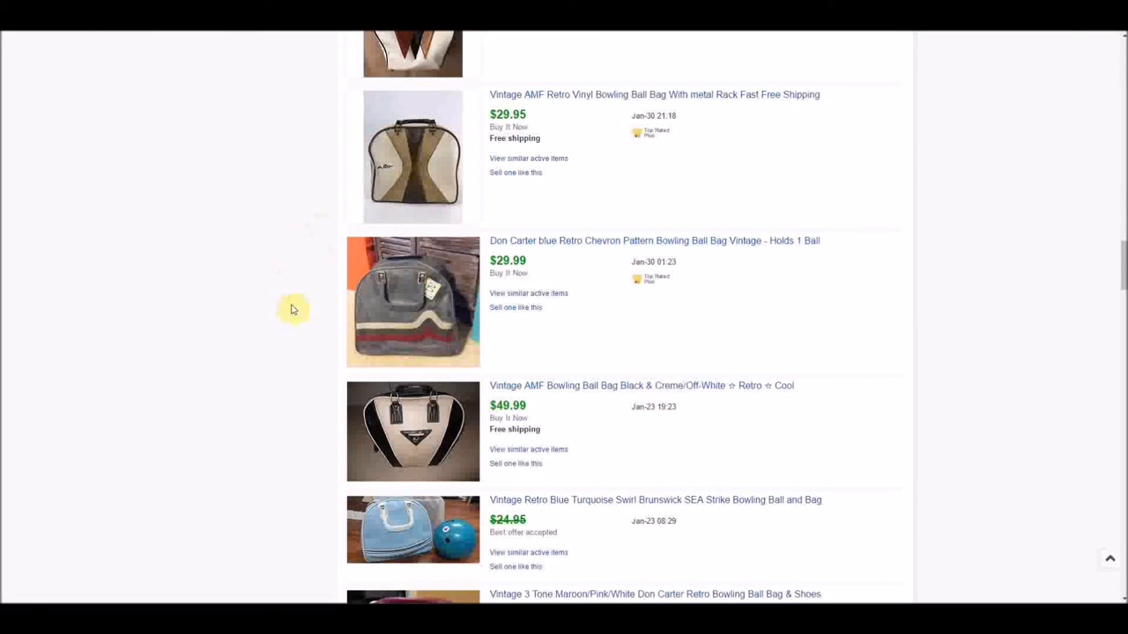
mouse_move(238, 289)
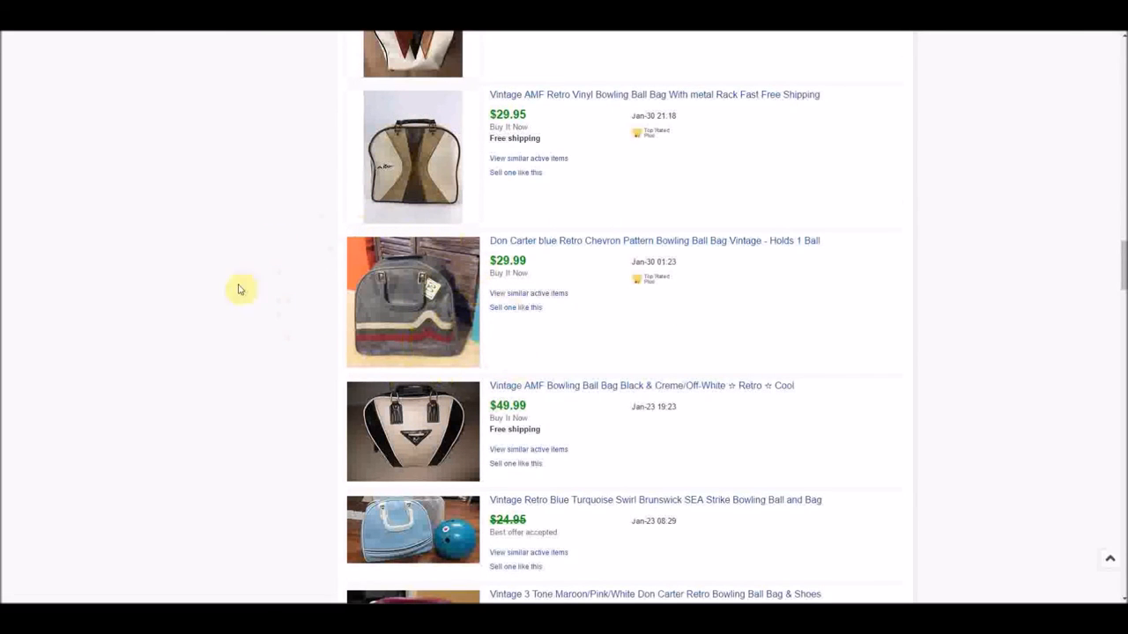
scroll(down, 3)
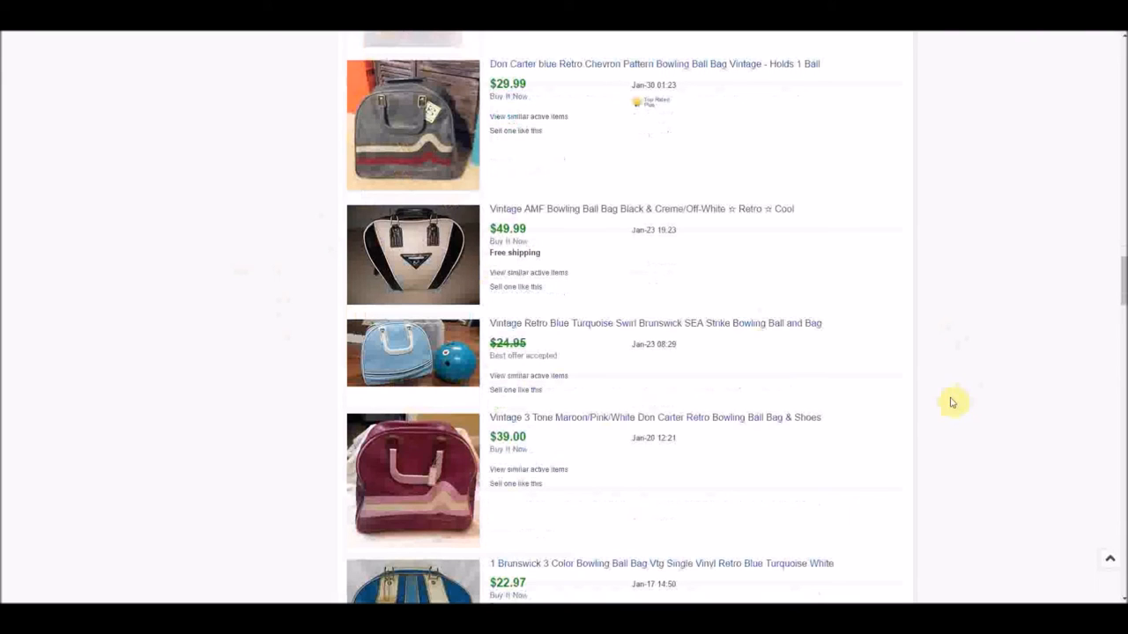
mouse_move(449, 361)
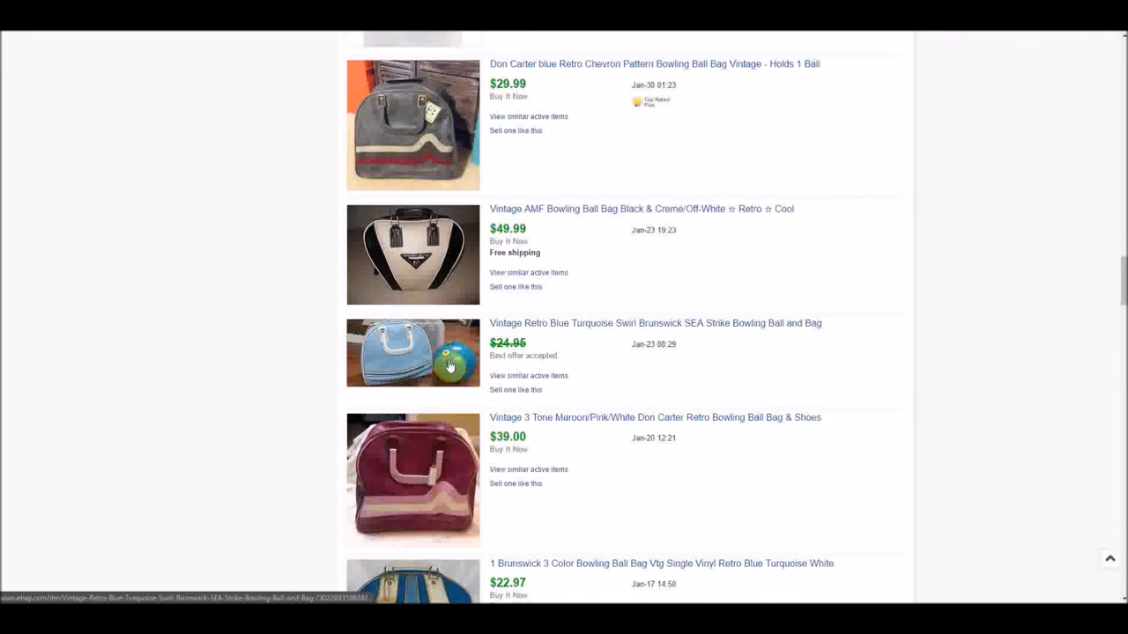
mouse_move(966, 359)
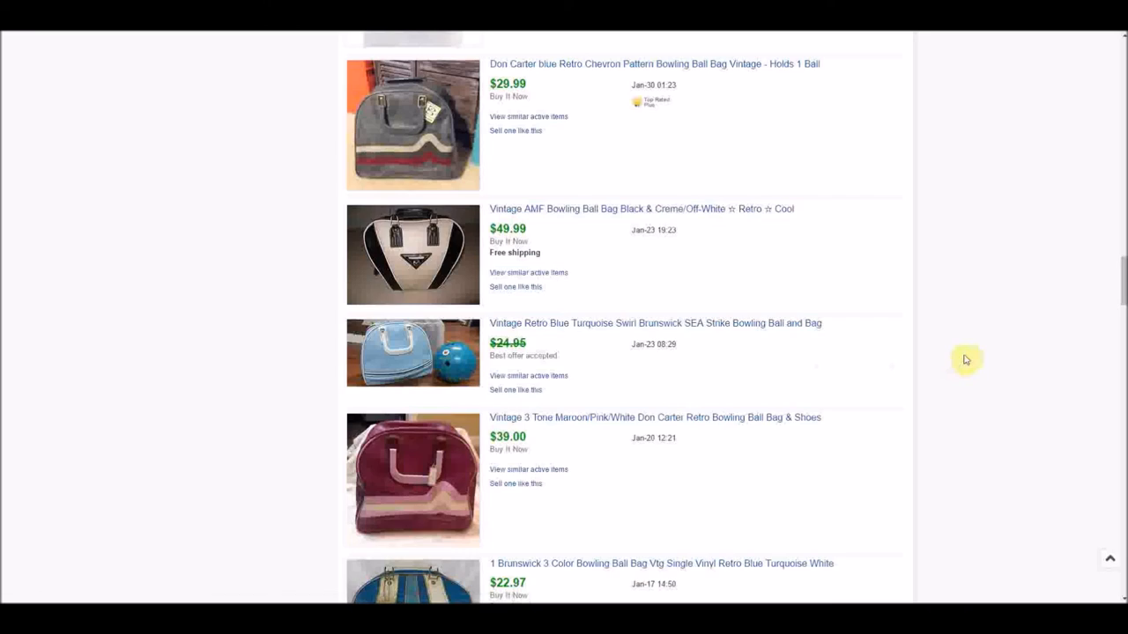
scroll(down, 3)
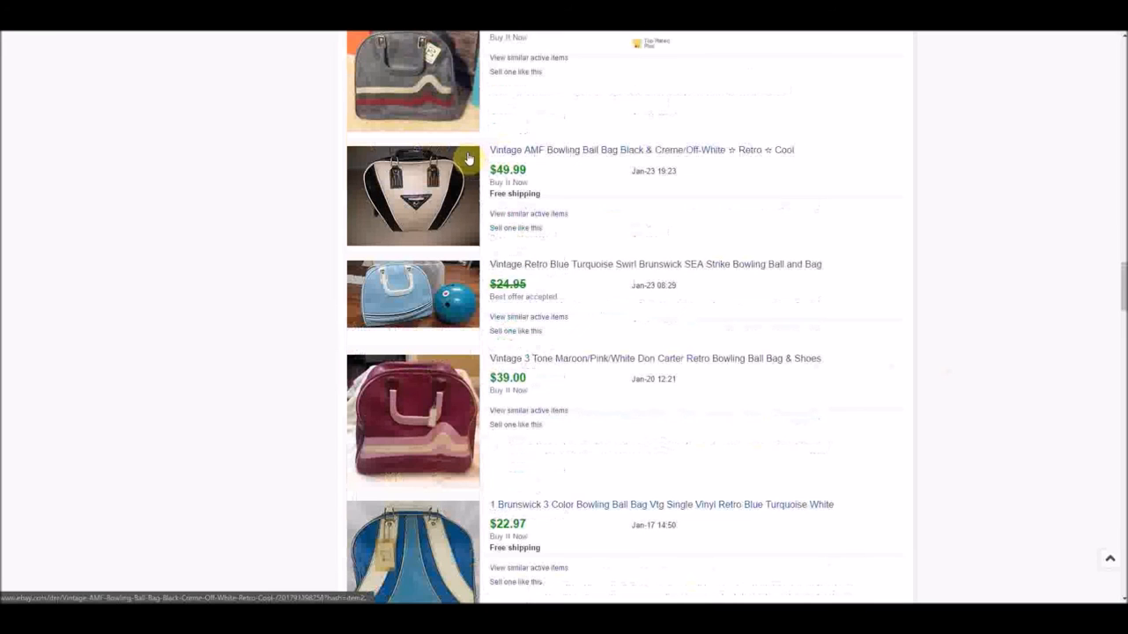
mouse_move(699, 214)
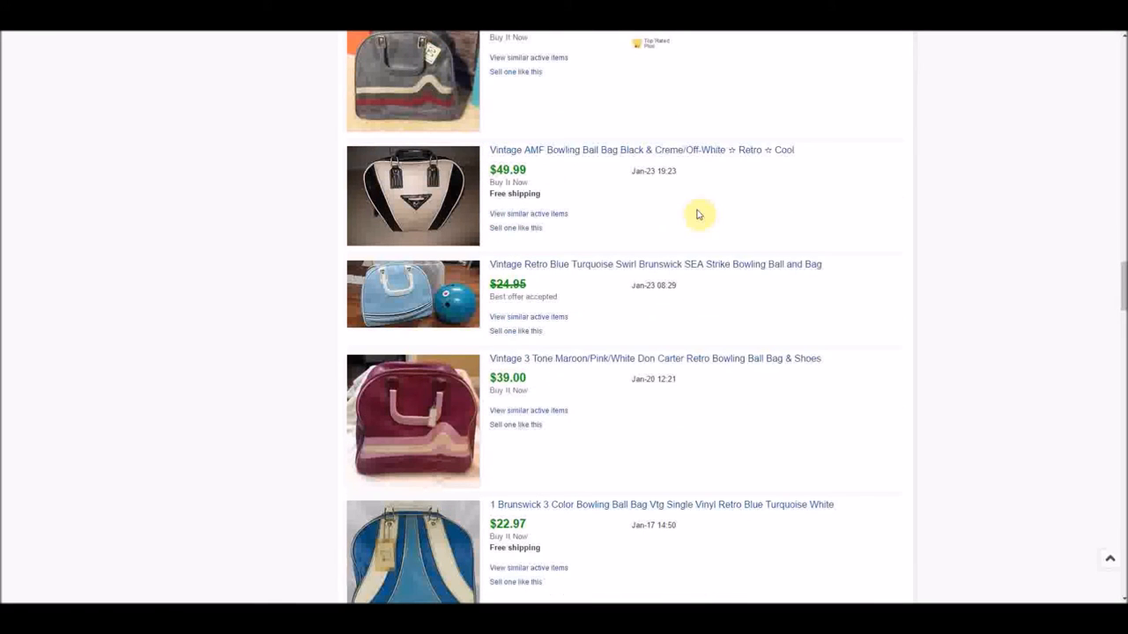
mouse_move(928, 240)
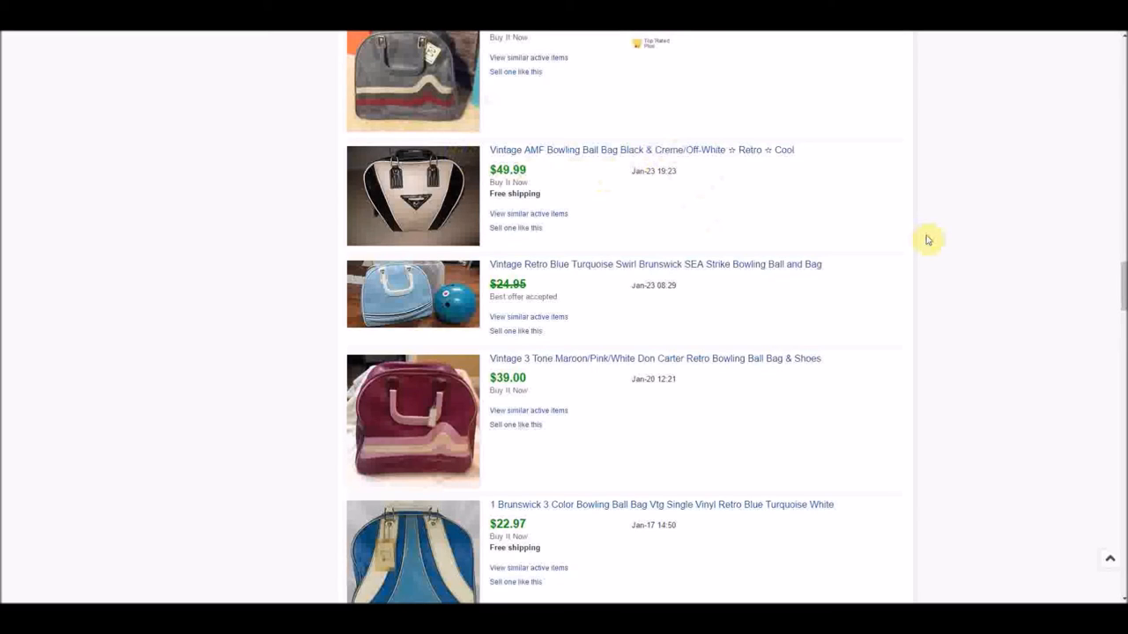
mouse_move(925, 245)
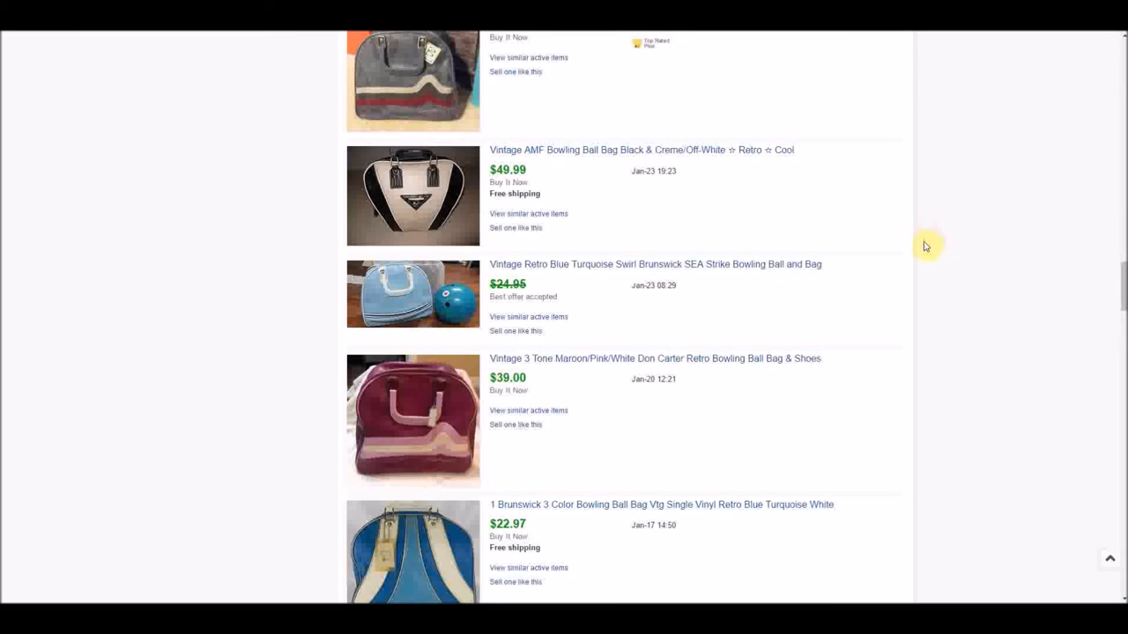
mouse_move(921, 235)
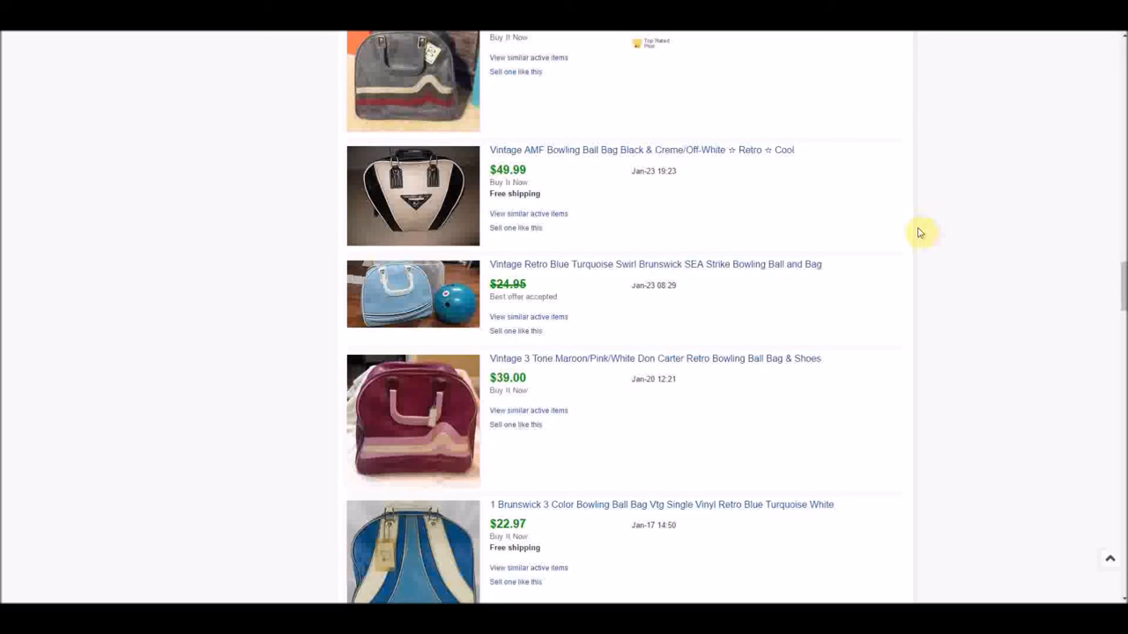
mouse_move(394, 78)
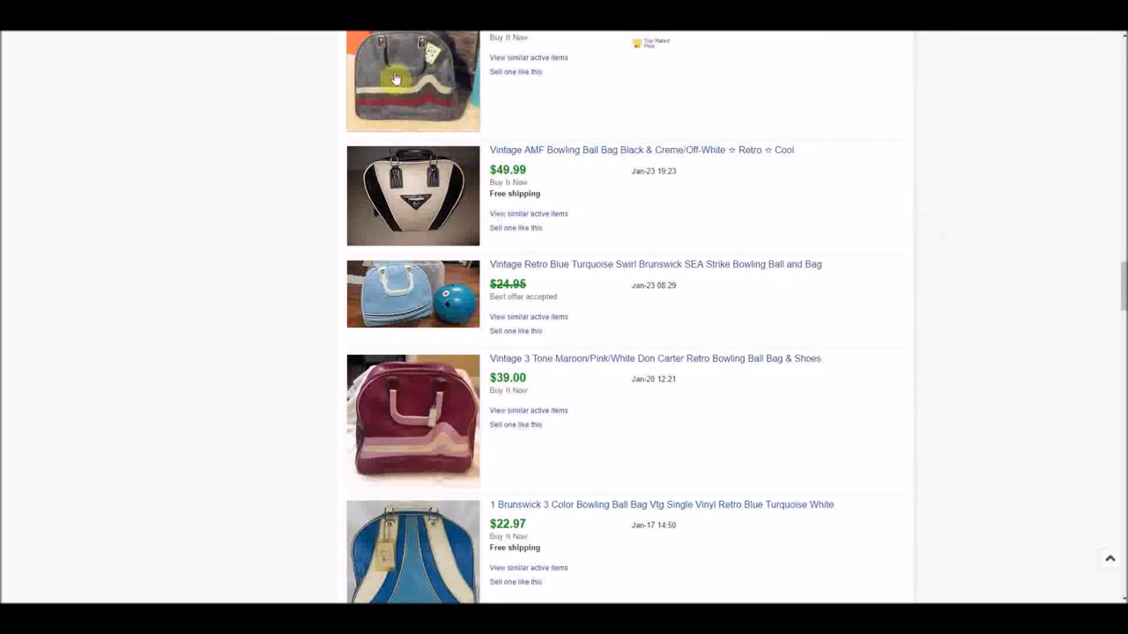
mouse_move(614, 279)
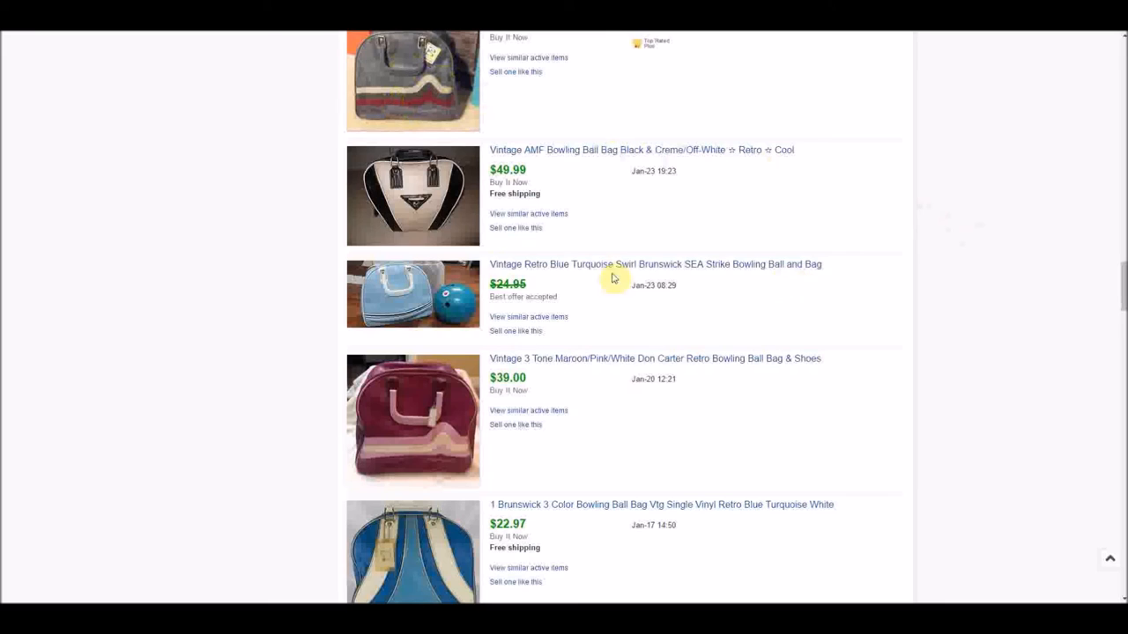
mouse_move(1022, 323)
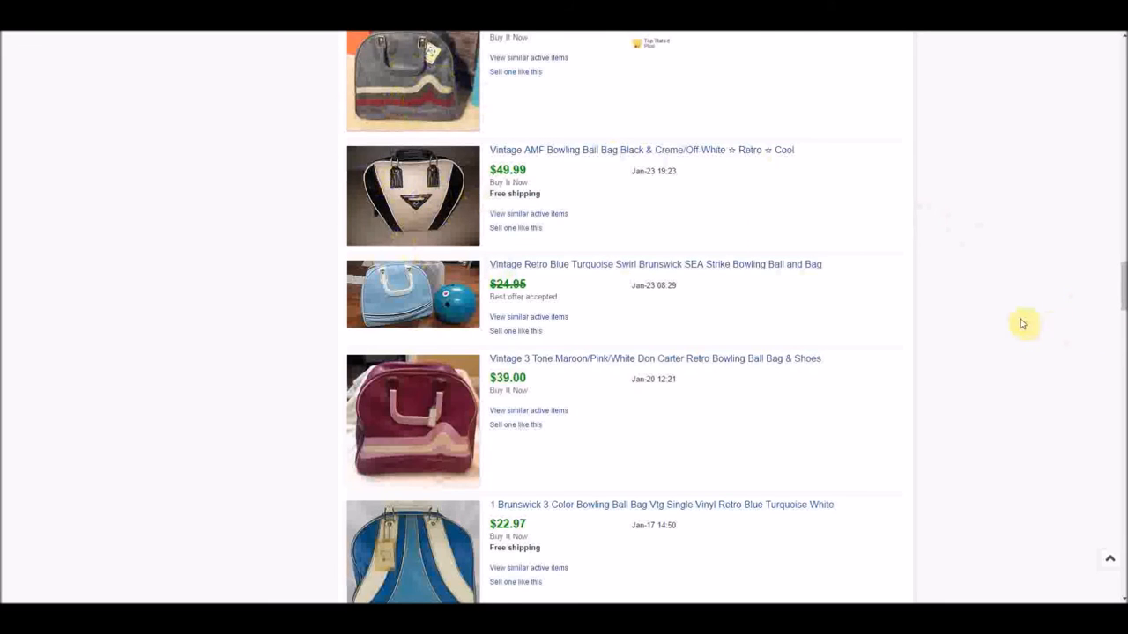
scroll(down, 3)
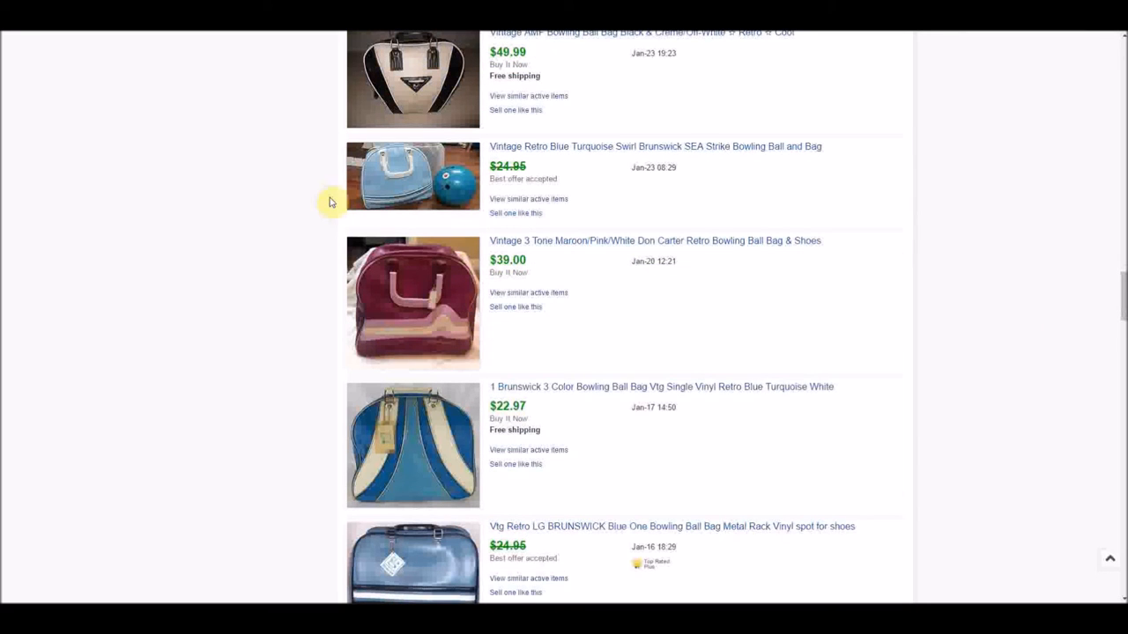
mouse_move(811, 313)
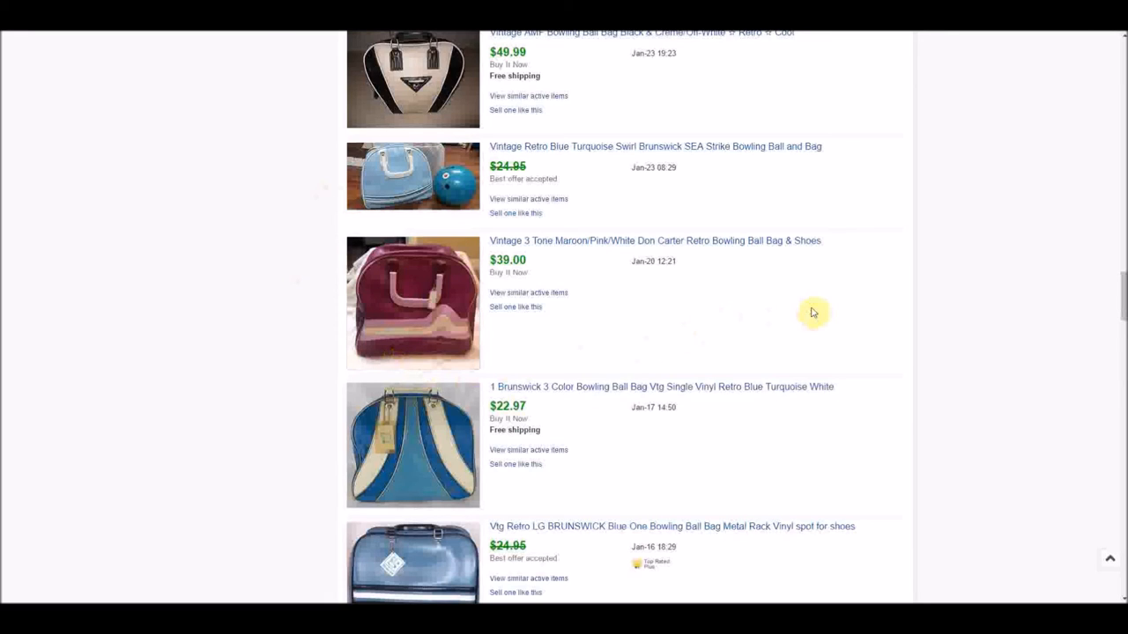
mouse_move(839, 191)
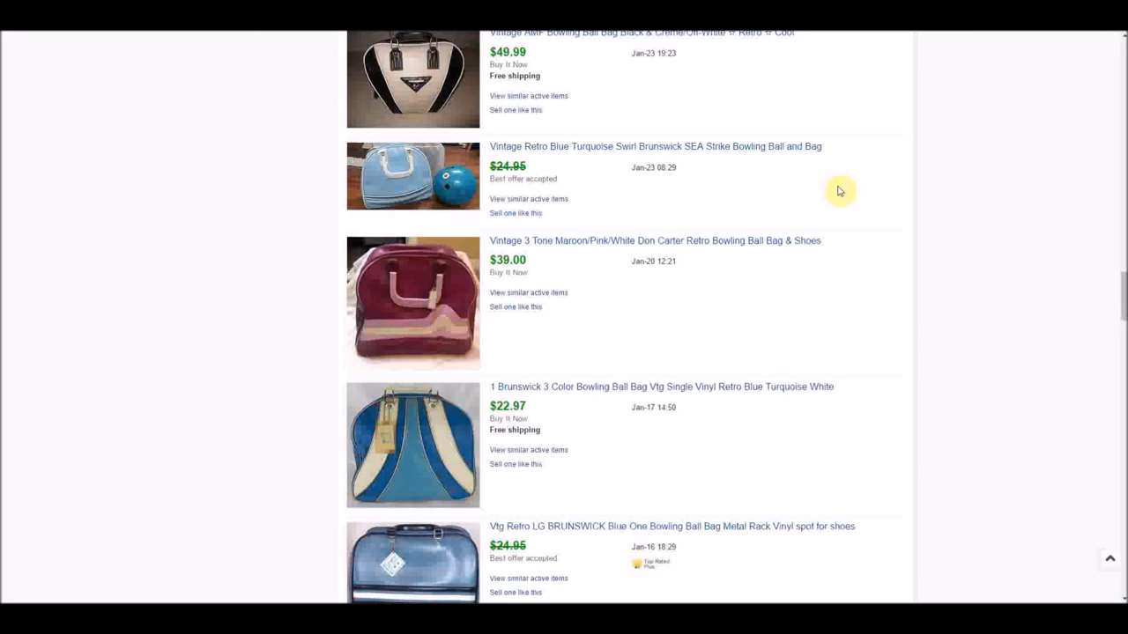
mouse_move(863, 427)
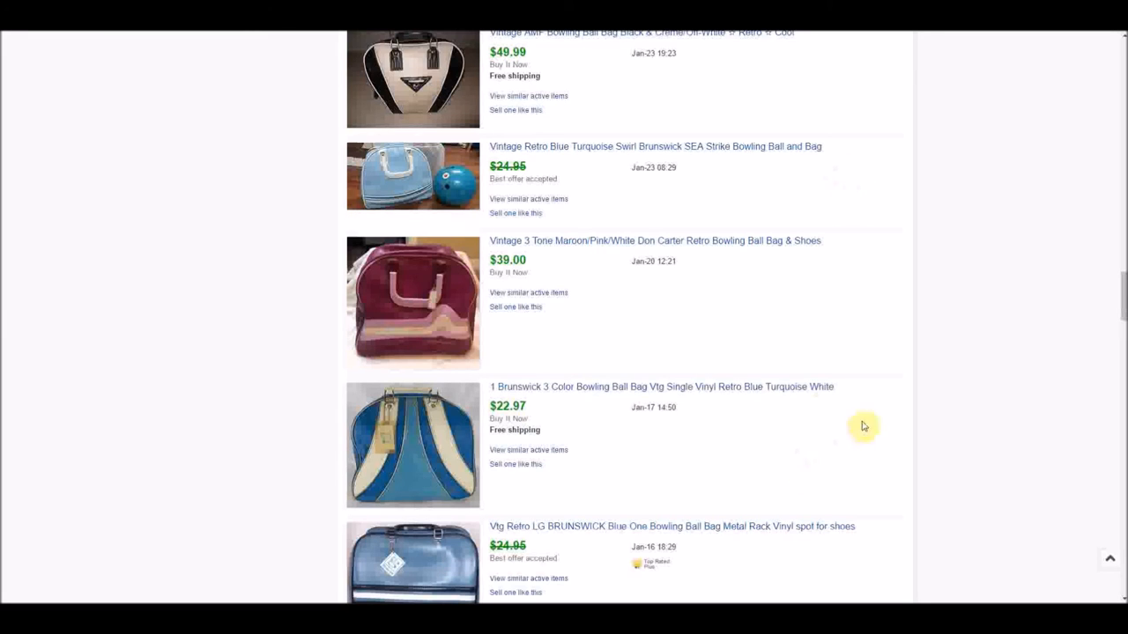
scroll(down, 3)
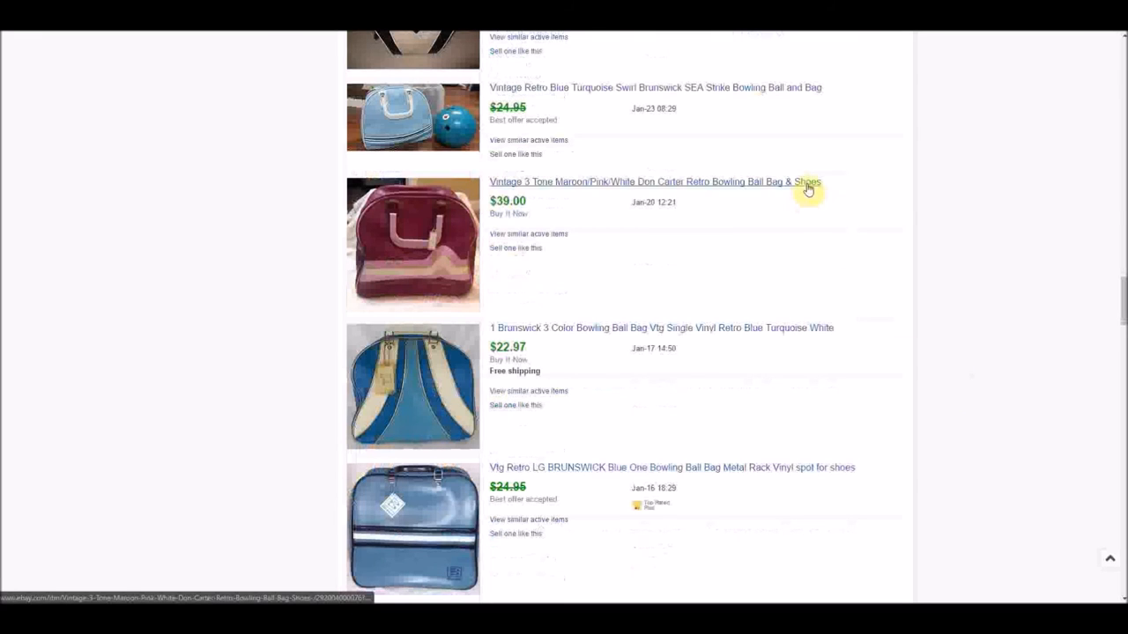
mouse_move(993, 387)
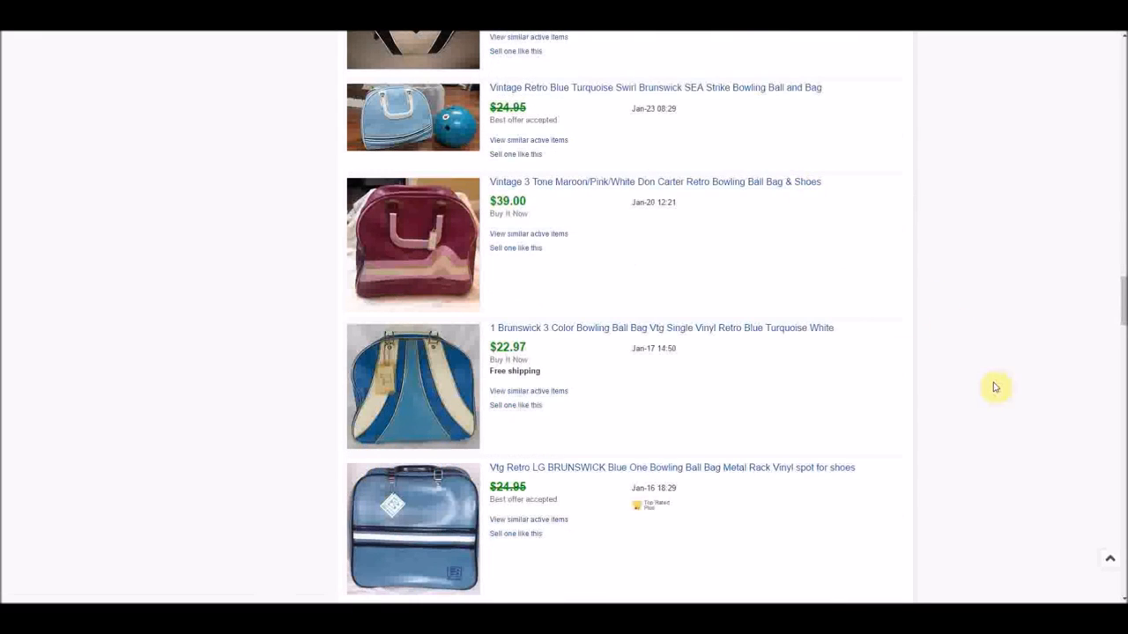
scroll(down, 3)
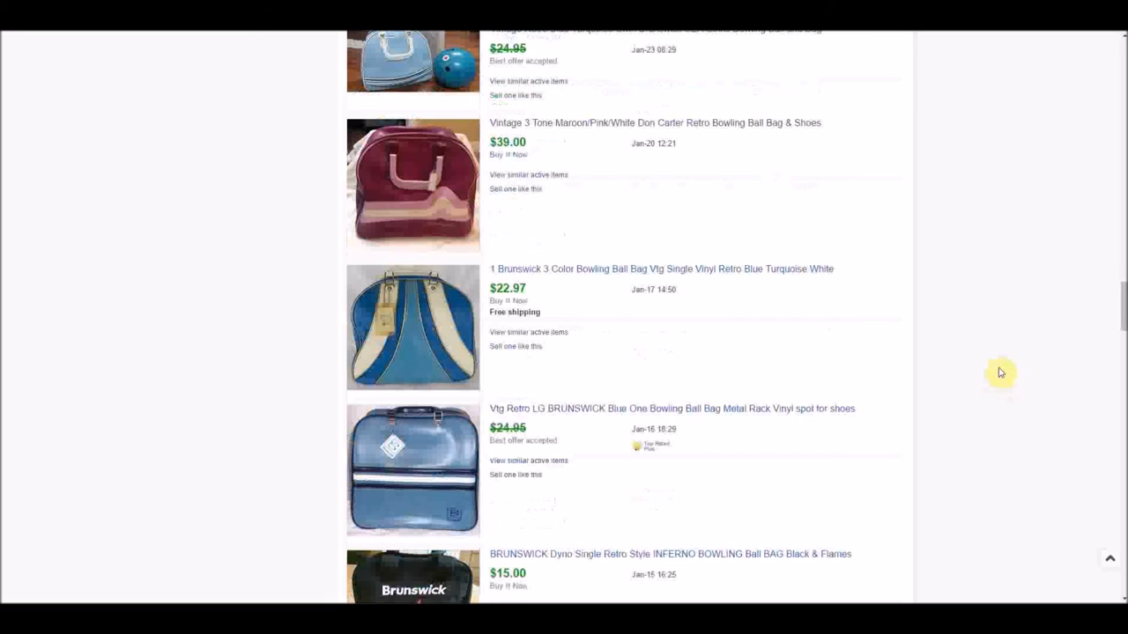
mouse_move(1002, 367)
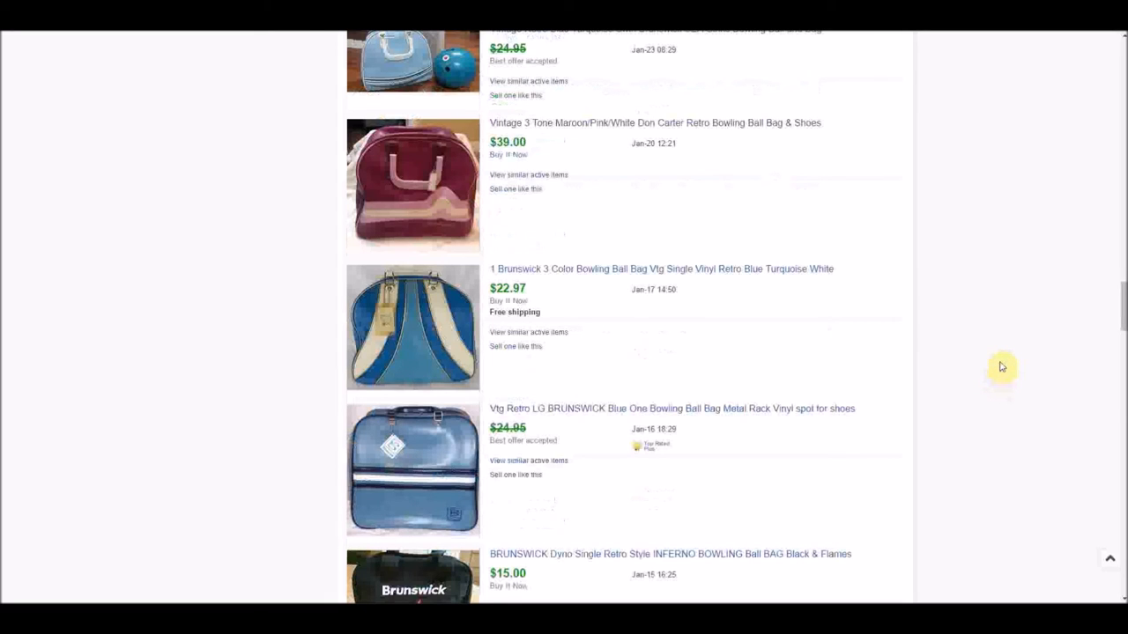
scroll(down, 3)
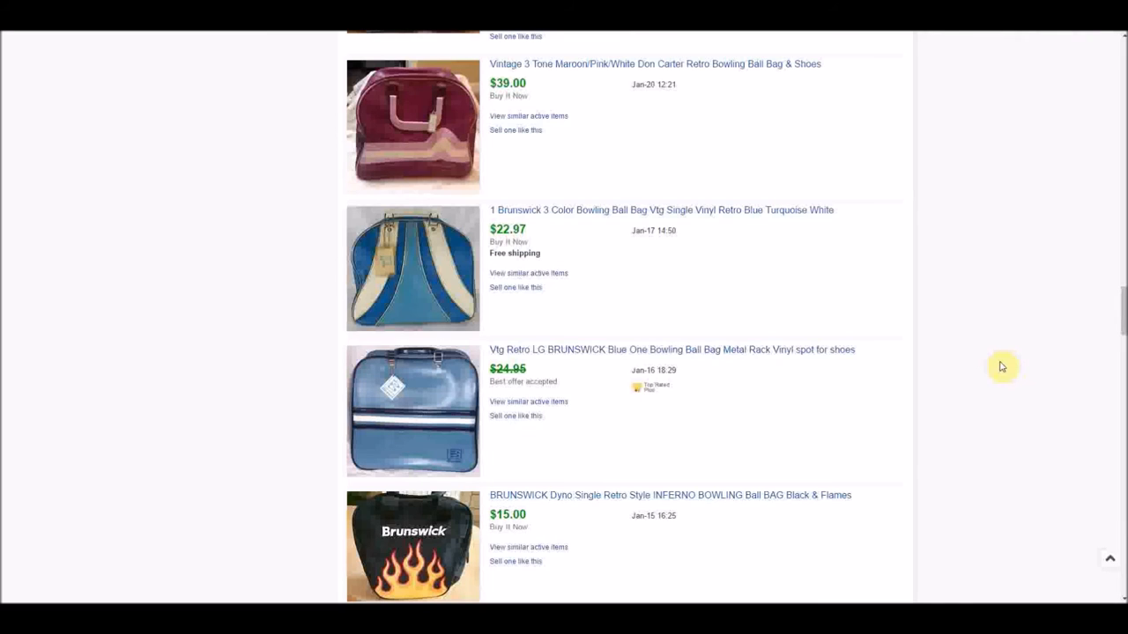
mouse_move(1012, 101)
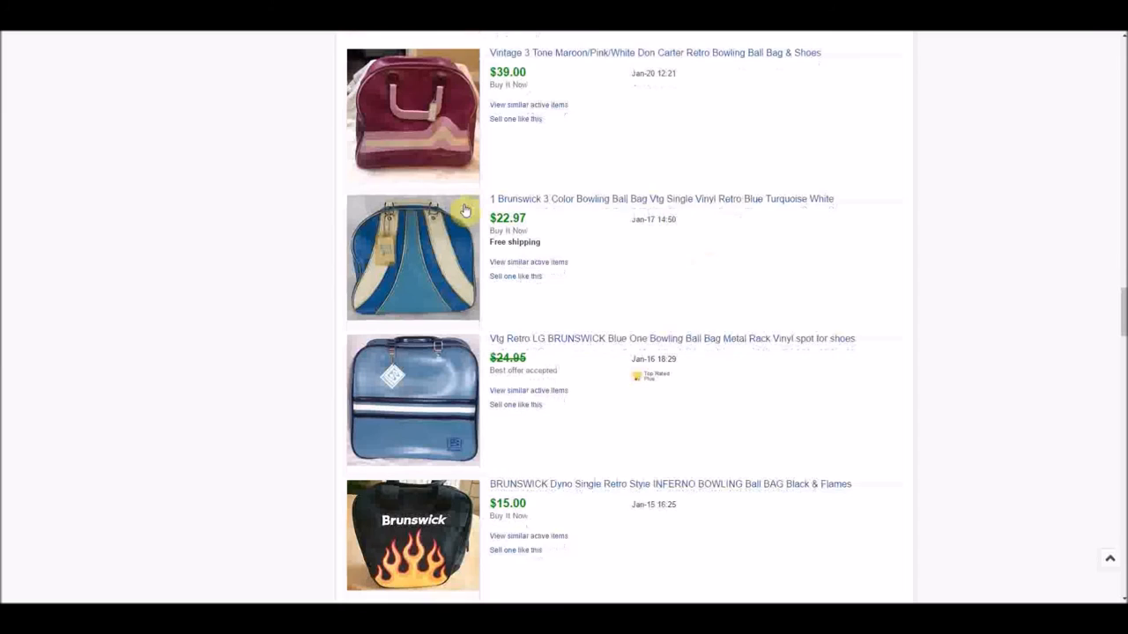
scroll(down, 3)
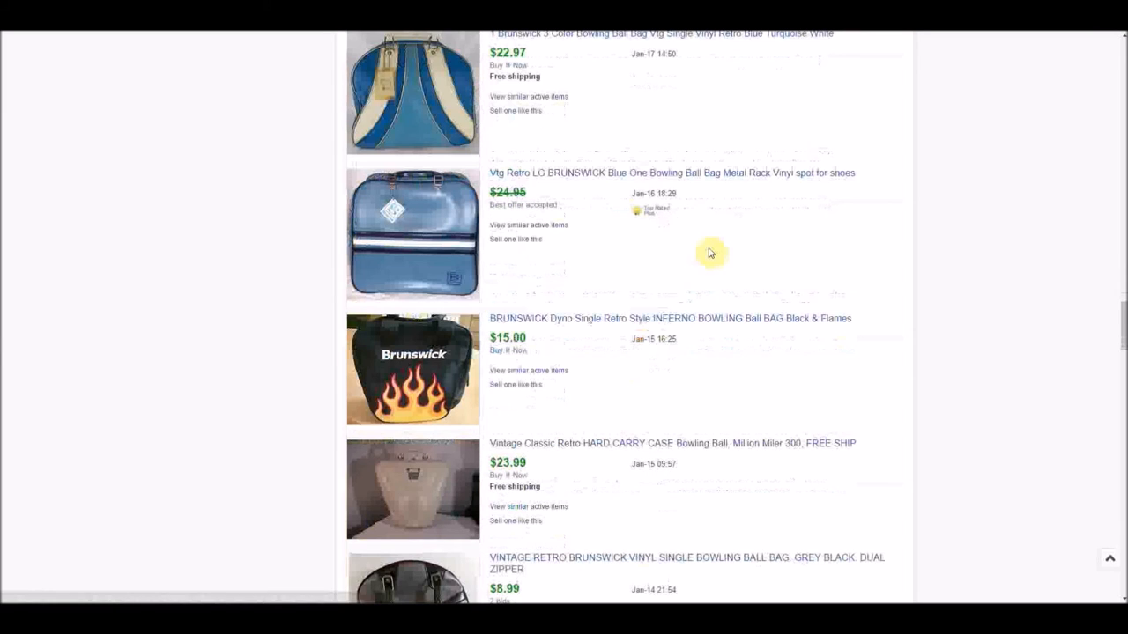
scroll(down, 3)
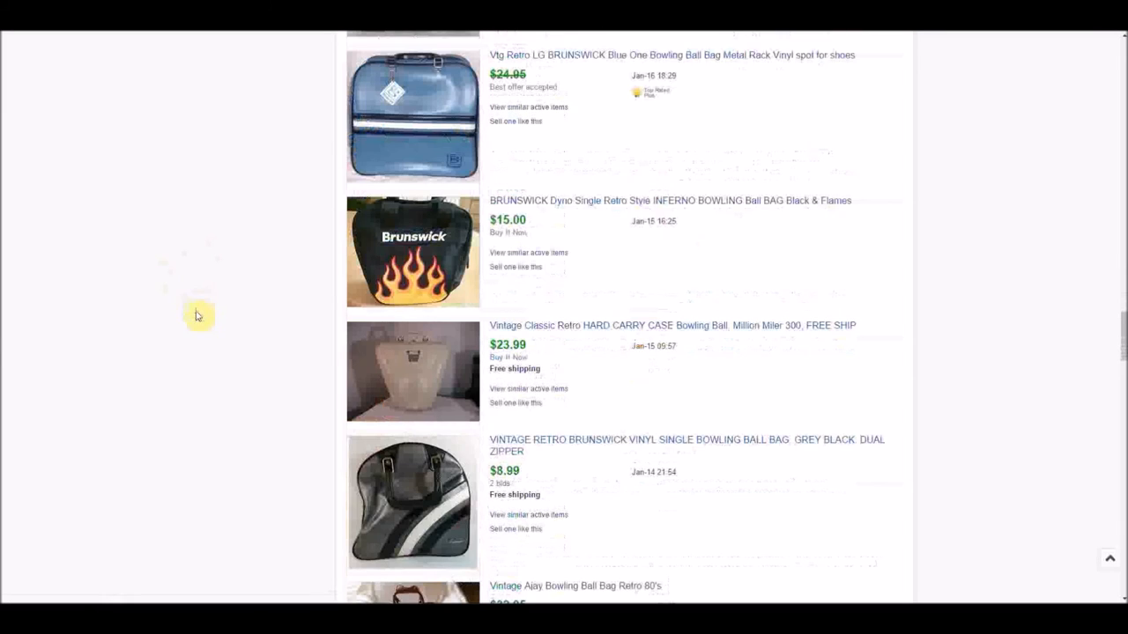
scroll(down, 3)
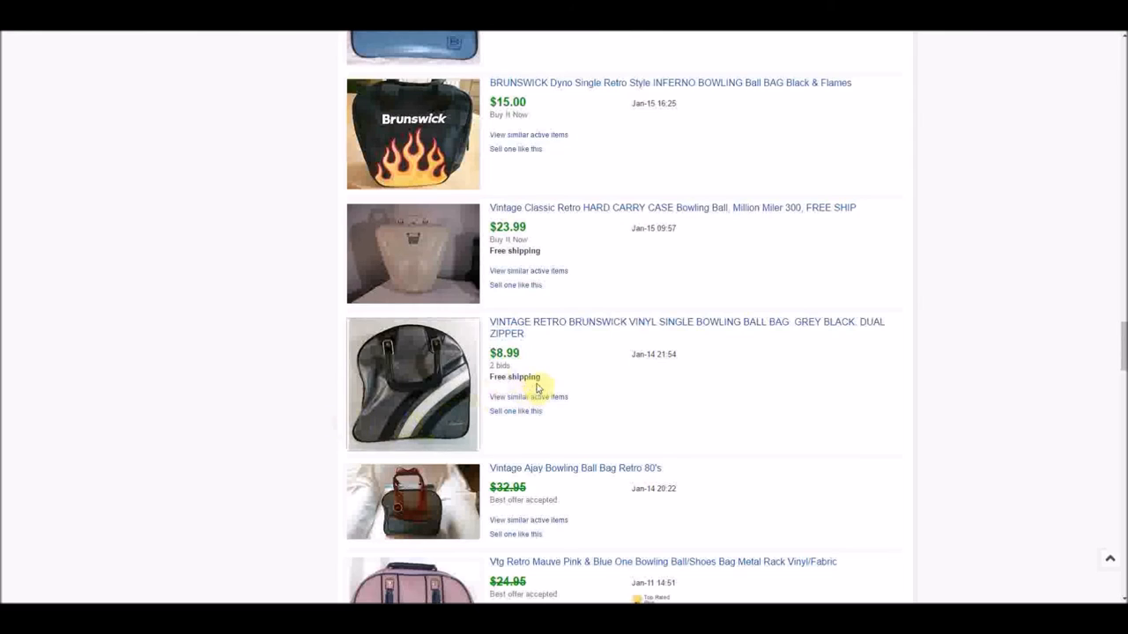
mouse_move(514, 364)
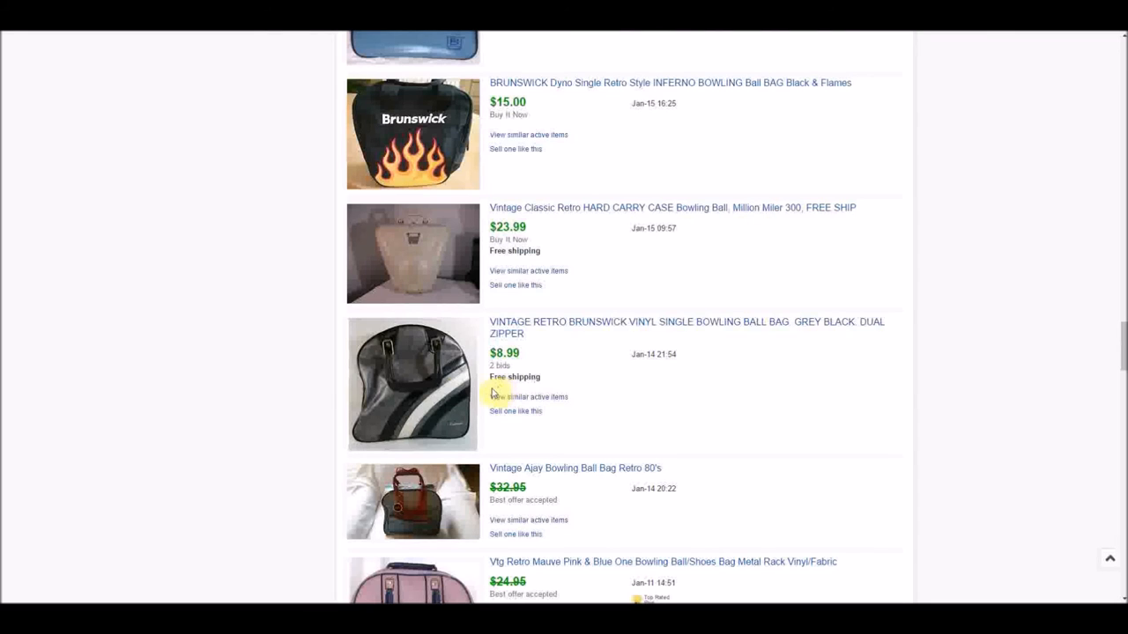
Scroll past the Don Carter chevron and pink flame bags to the $24.50 Brunswick and $41.00 flower-power bags
scroll(down, 3)
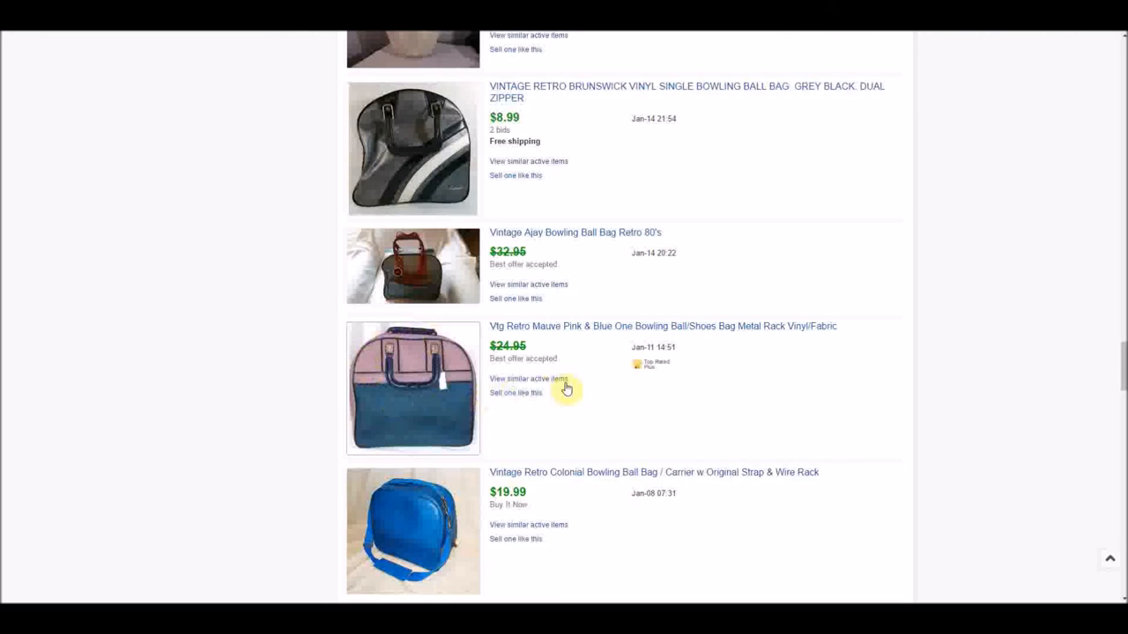
scroll(down, 3)
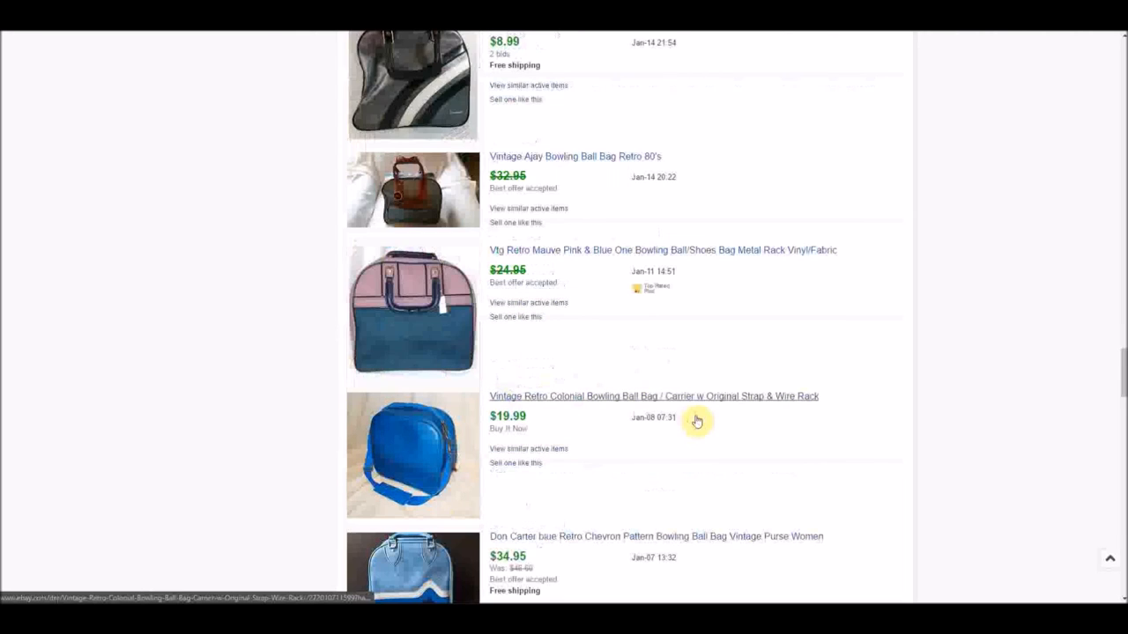
scroll(down, 3)
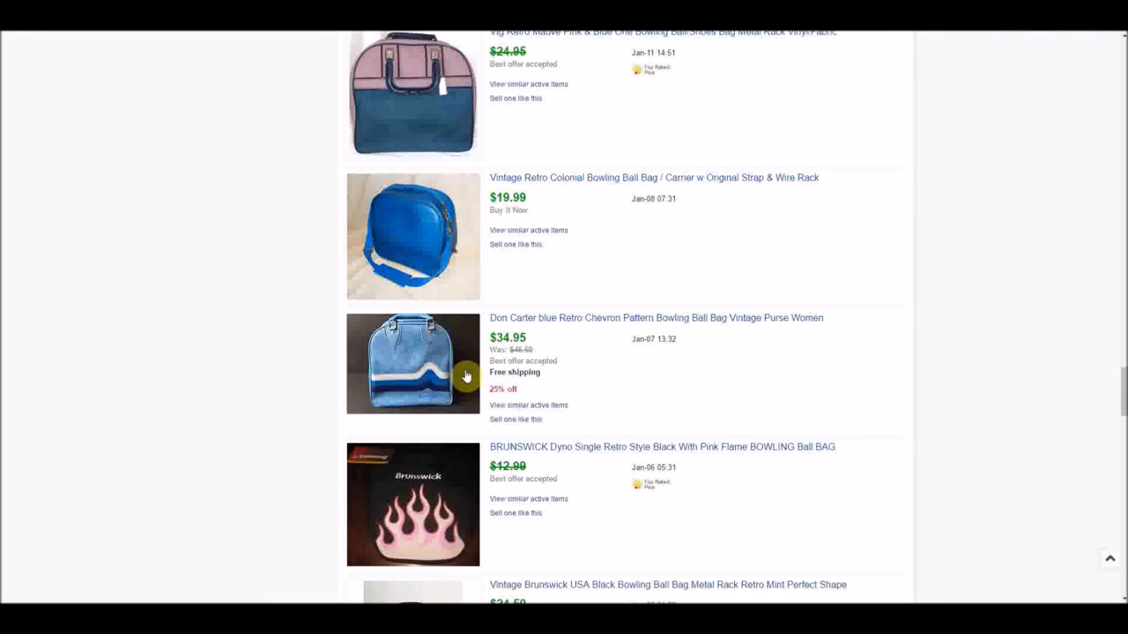
scroll(down, 3)
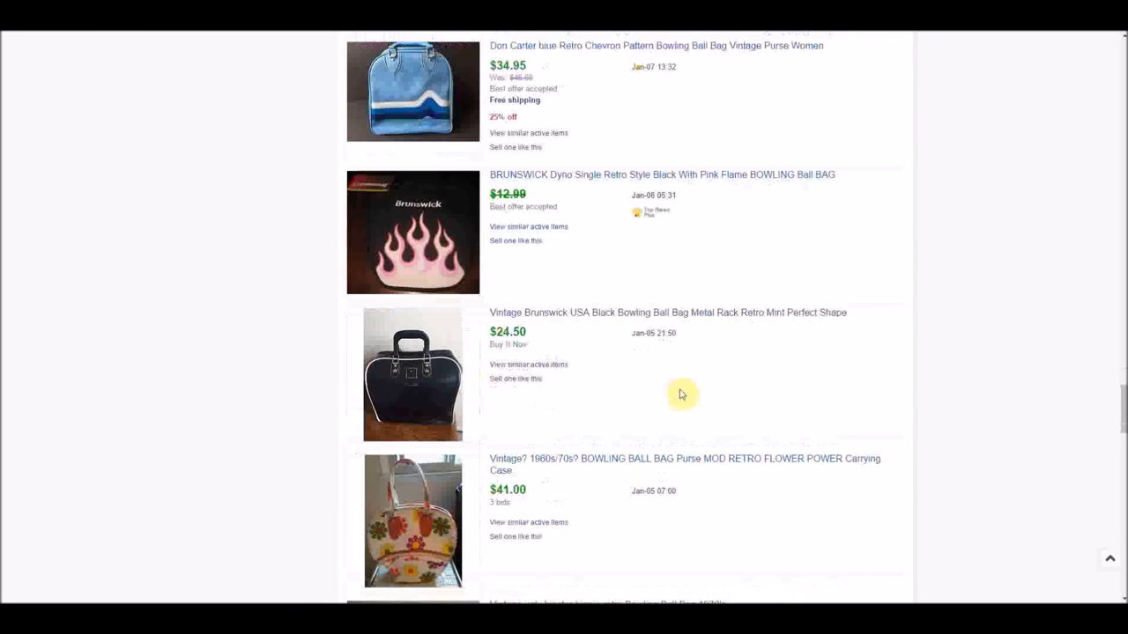
scroll(down, 3)
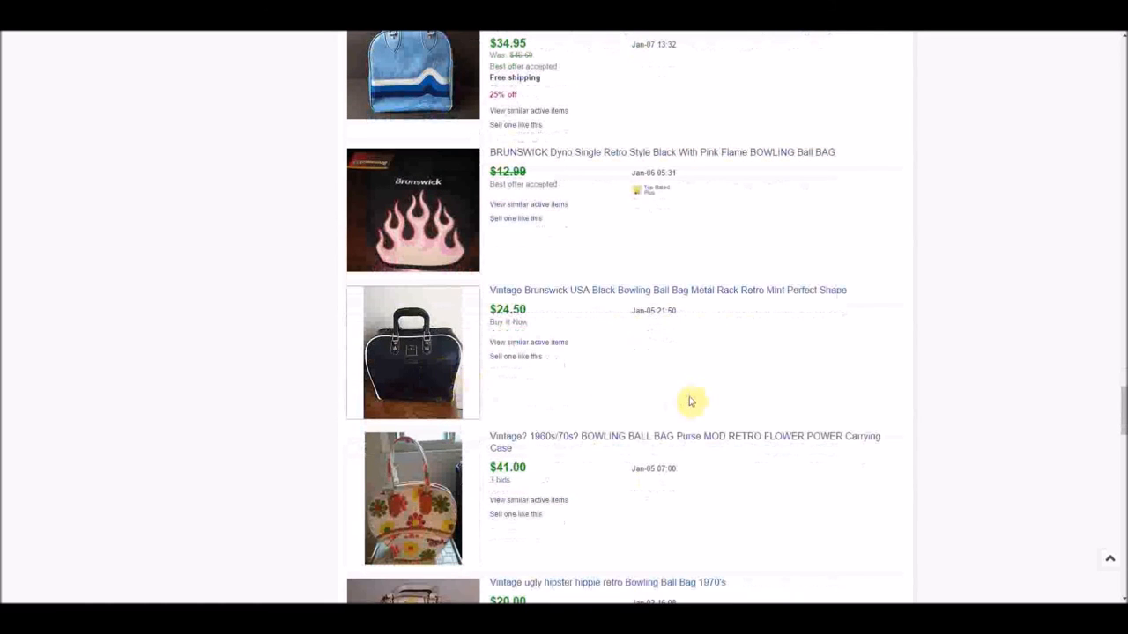
mouse_move(427, 357)
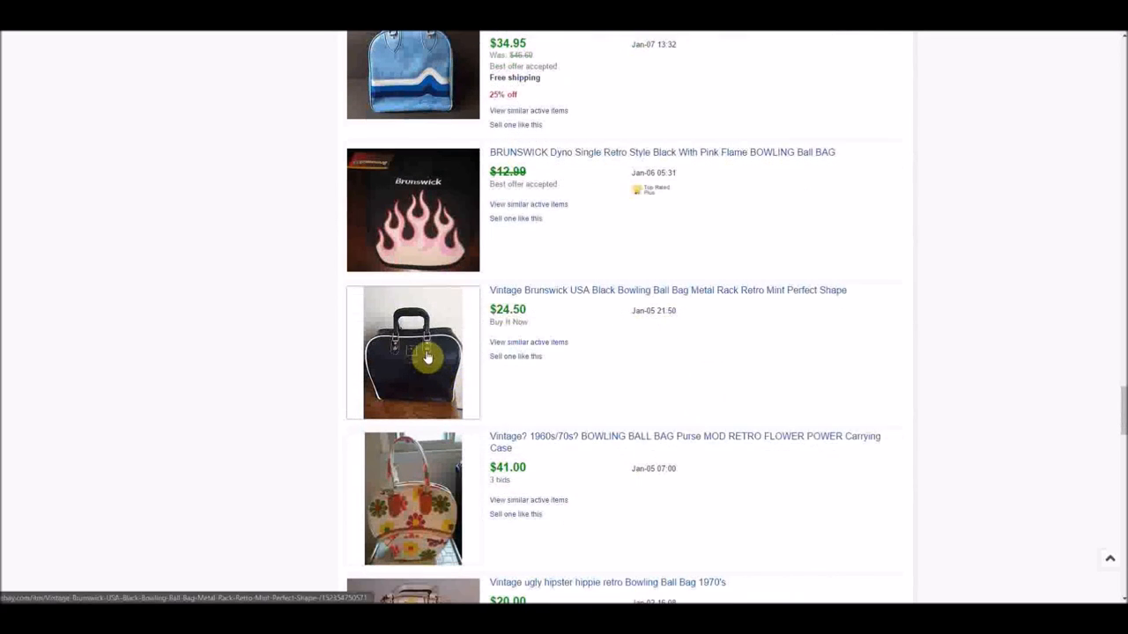
mouse_move(403, 355)
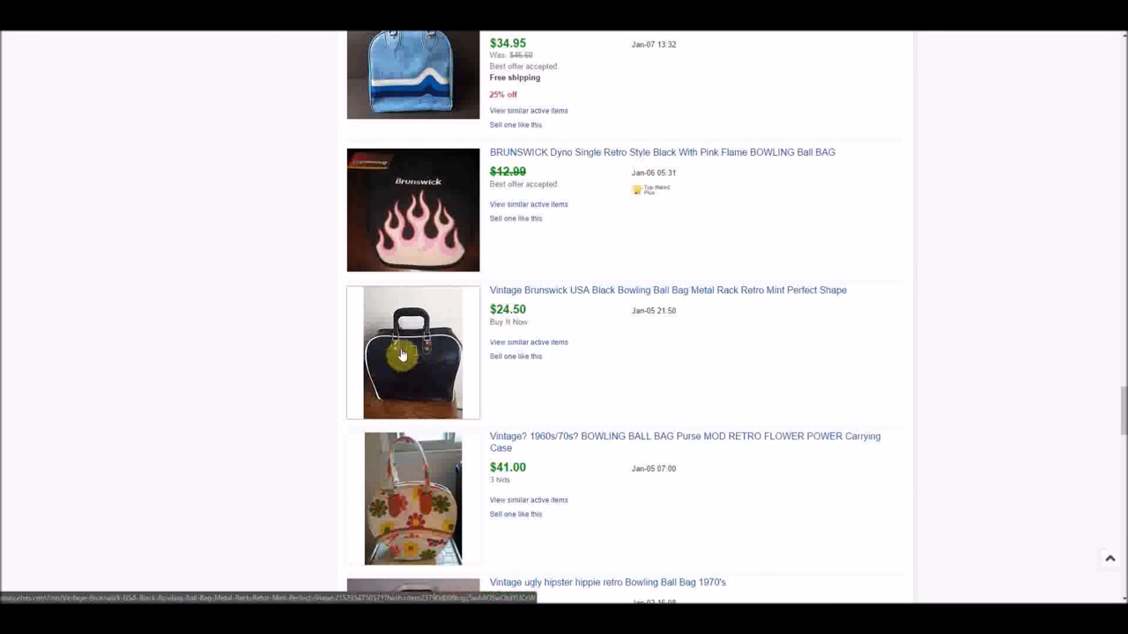
scroll(down, 3)
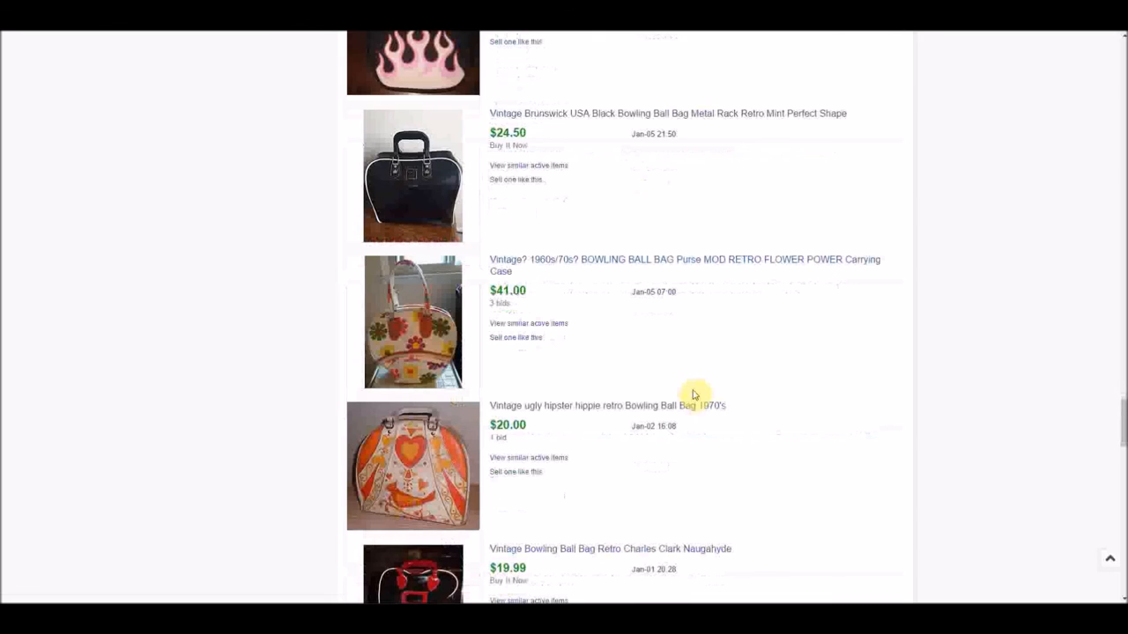
mouse_move(639, 353)
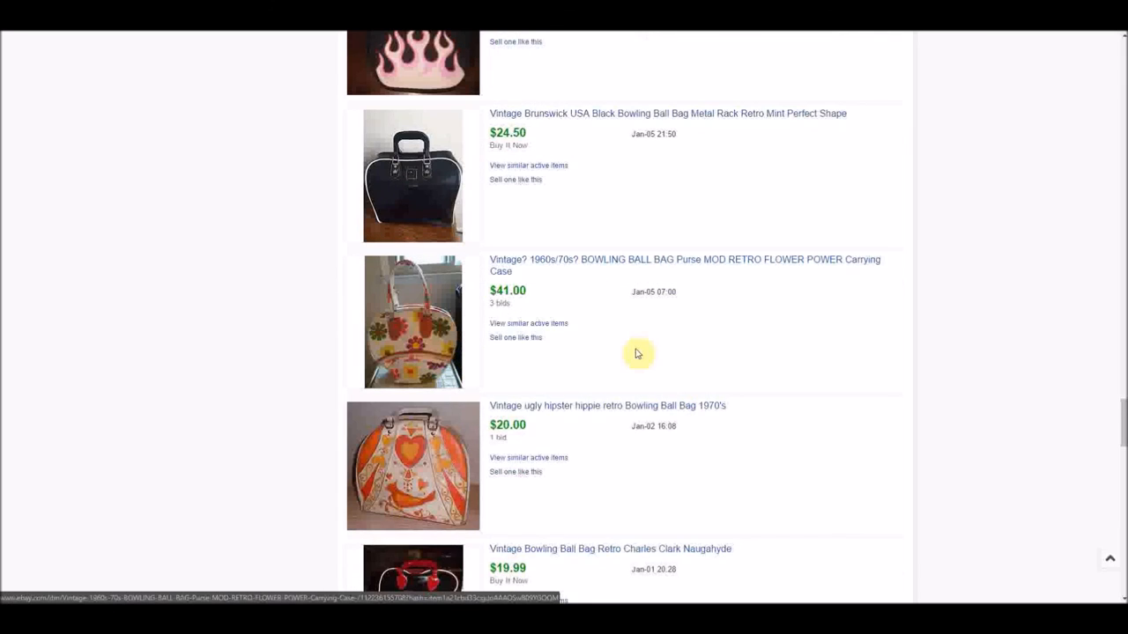
Scroll to the bottom of the sold results, past the Schlitz Beer Brunswick bag
scroll(down, 3)
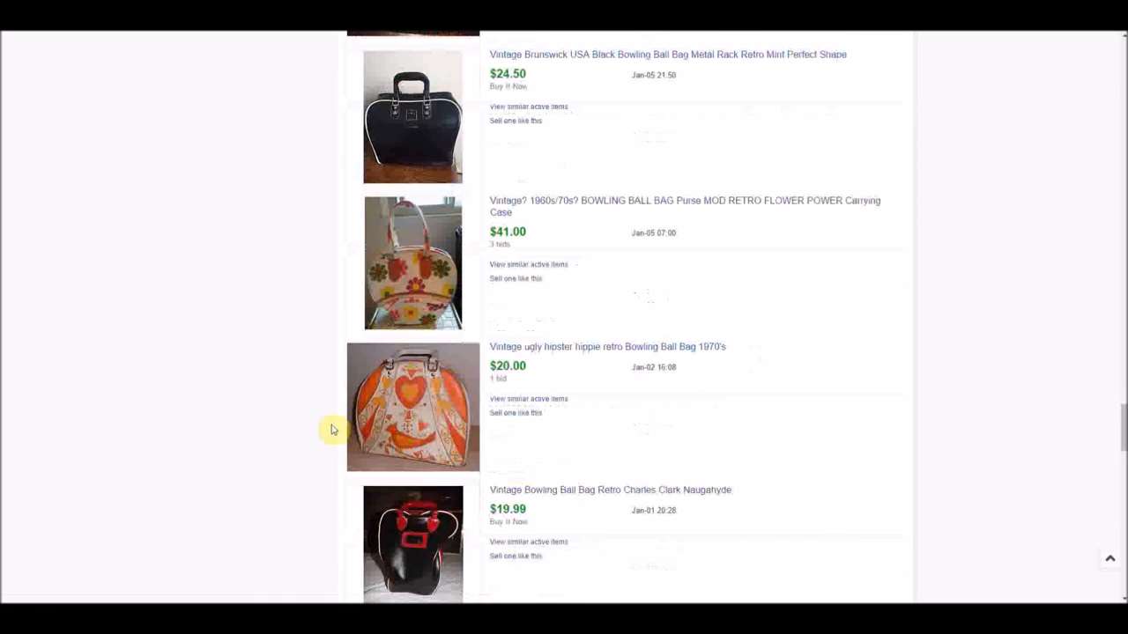
mouse_move(423, 383)
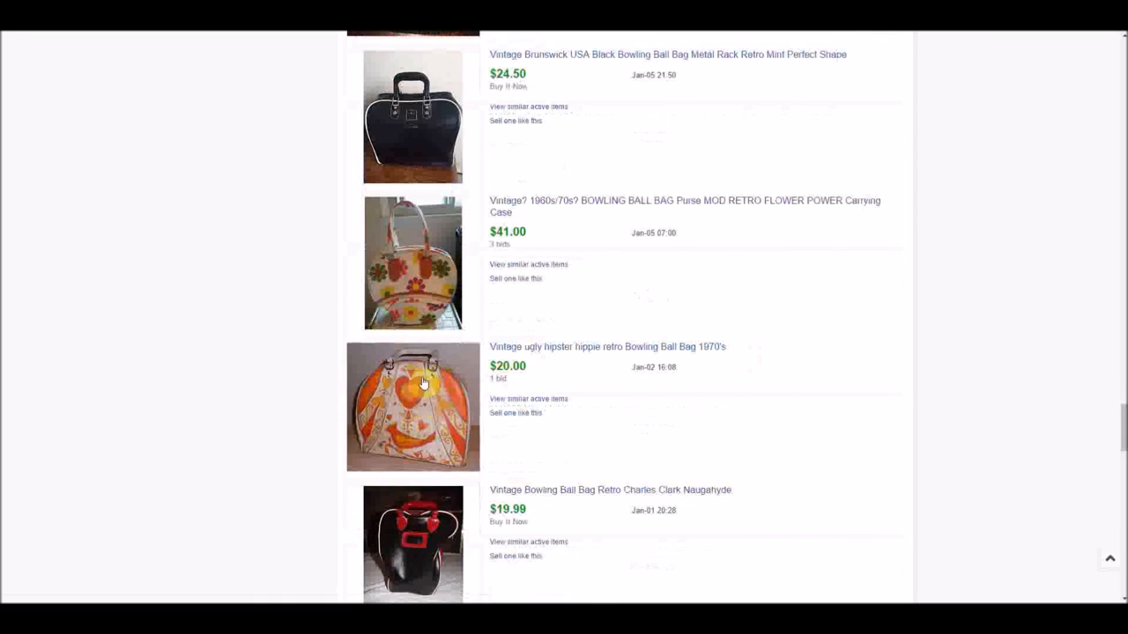
mouse_move(656, 456)
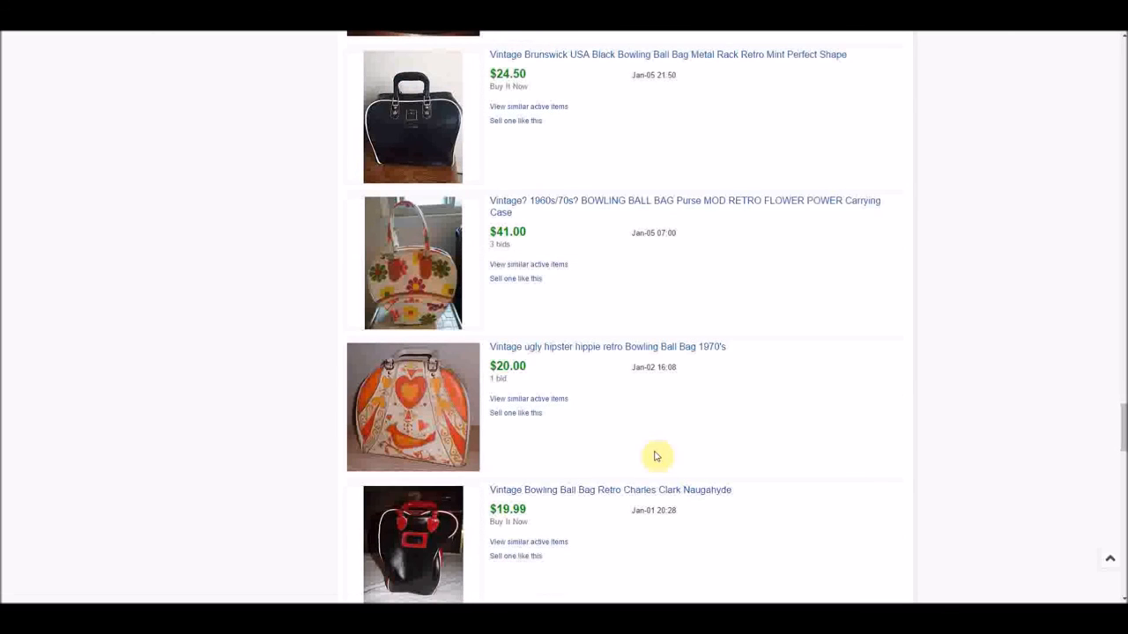
scroll(down, 3)
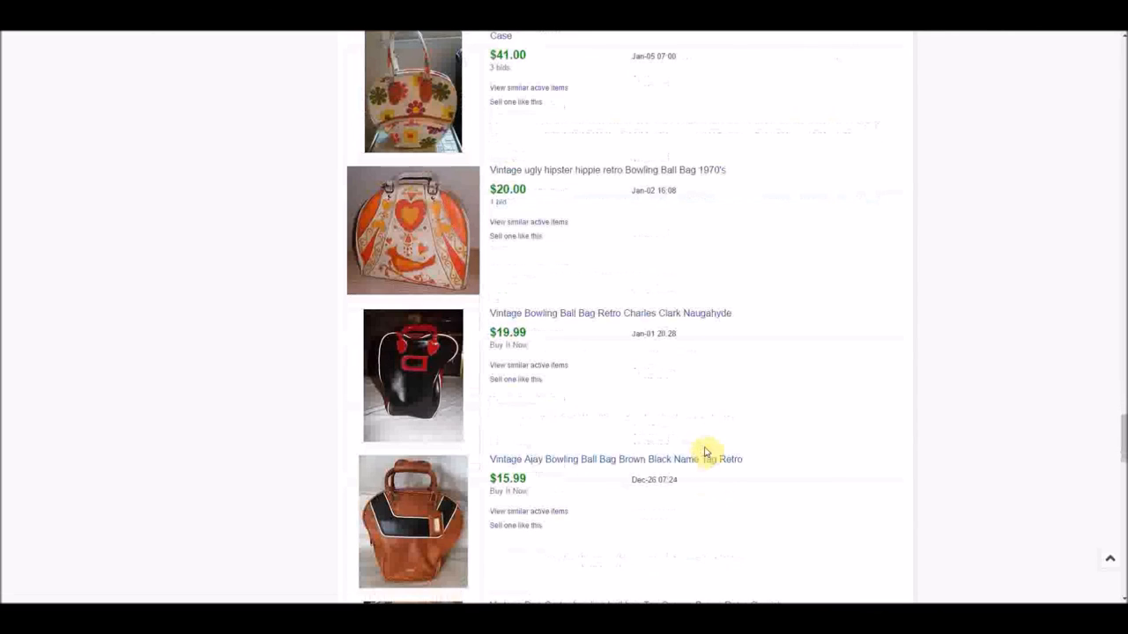
scroll(down, 3)
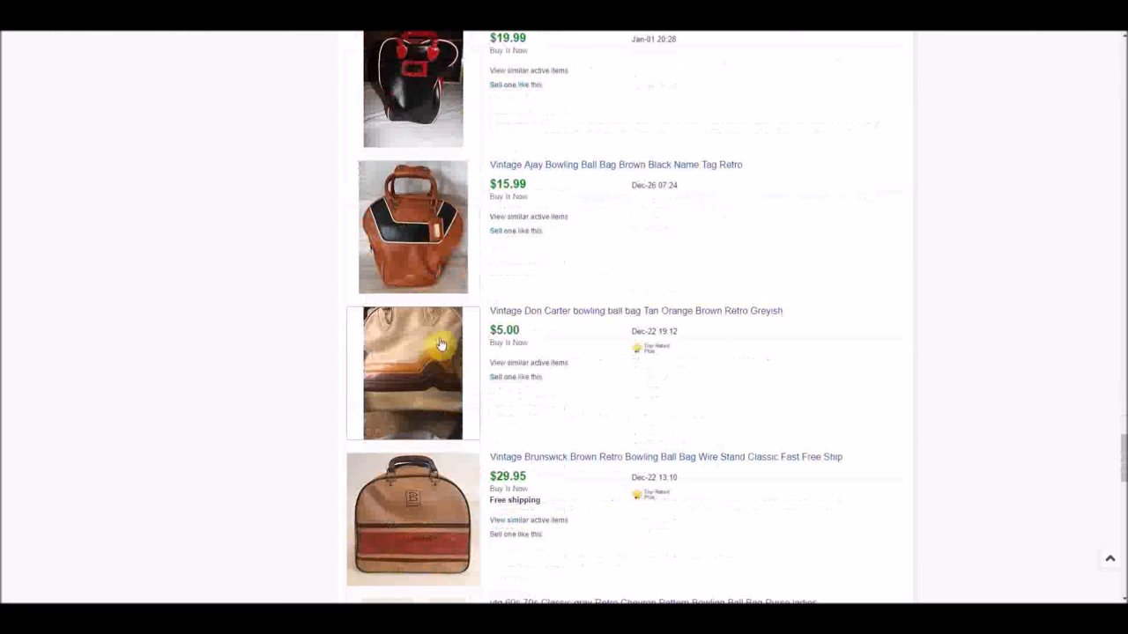
scroll(down, 3)
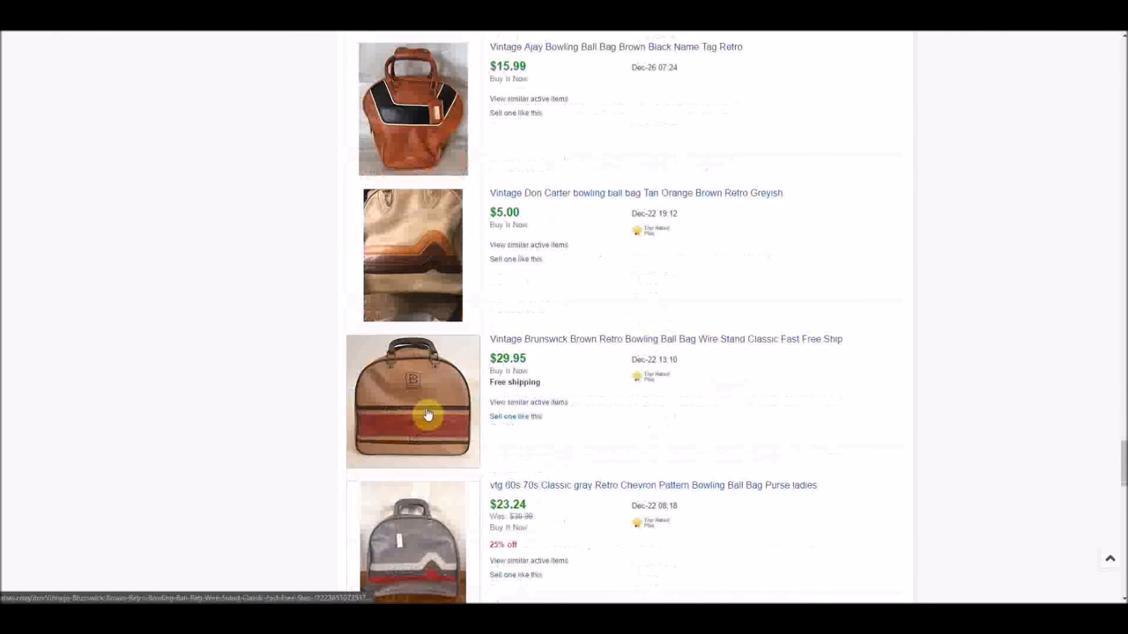
scroll(down, 3)
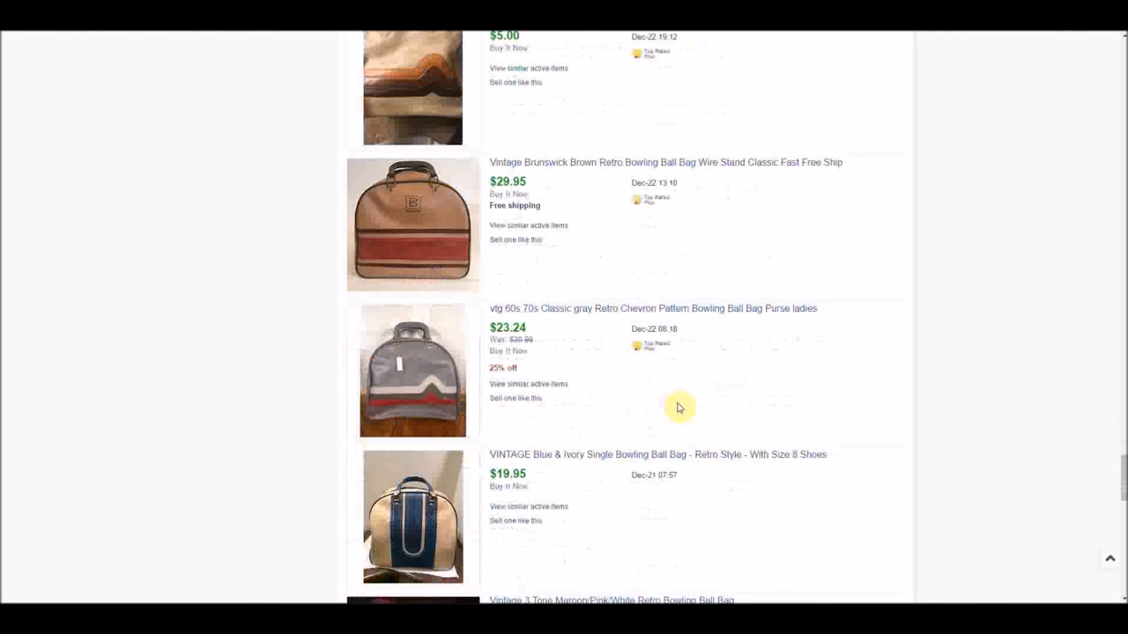
scroll(down, 3)
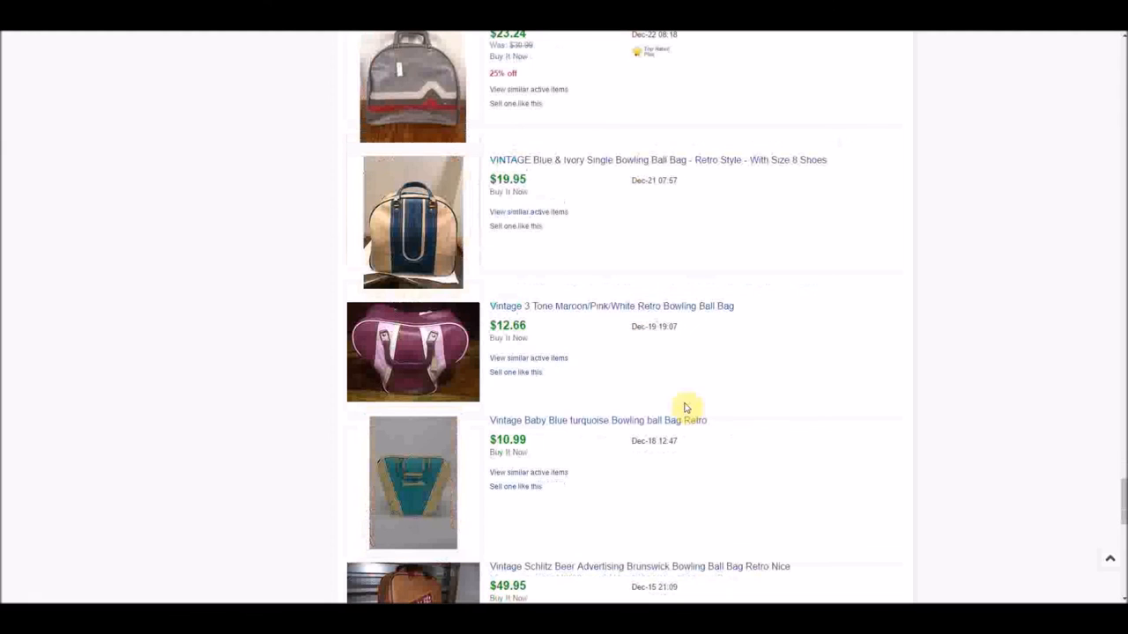
Return to the blue Brunswick bags ($22.97–$24.95) and the $39.00 maroon Don Carter bag
scroll(up, 3)
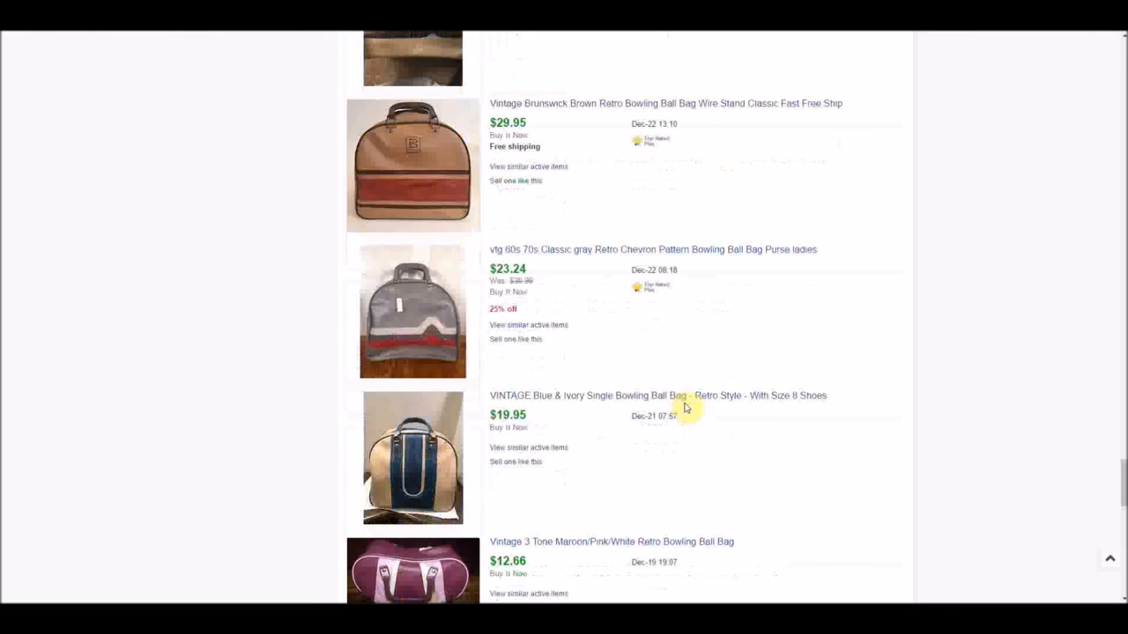
scroll(down, 3)
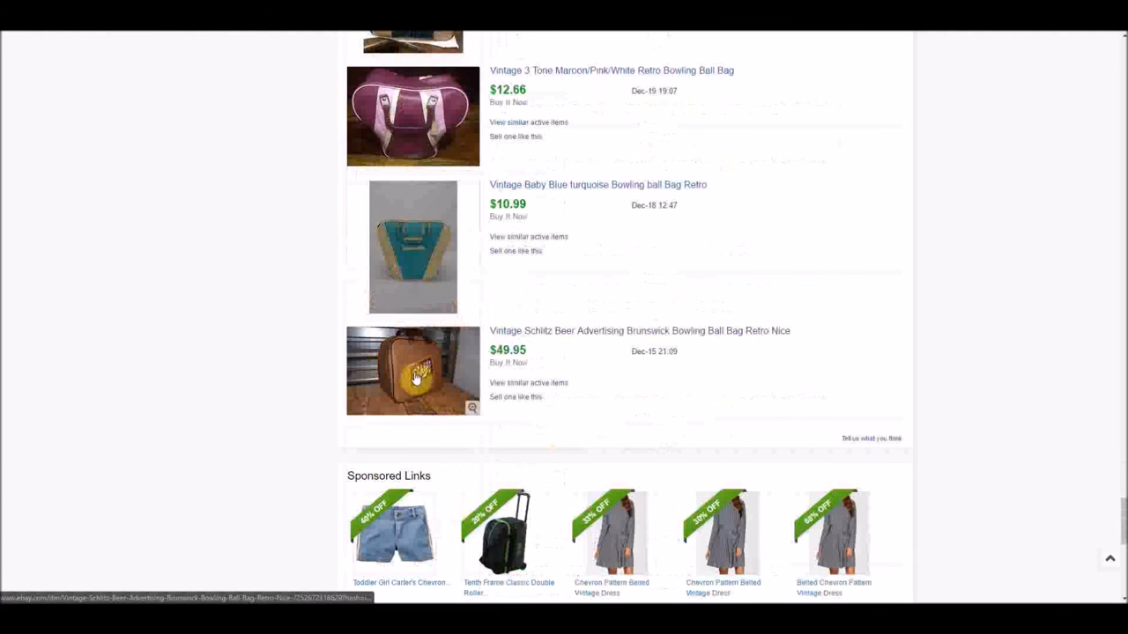
mouse_move(599, 400)
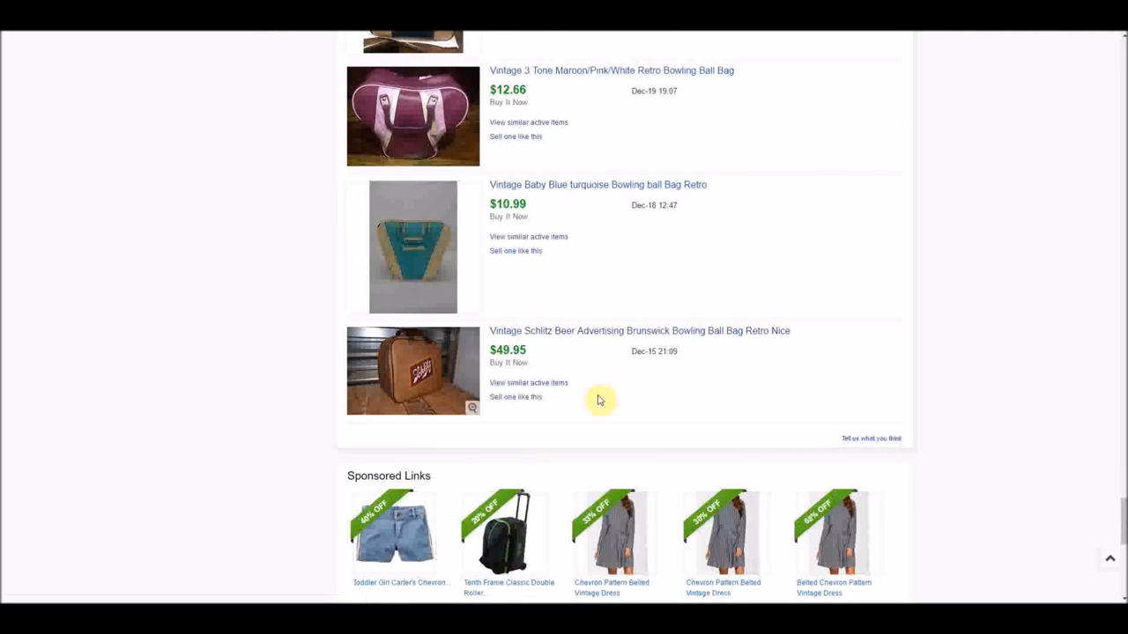
scroll(down, 3)
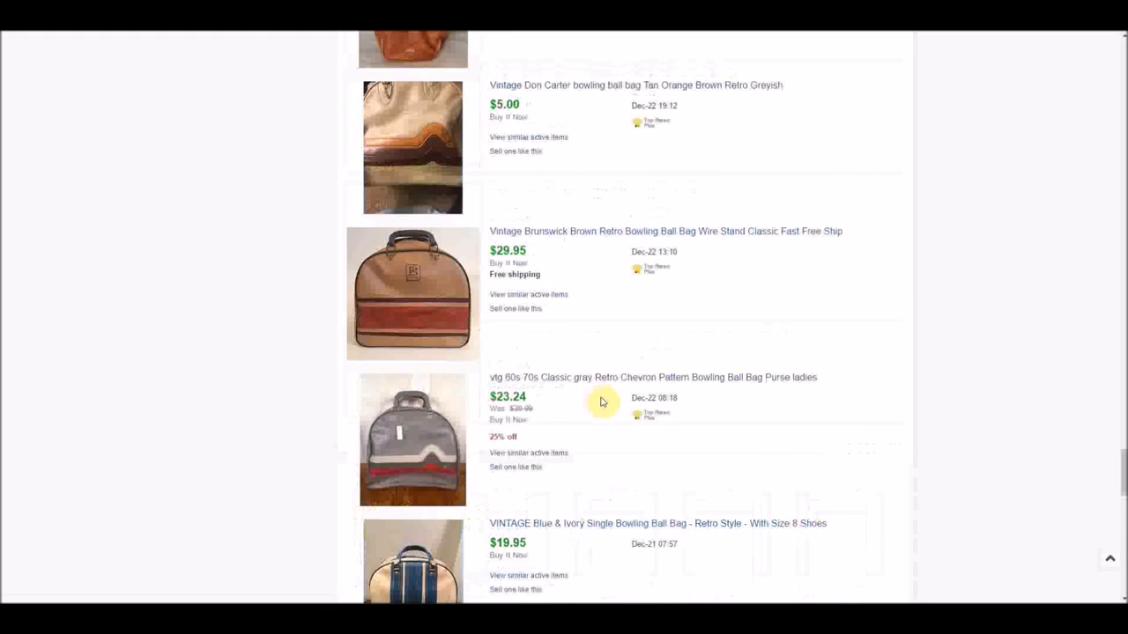
scroll(down, 3)
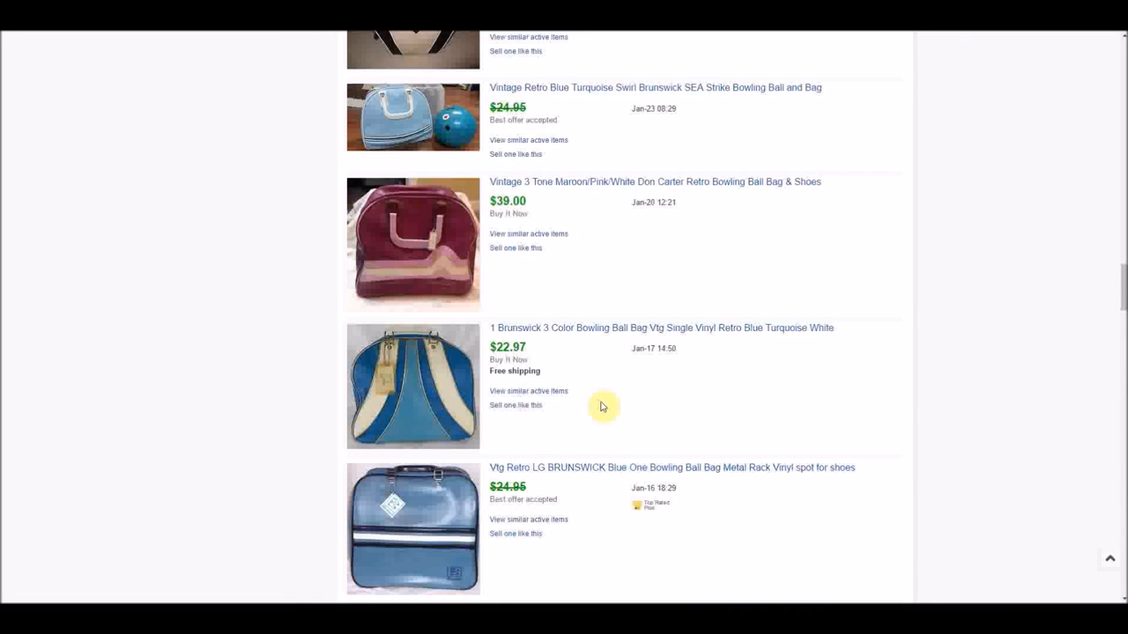